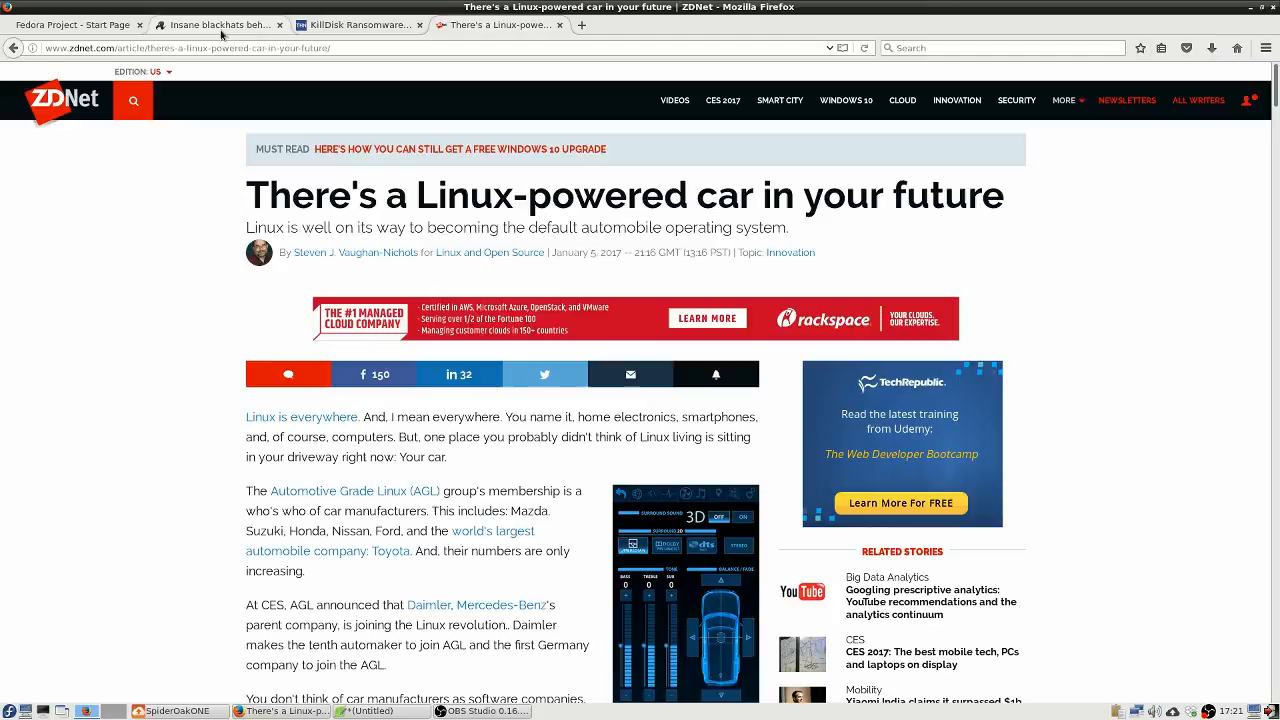
# - Switch to The Register's 'Insane blackhats behind…' KillDisk ransomware article tab
pyautogui.click(215, 24)
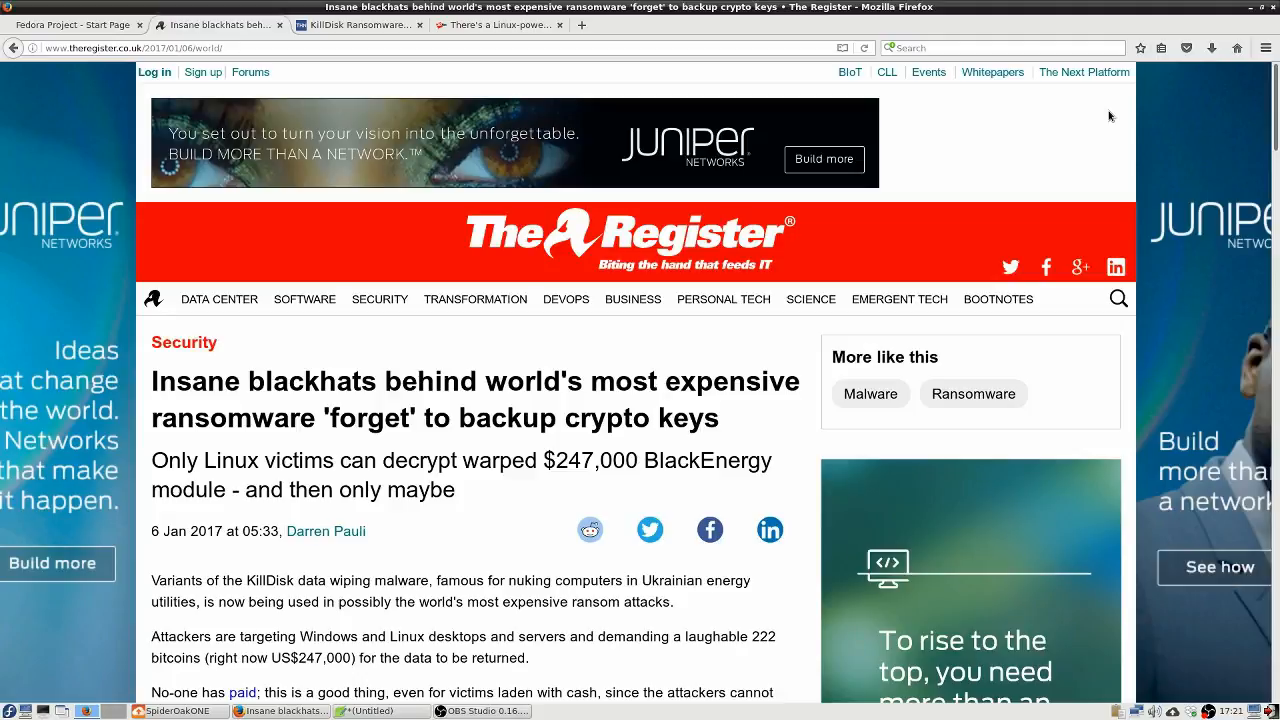
pyautogui.moveTo(1037, 176)
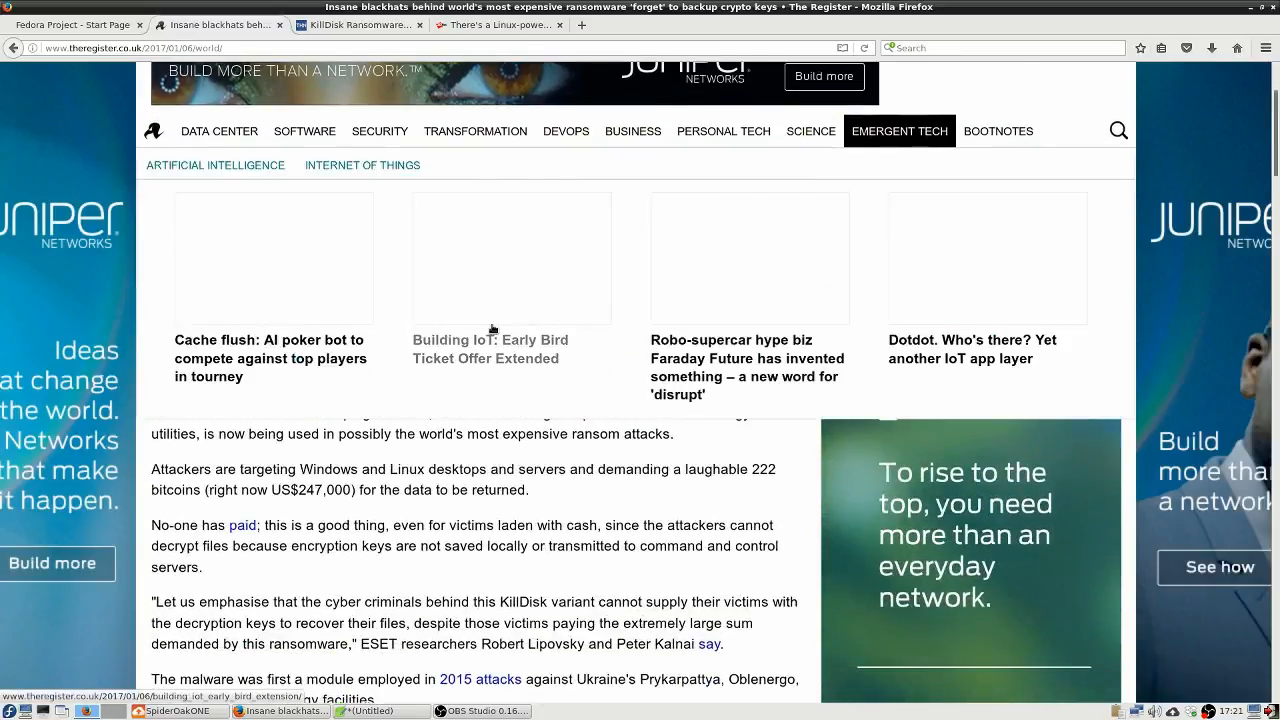
pyautogui.scroll(3)
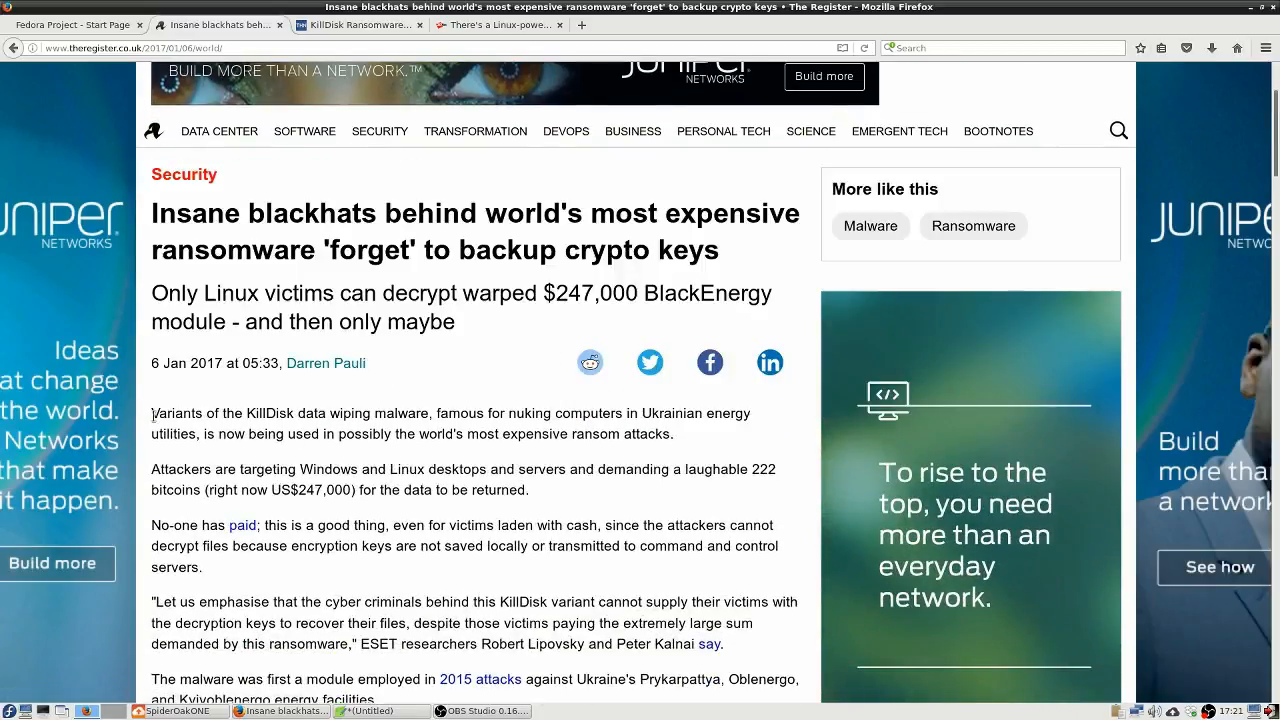
# - Highlight the opening KillDisk paragraph and the line that encryption keys are never saved or transmitted
pyautogui.moveTo(152, 413); pyautogui.dragTo(618, 433)
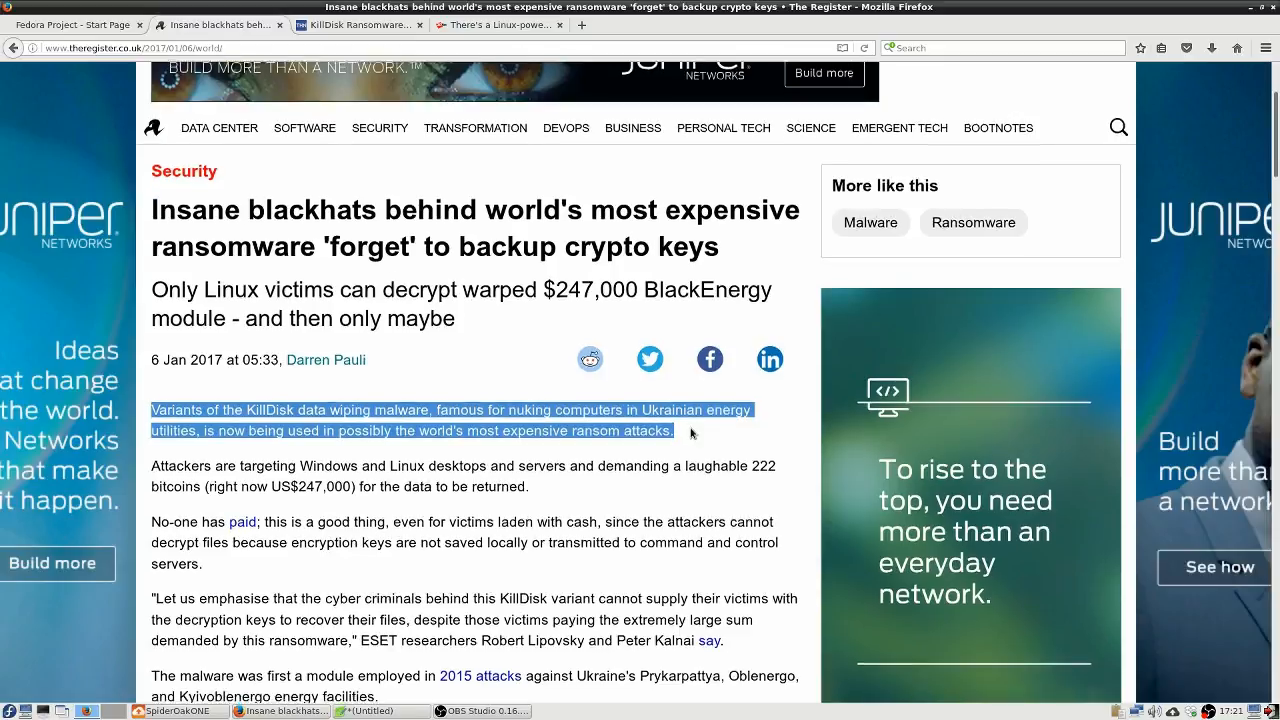
pyautogui.scroll(-3)
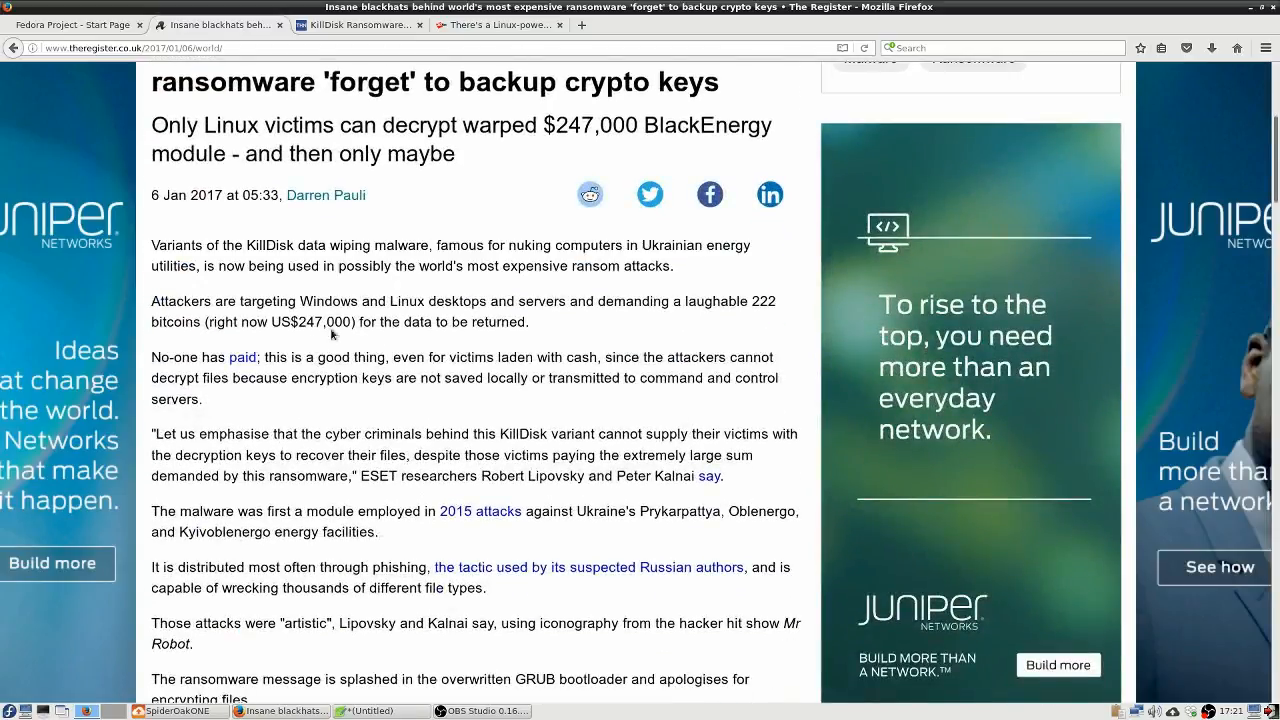
pyautogui.moveTo(160, 301); pyautogui.dragTo(330, 301)
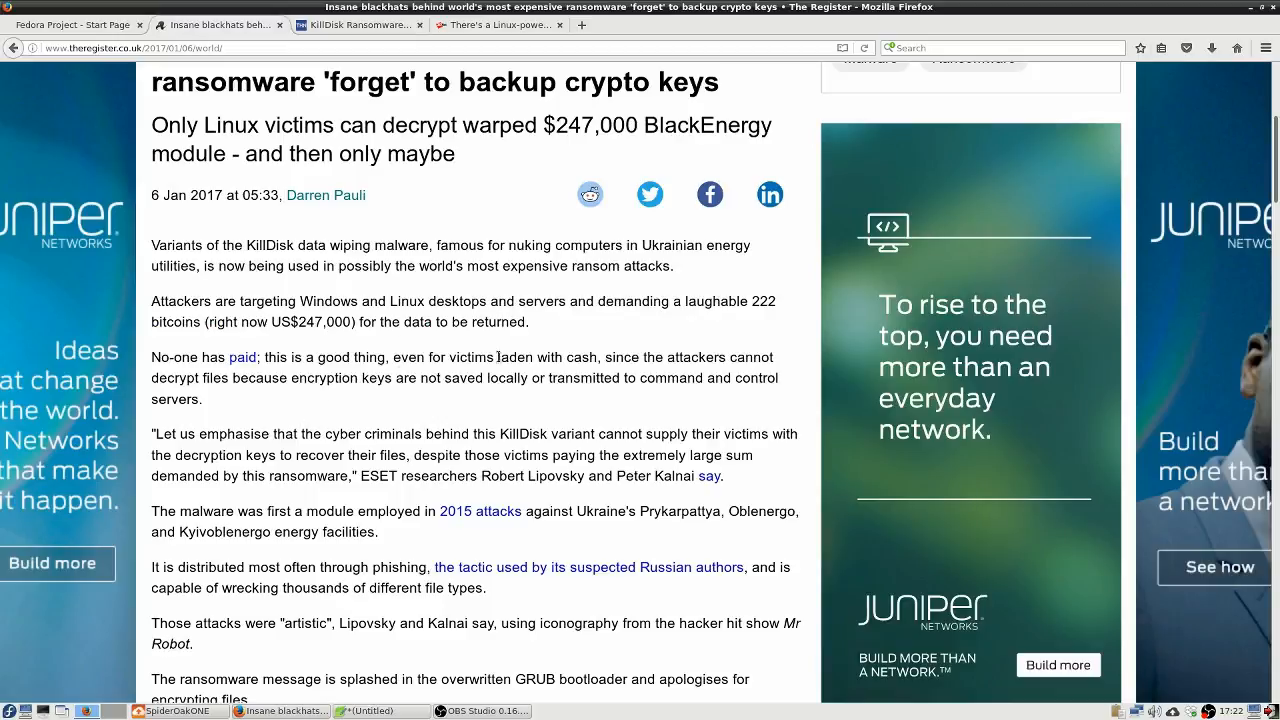
pyautogui.moveTo(659, 402)
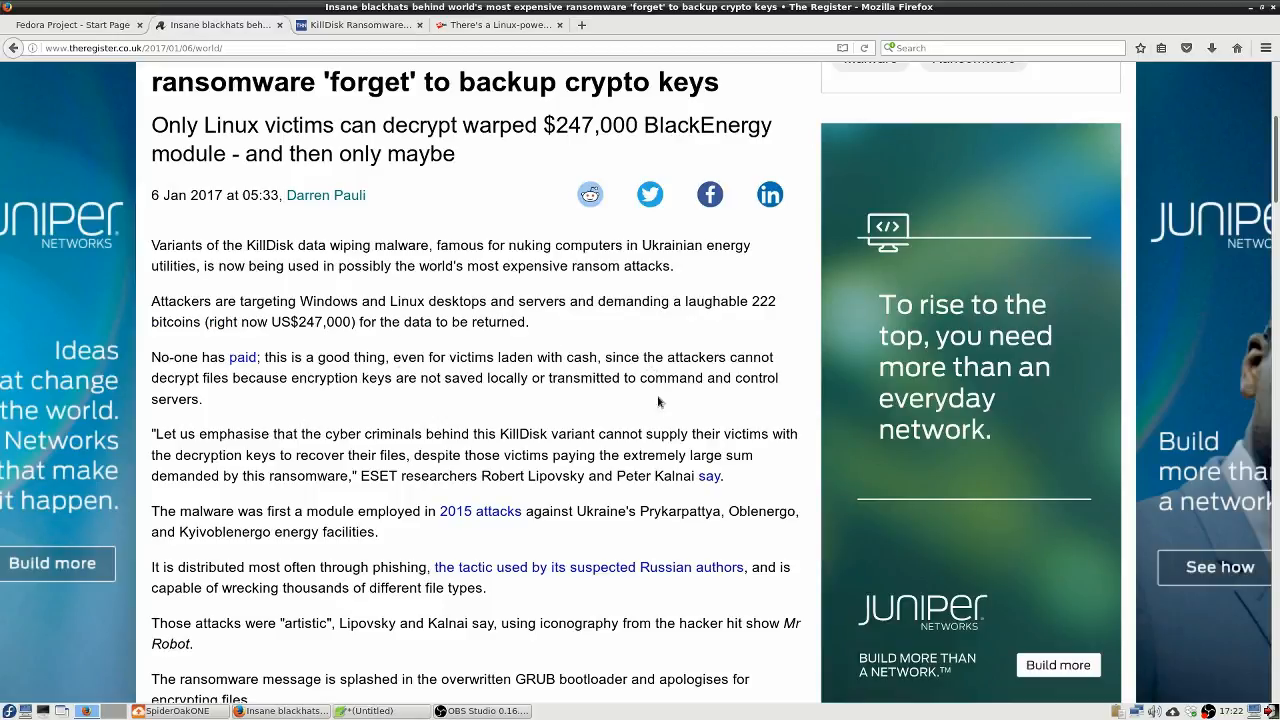
pyautogui.moveTo(268, 370)
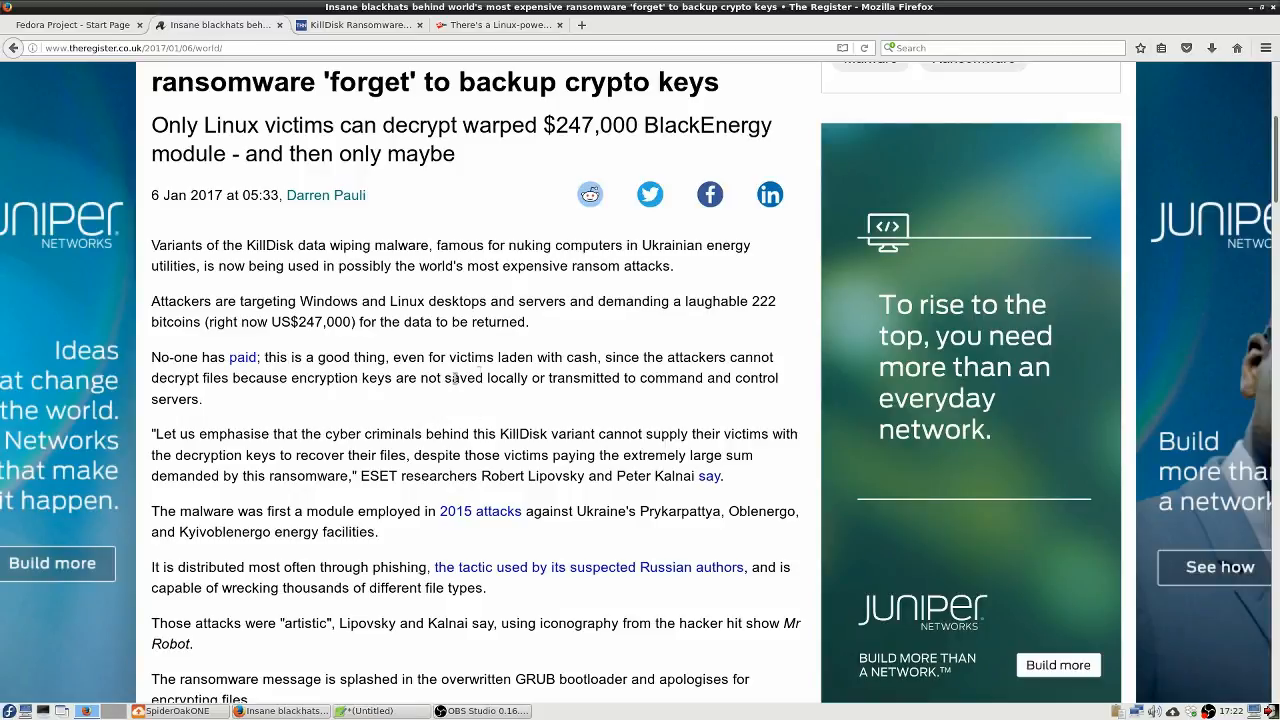
pyautogui.moveTo(347, 384)
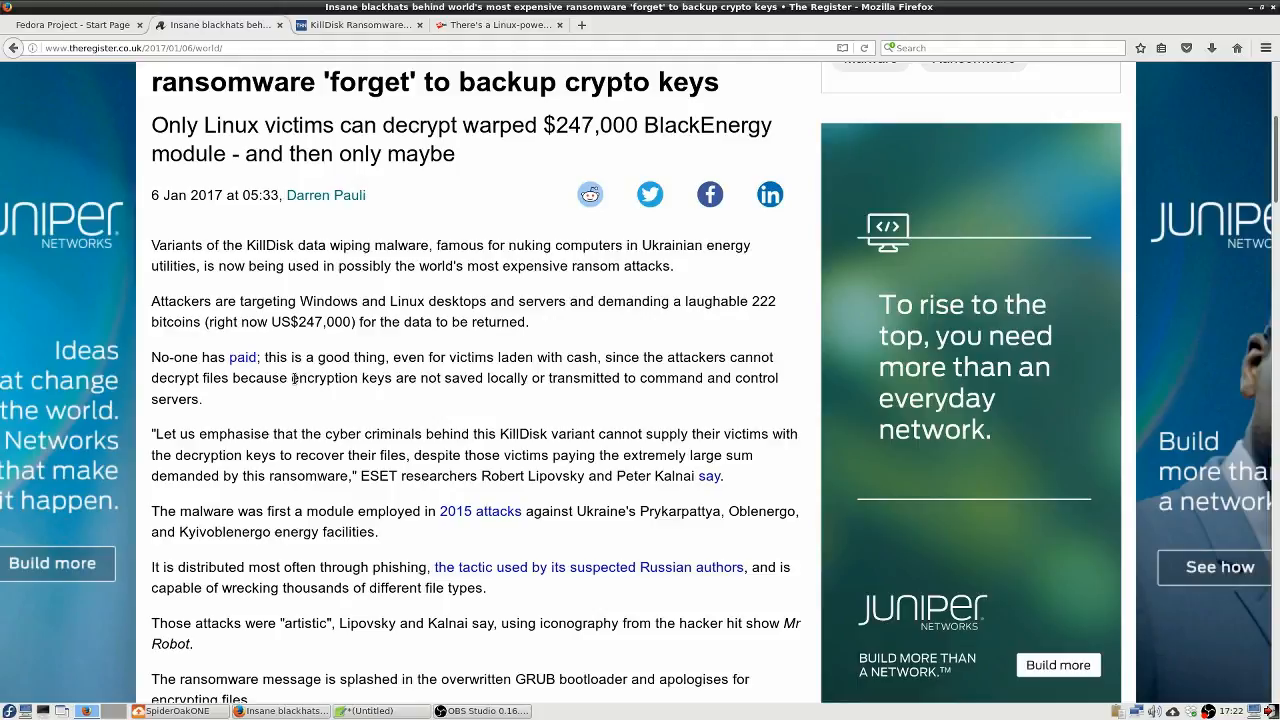
pyautogui.moveTo(294, 378); pyautogui.dragTo(204, 399)
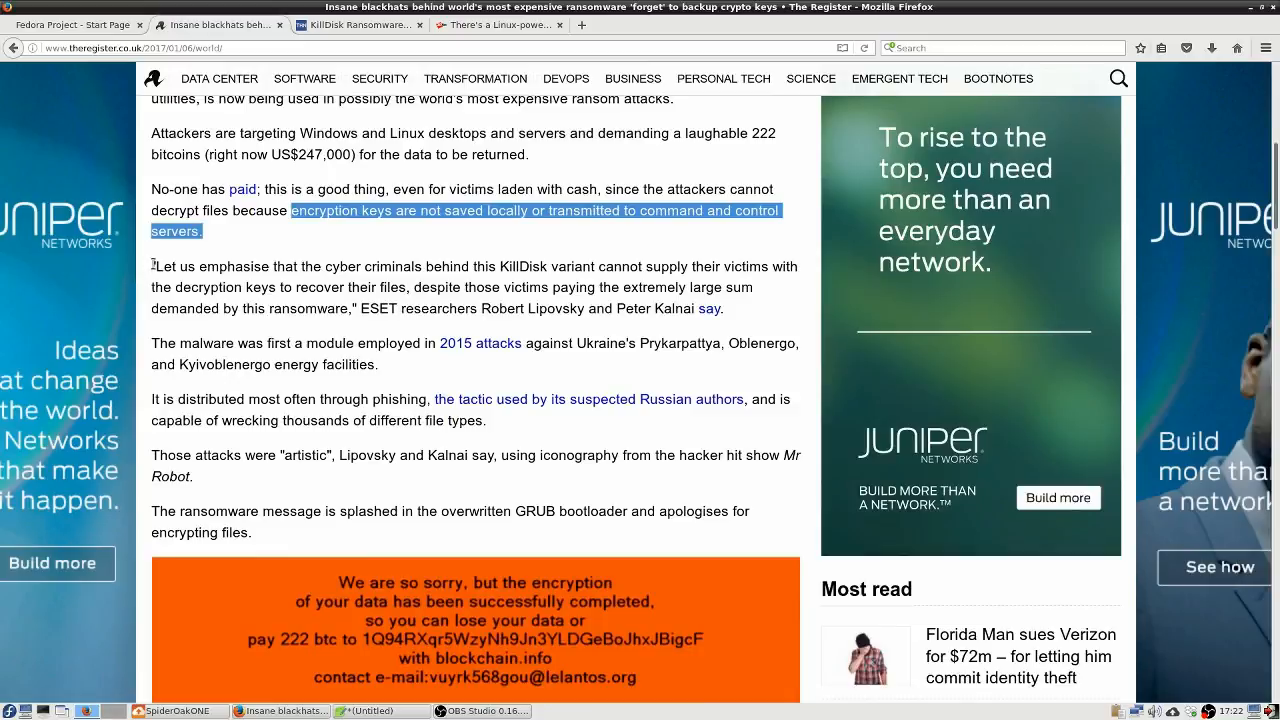
# - Highlight the ESET quote, clear it, then highlight the phishing-distribution paragraph
pyautogui.moveTo(151, 266); pyautogui.dragTo(723, 308)
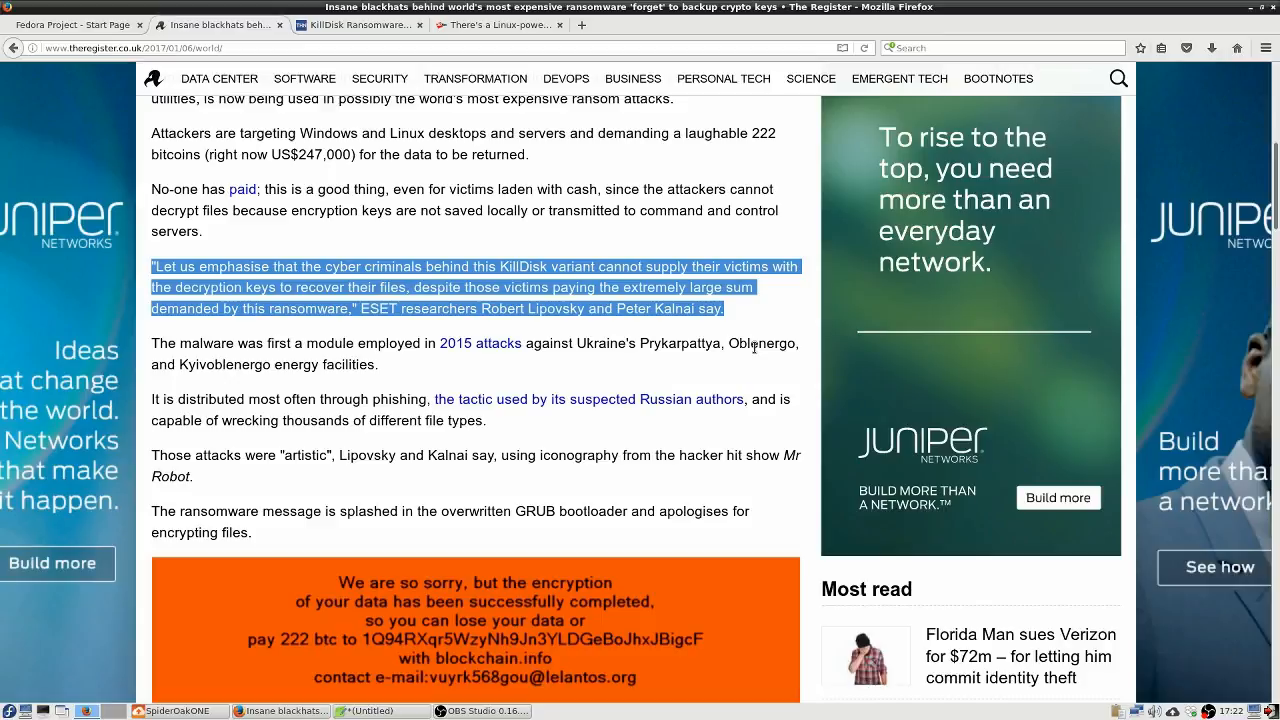
pyautogui.moveTo(696, 372)
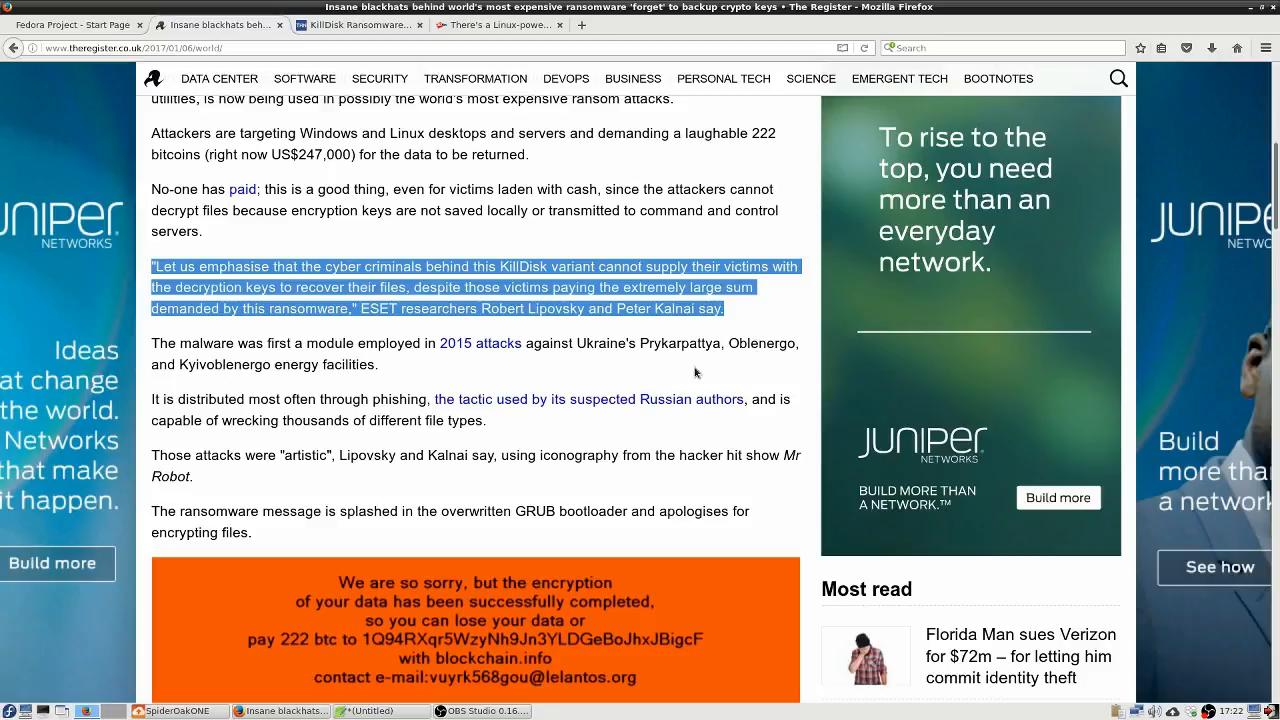
pyautogui.click(178, 343)
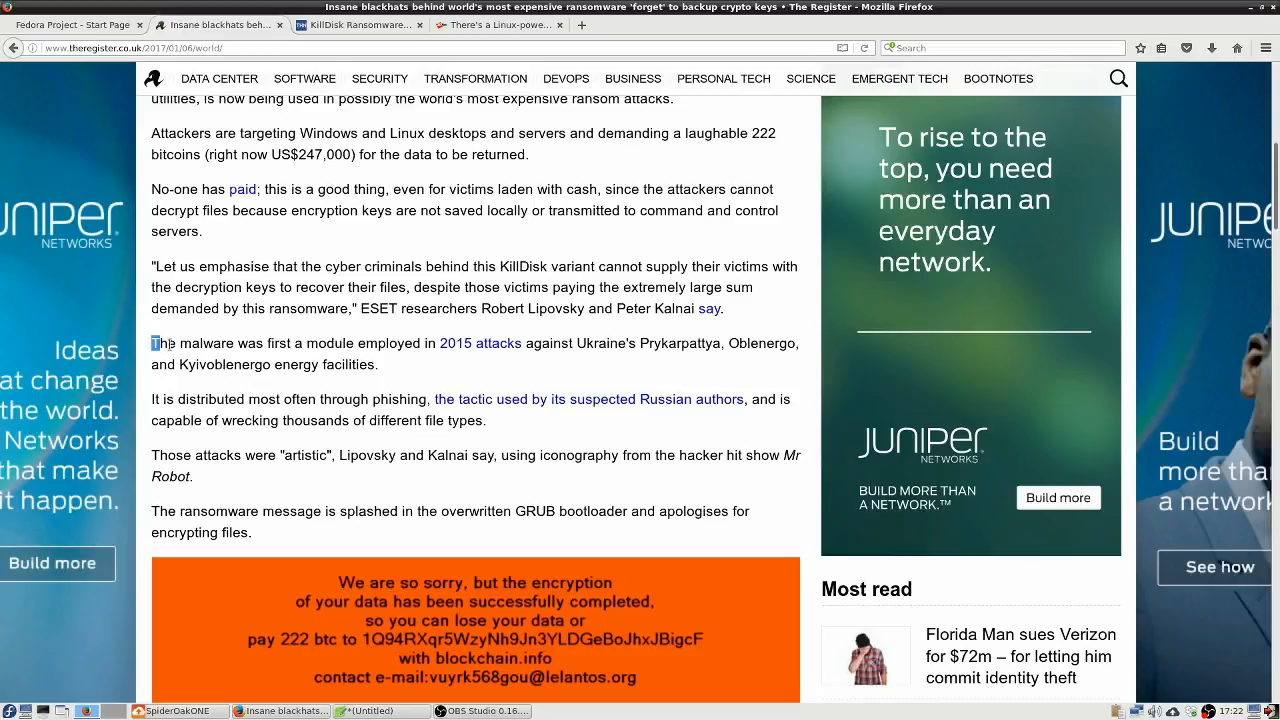
pyautogui.moveTo(153, 343); pyautogui.dragTo(377, 364)
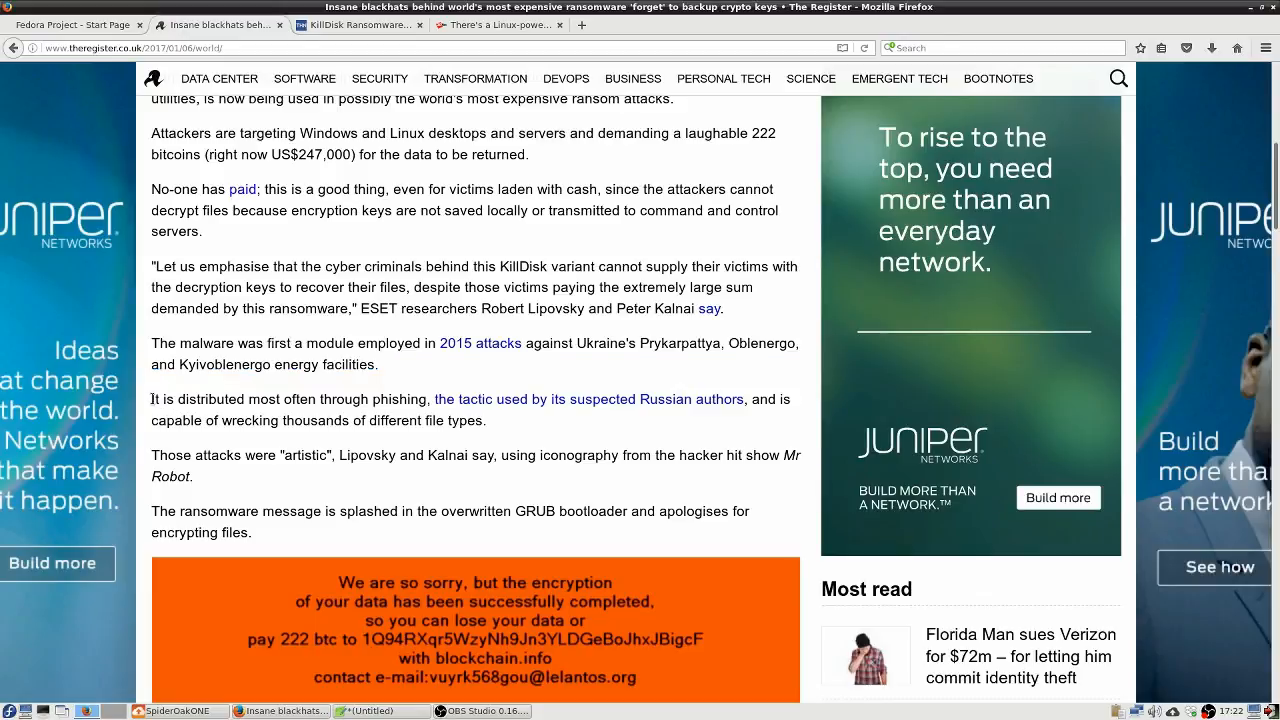
pyautogui.moveTo(152, 399); pyautogui.dragTo(487, 420)
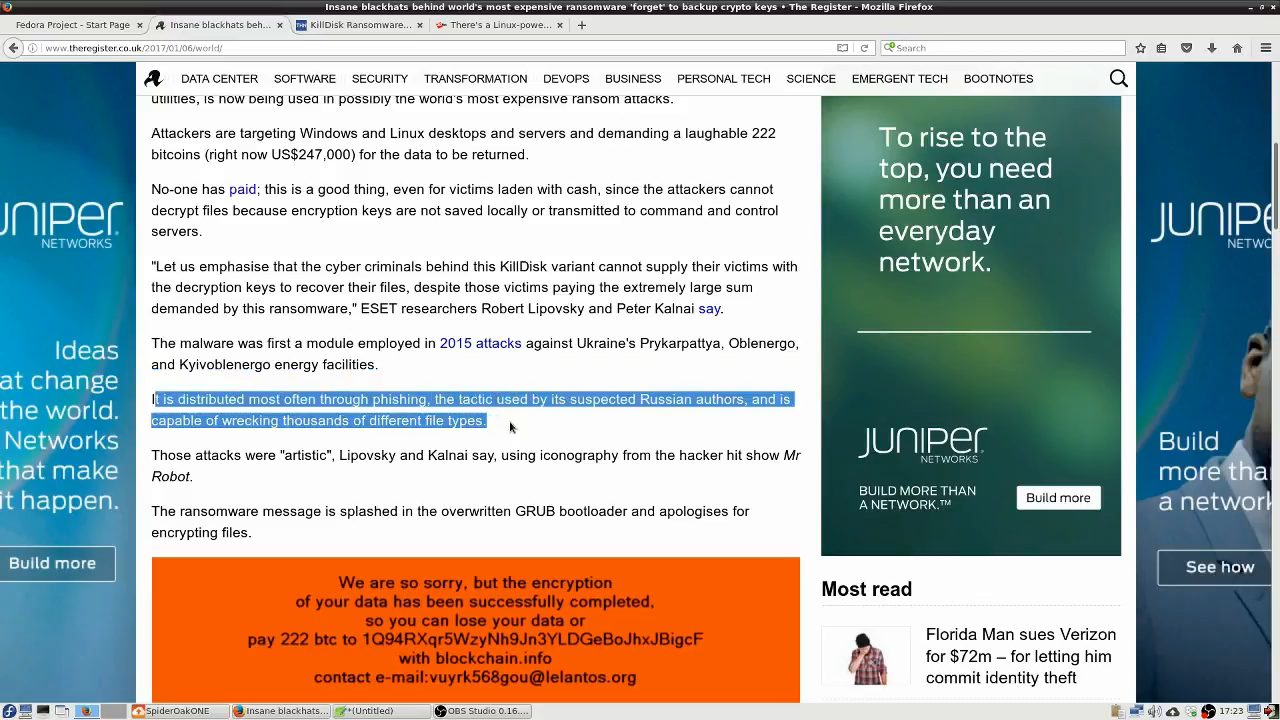
pyautogui.scroll(-3)
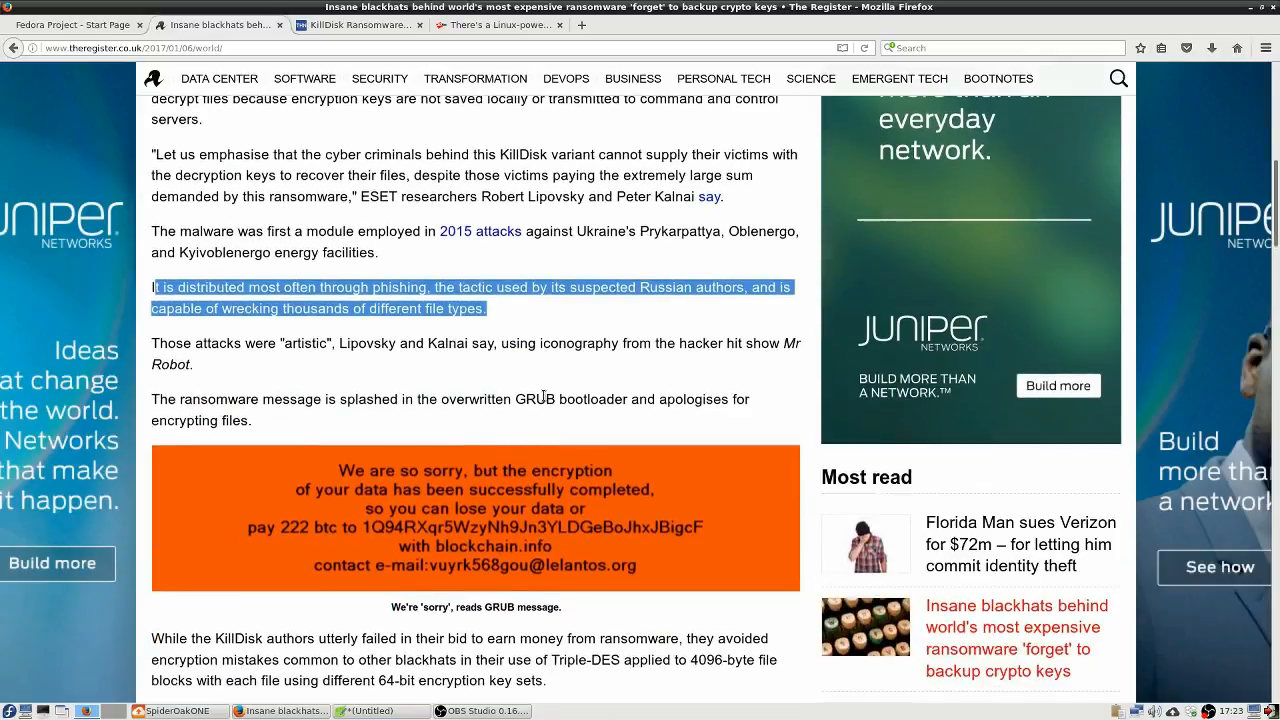
pyautogui.moveTo(535, 370)
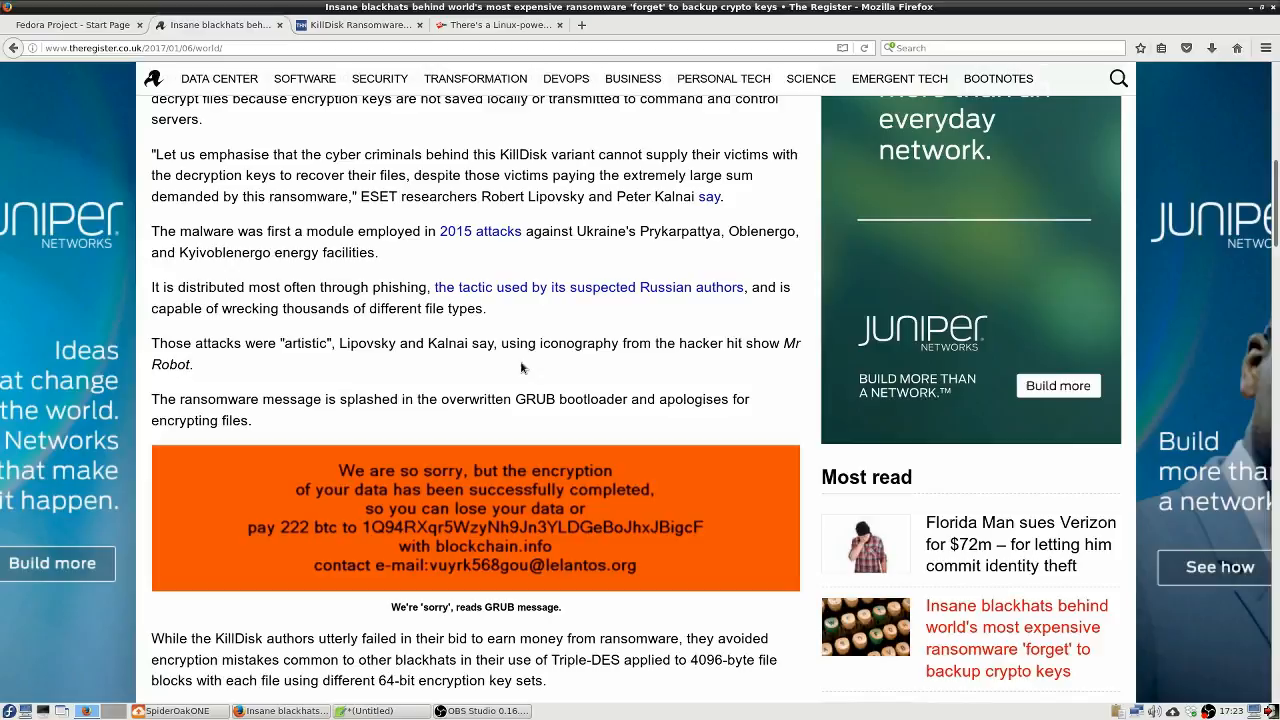
pyautogui.moveTo(489, 320)
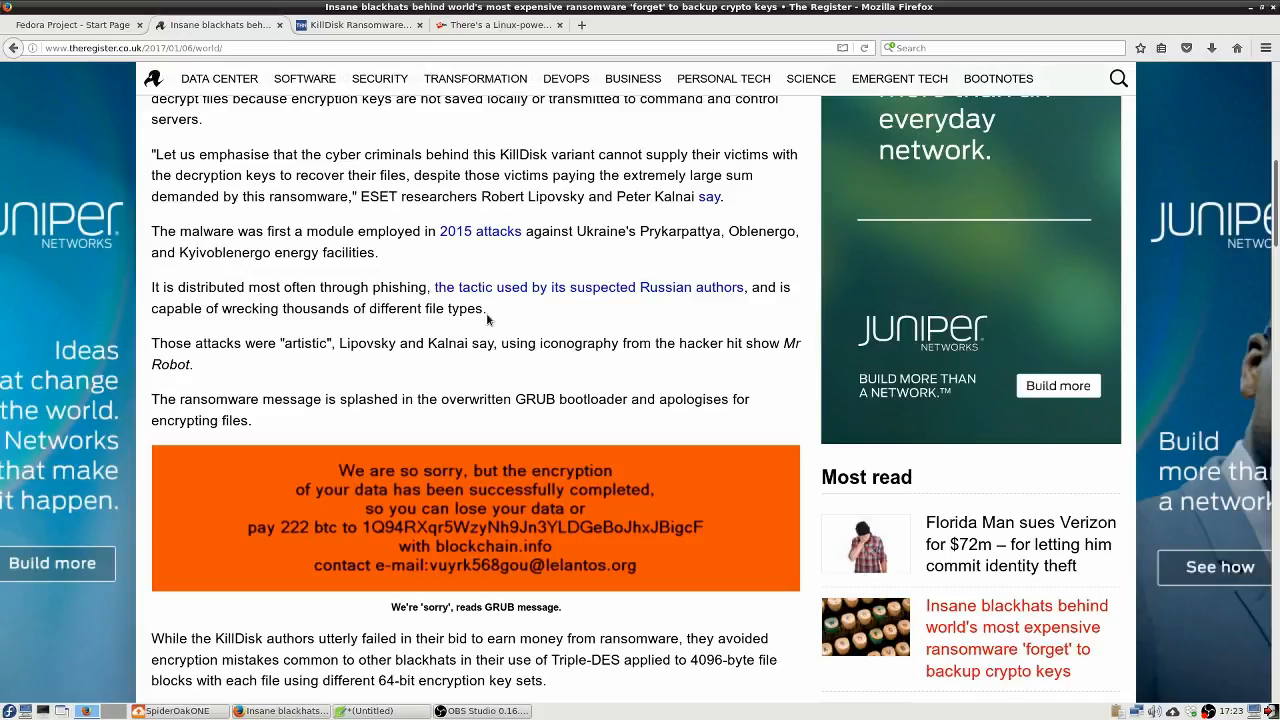
pyautogui.moveTo(465, 323)
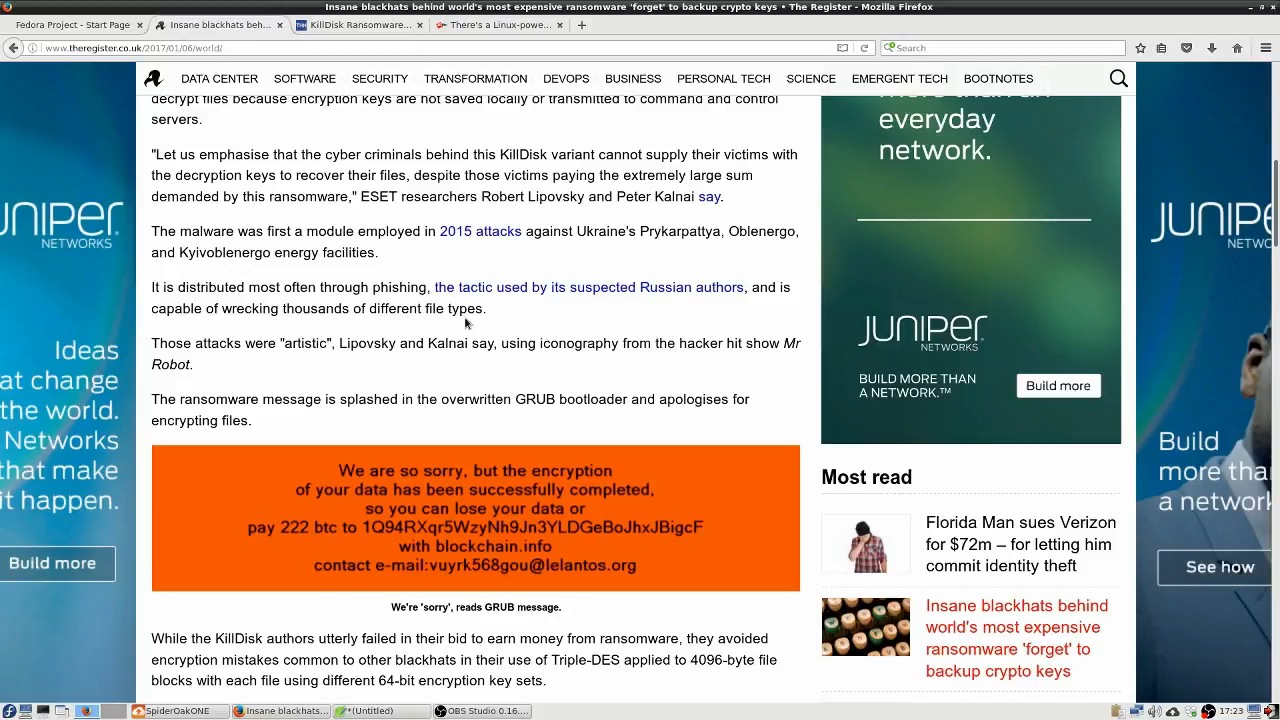
pyautogui.moveTo(453, 324)
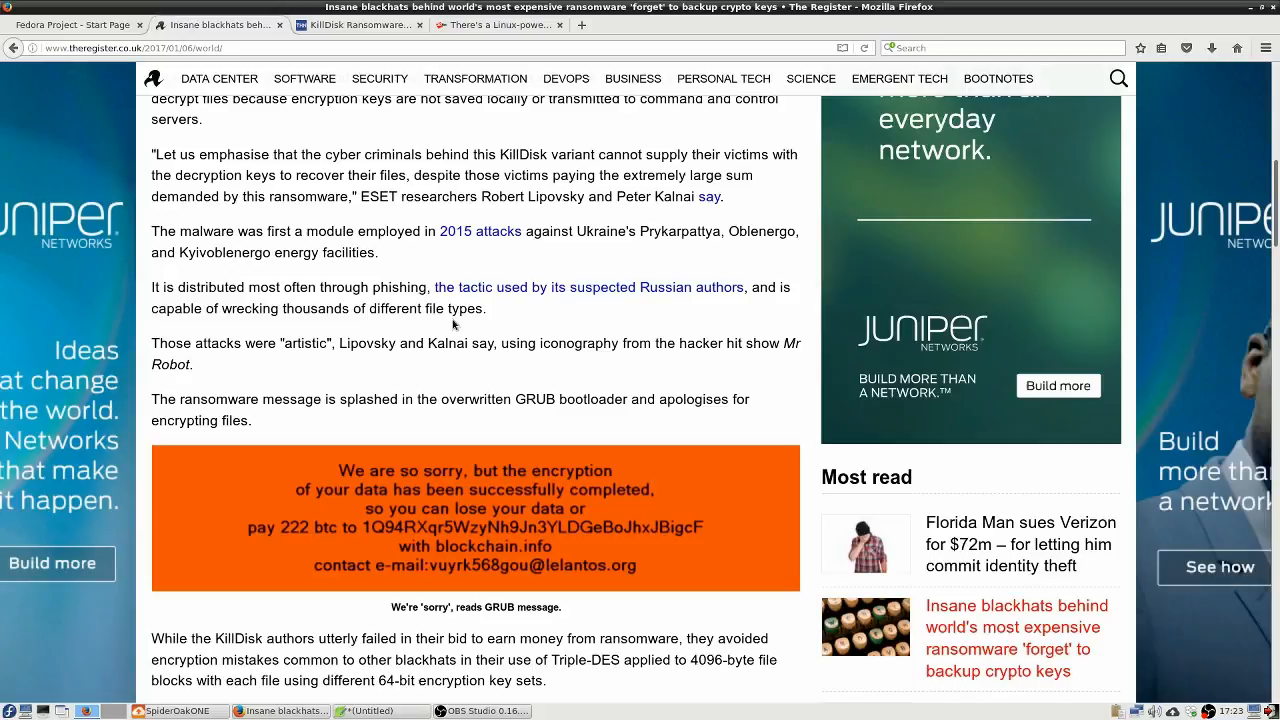
pyautogui.moveTo(440, 325)
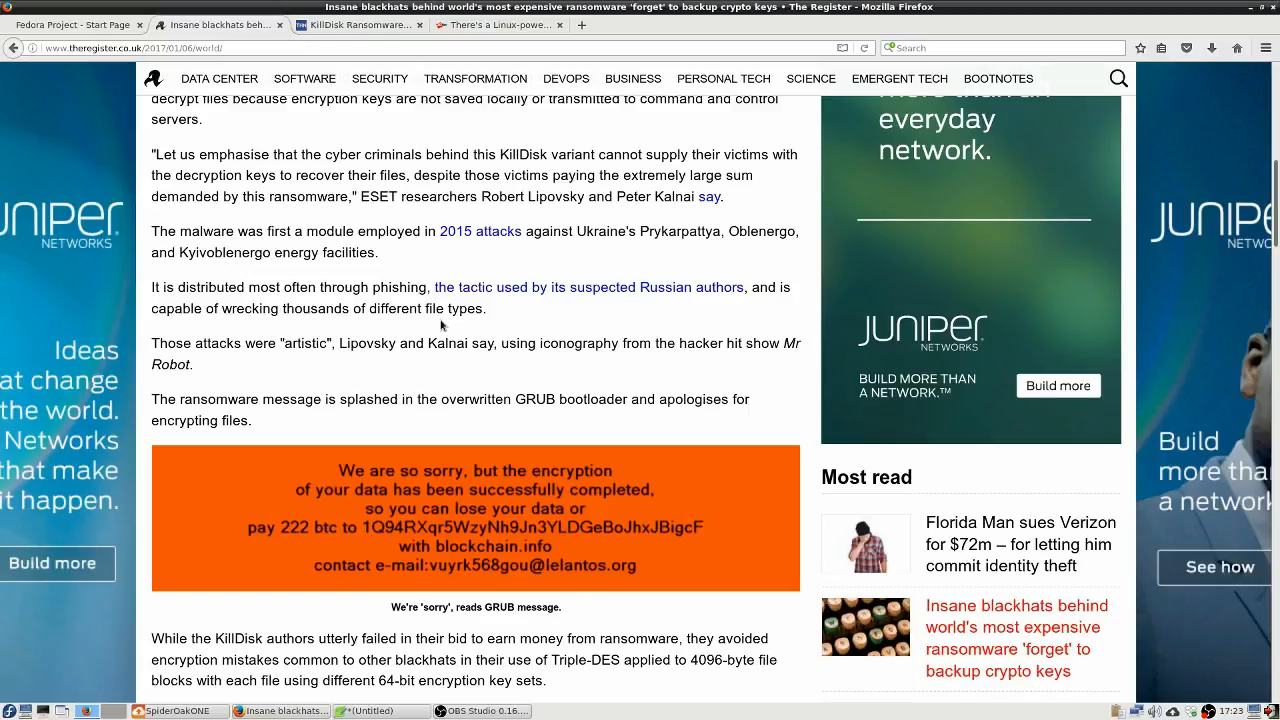
pyautogui.moveTo(438, 326)
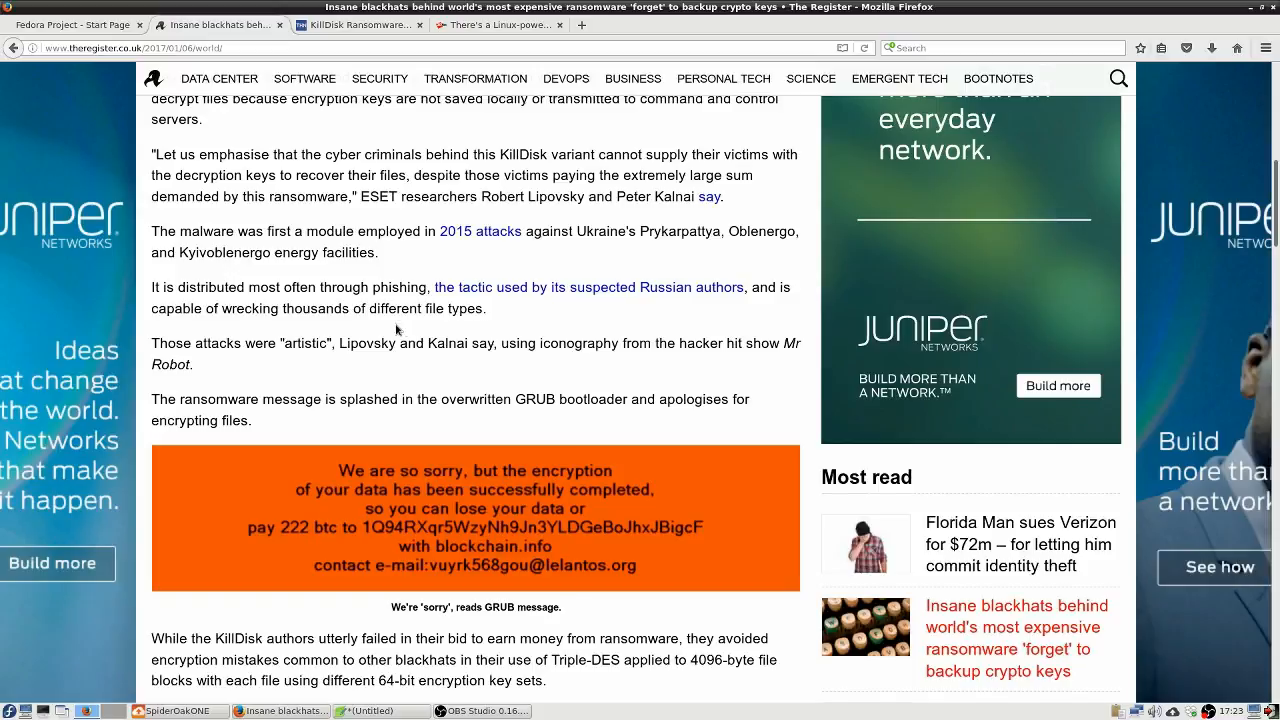
pyautogui.moveTo(393, 333)
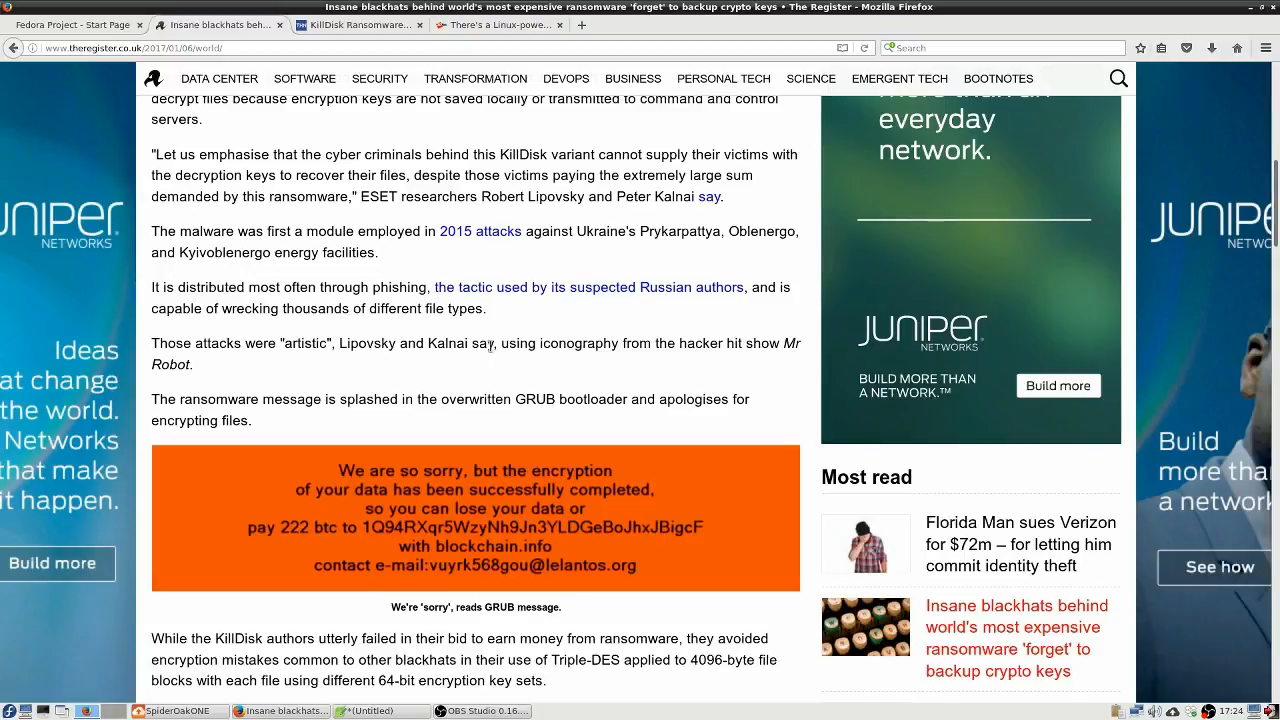
pyautogui.moveTo(525, 330)
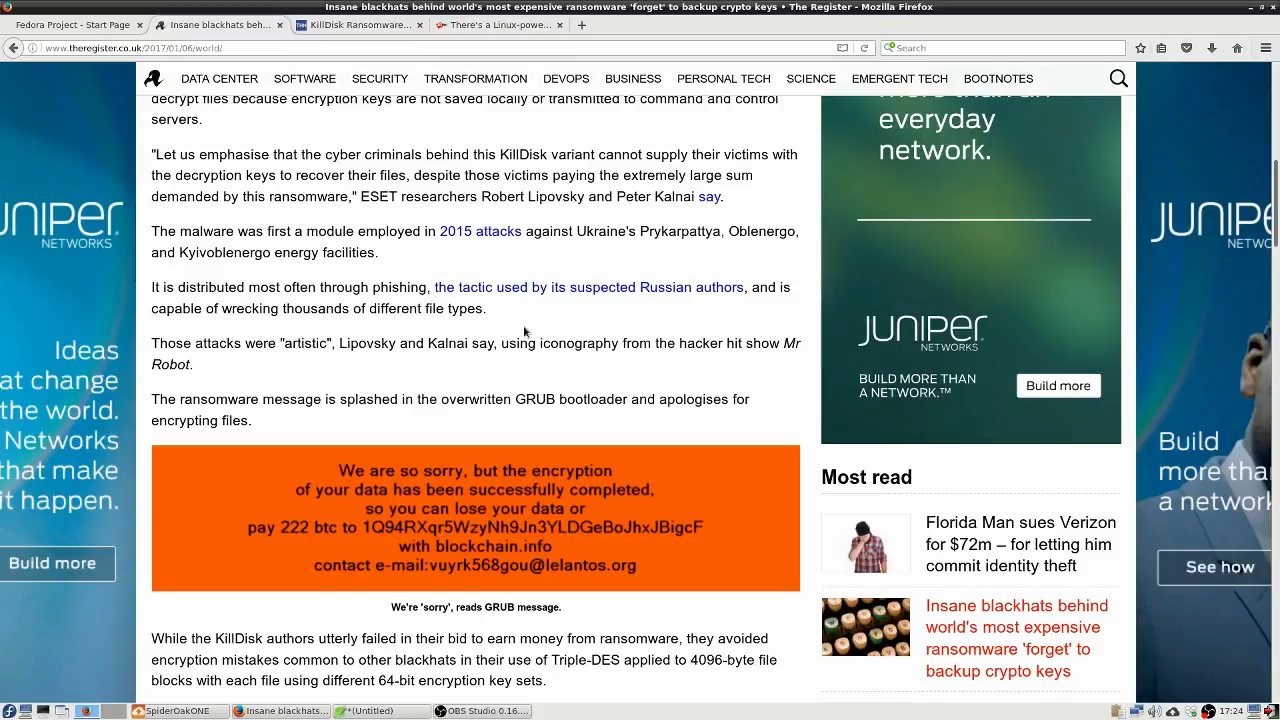
pyautogui.moveTo(546, 318)
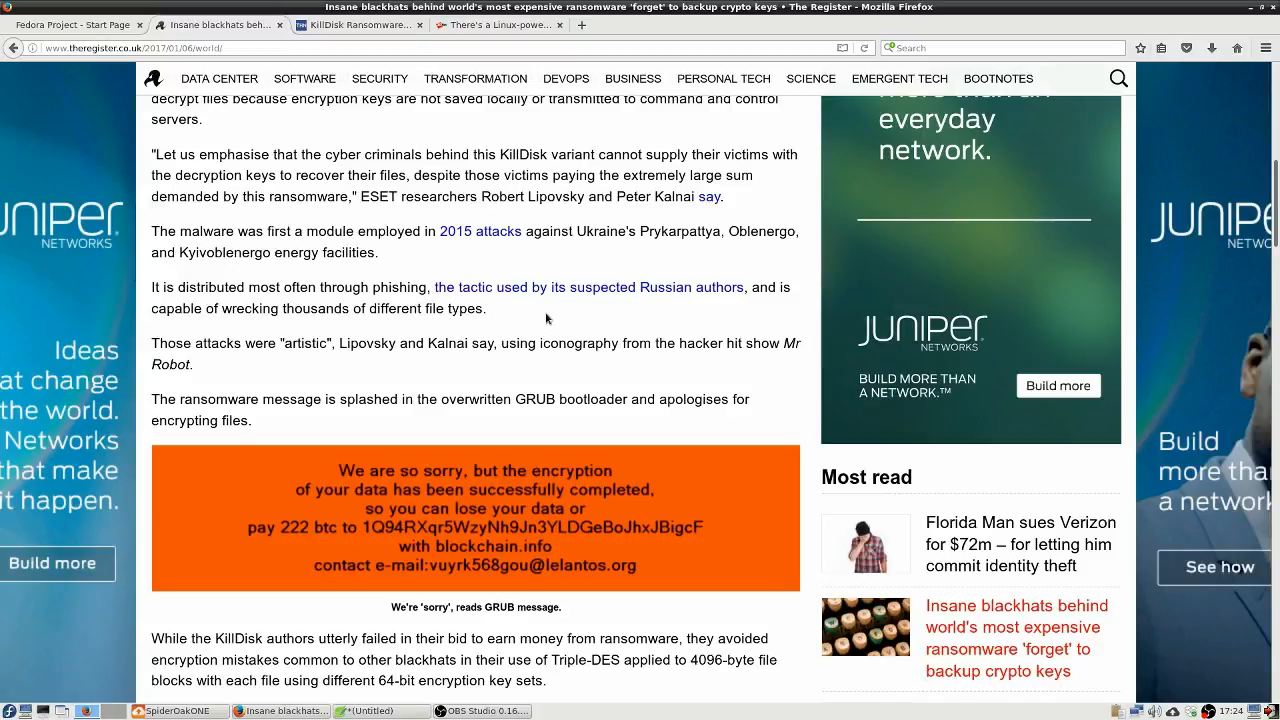
pyautogui.moveTo(318, 287)
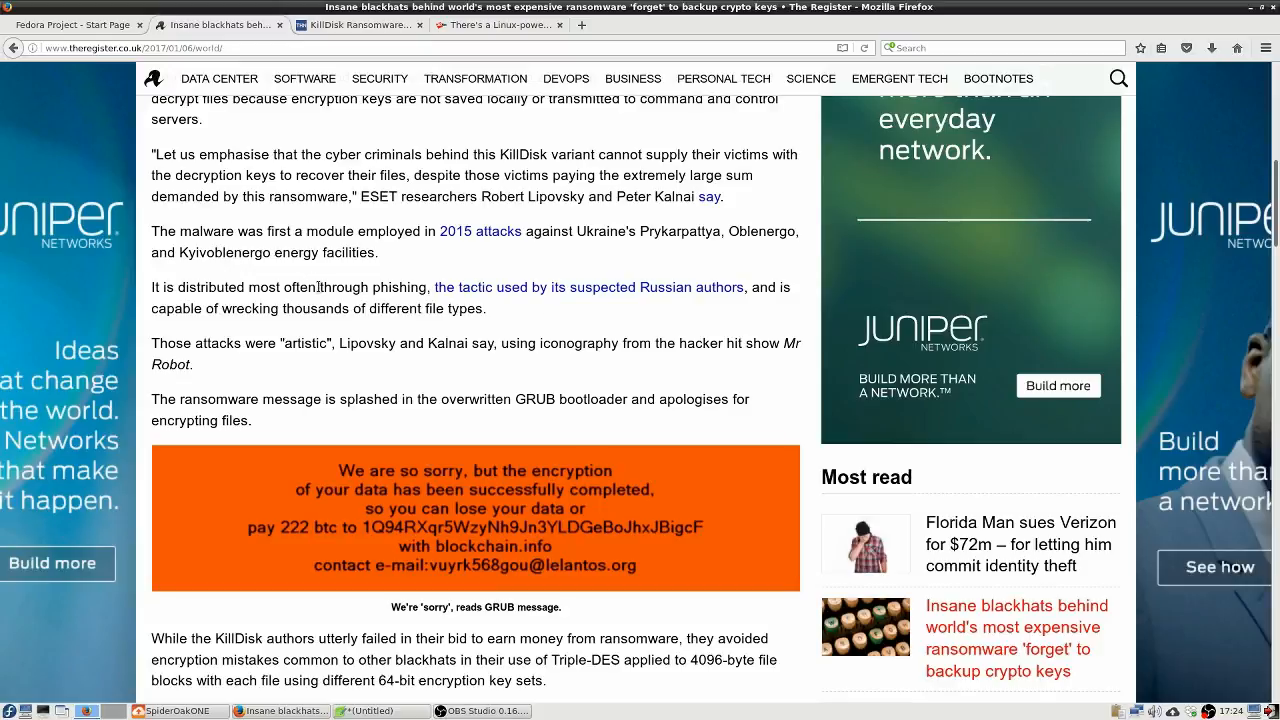
pyautogui.doubleClick(373, 287)
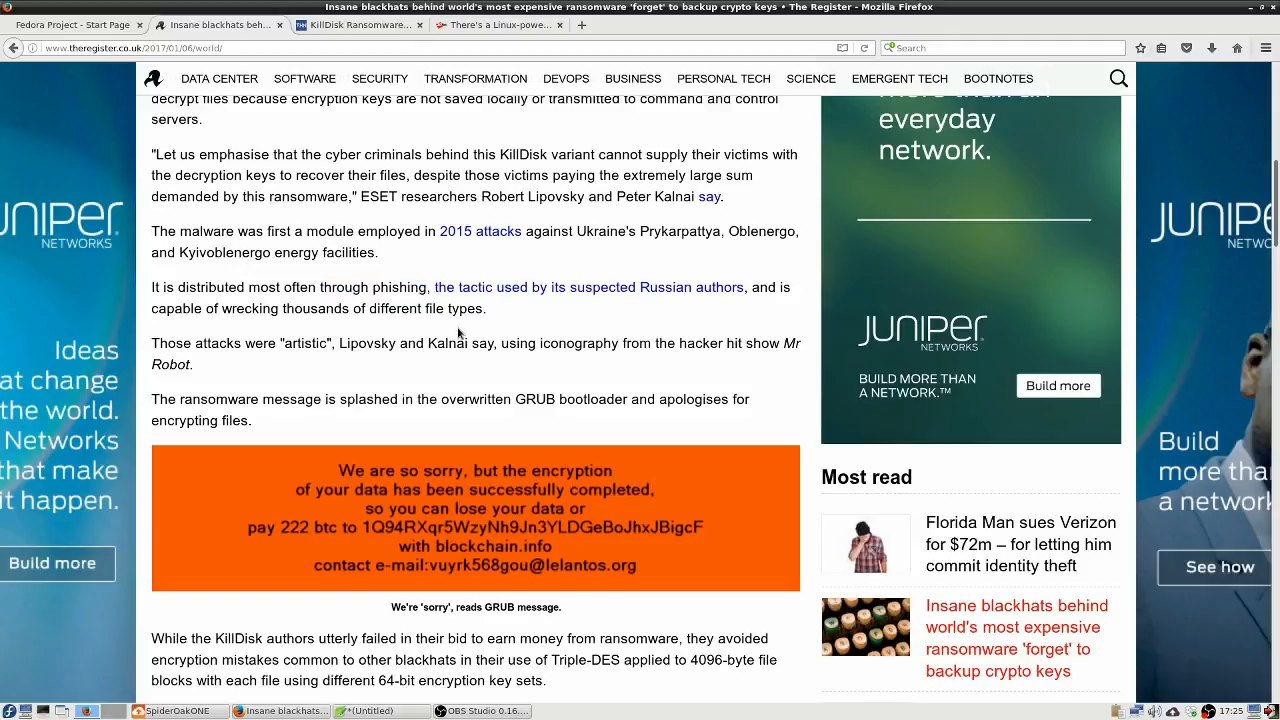
pyautogui.scroll(-3)
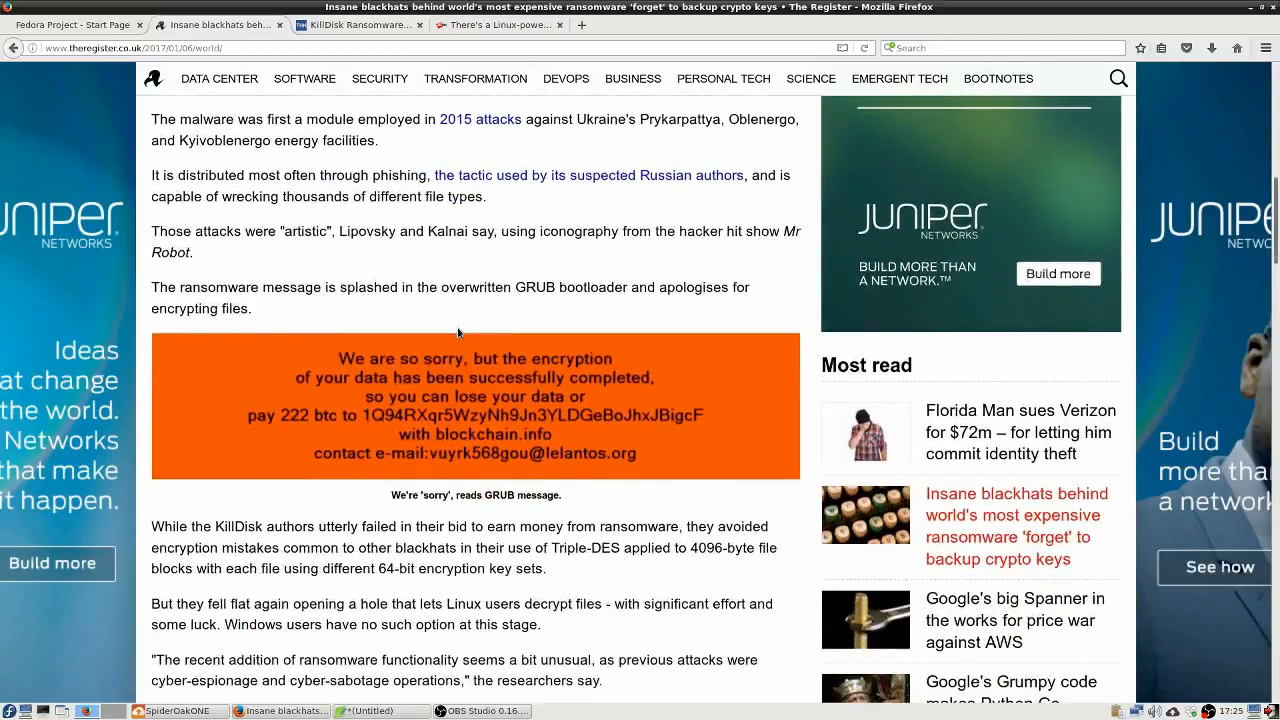
# - Highlight the Triple-DES encryption paragraph, then switch to The Hacker News KillDisk article
pyautogui.scroll(-3)
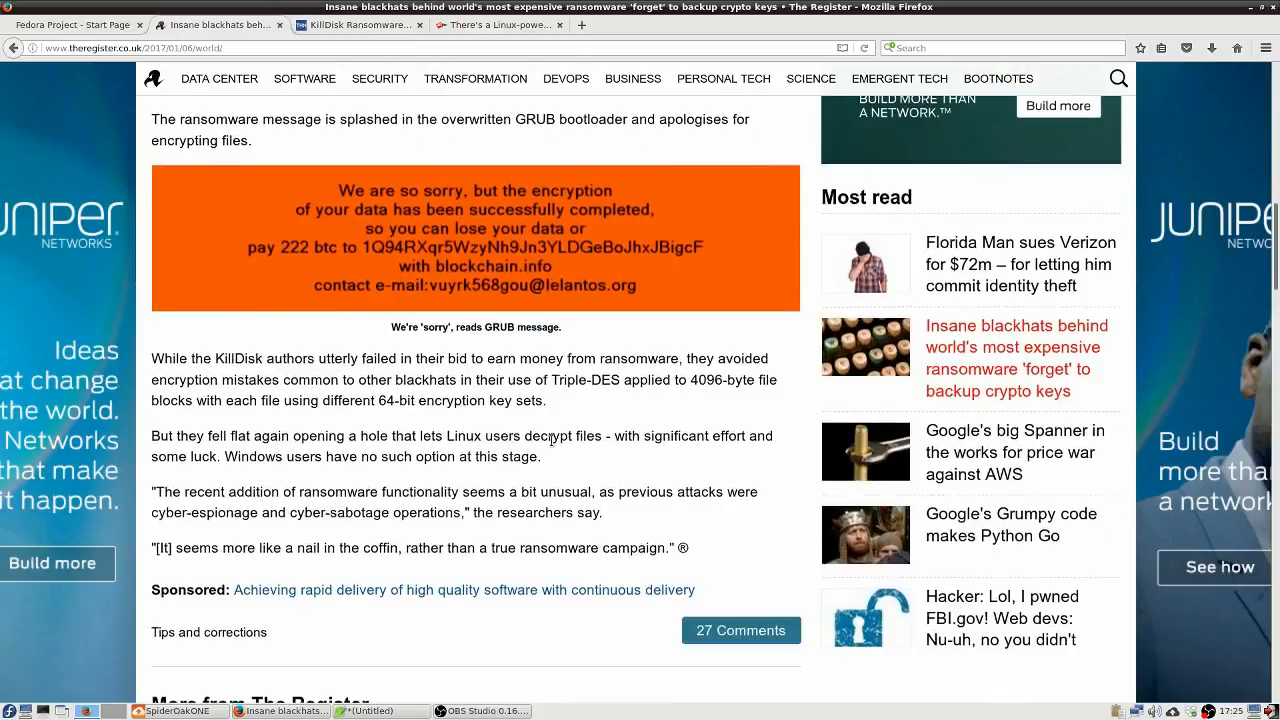
pyautogui.scroll(-3)
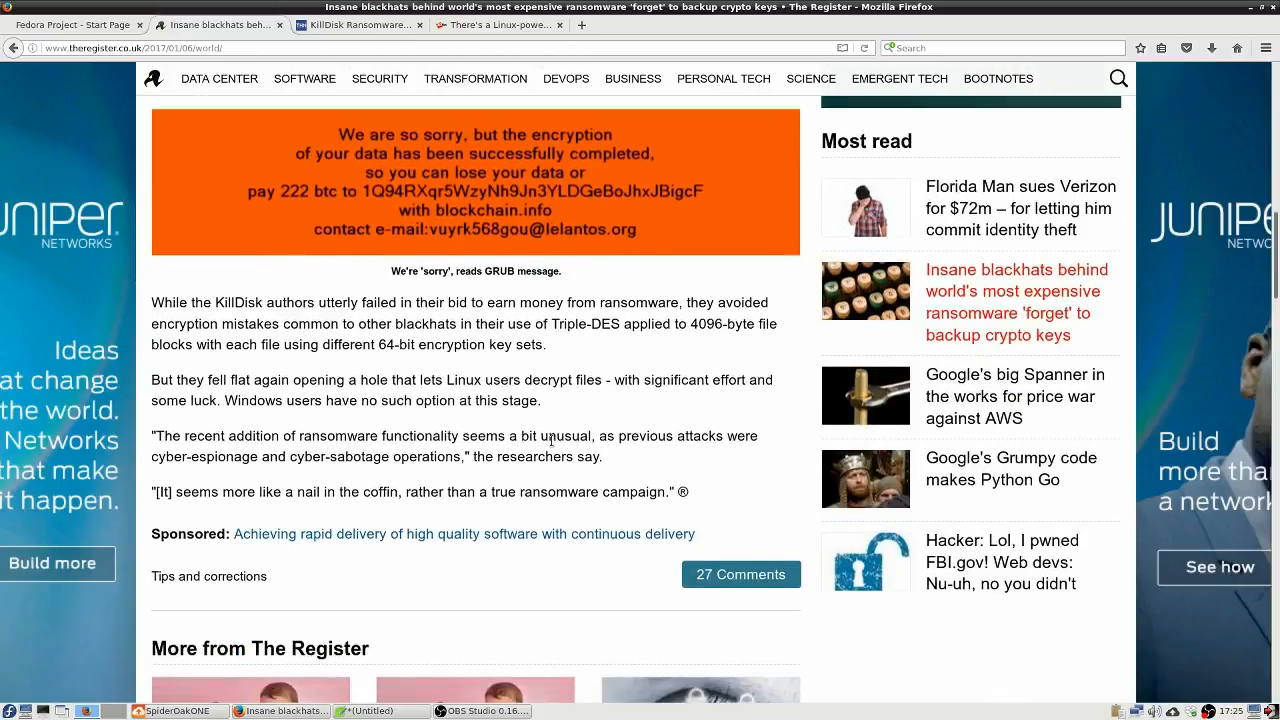
pyautogui.scroll(-3)
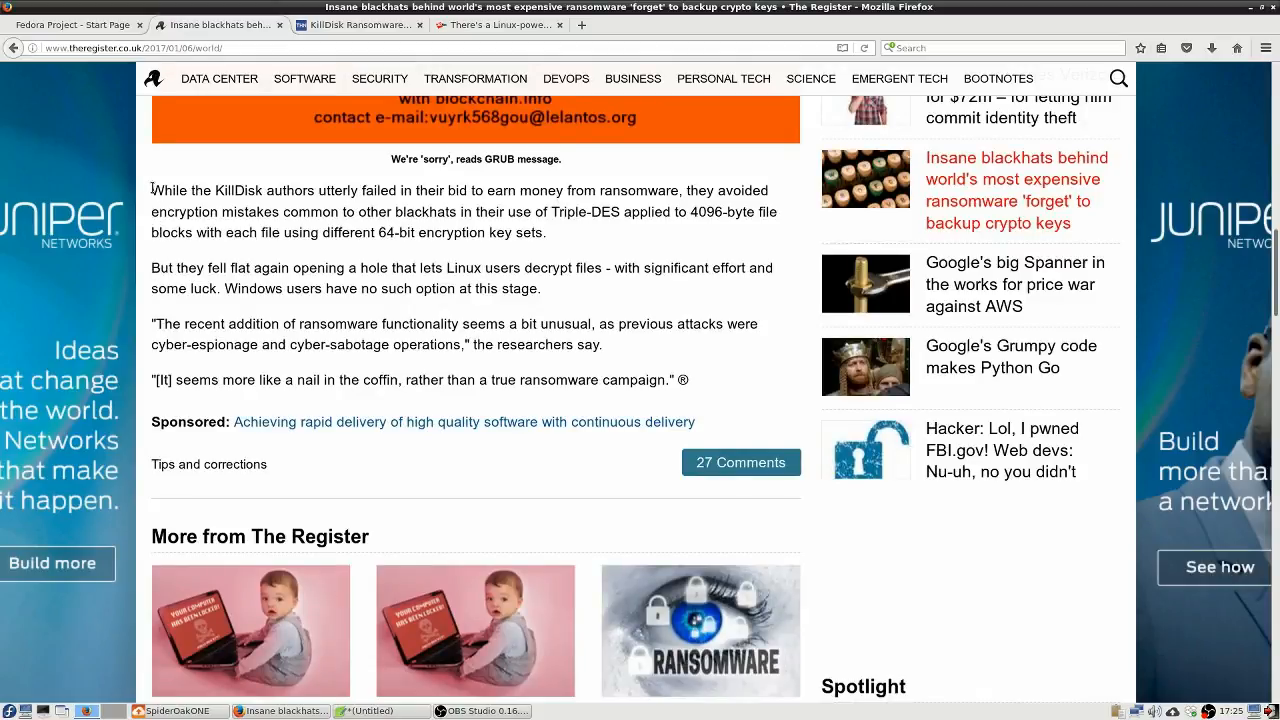
pyautogui.moveTo(151, 190); pyautogui.dragTo(546, 233)
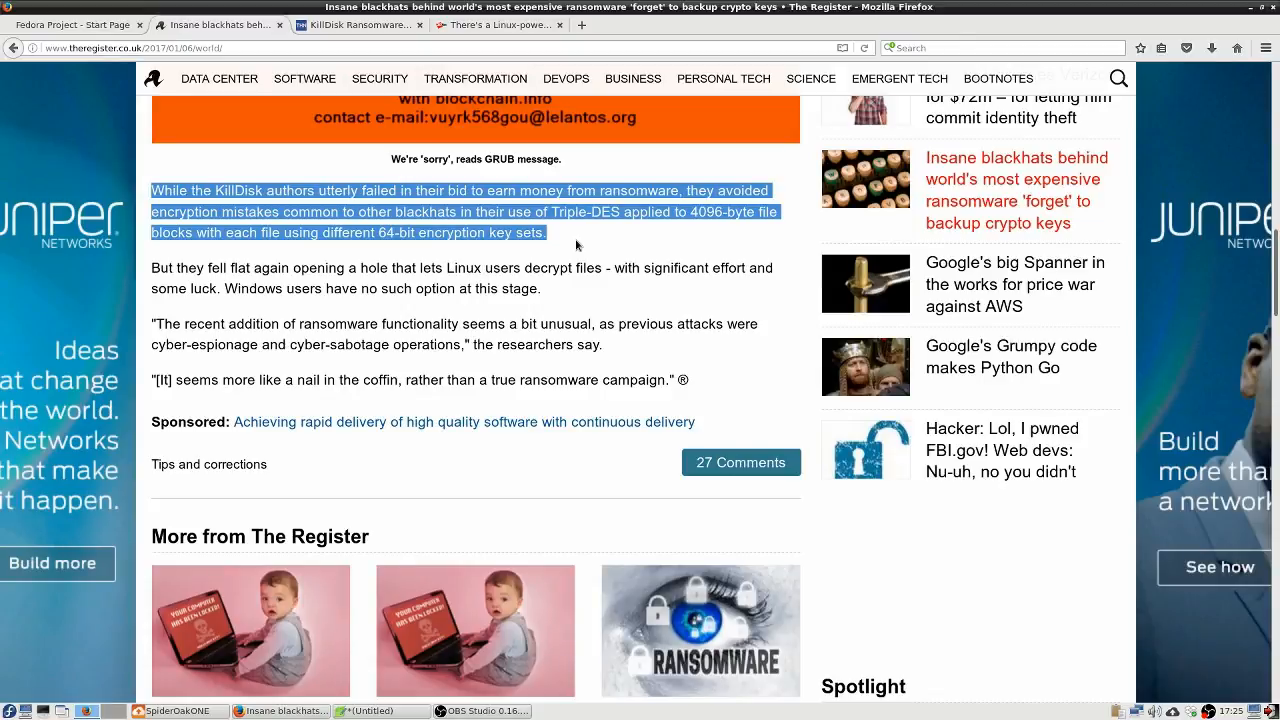
pyautogui.moveTo(589, 258)
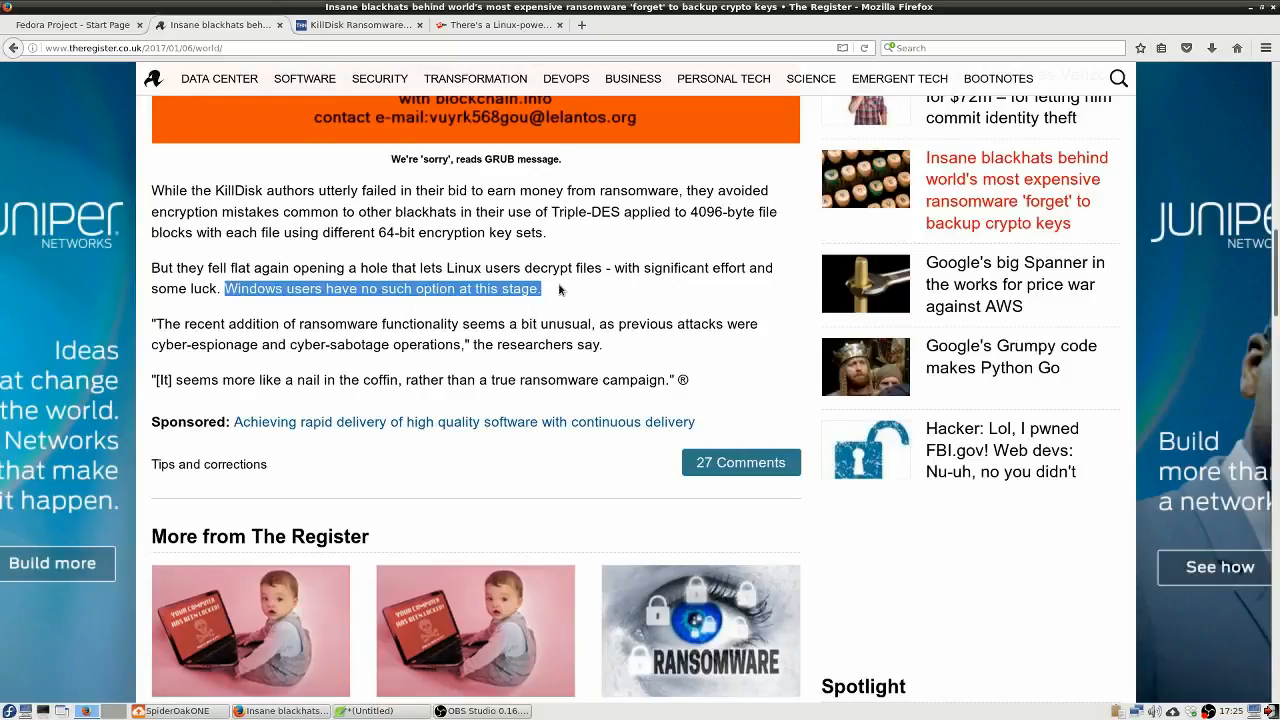
pyautogui.moveTo(548, 300)
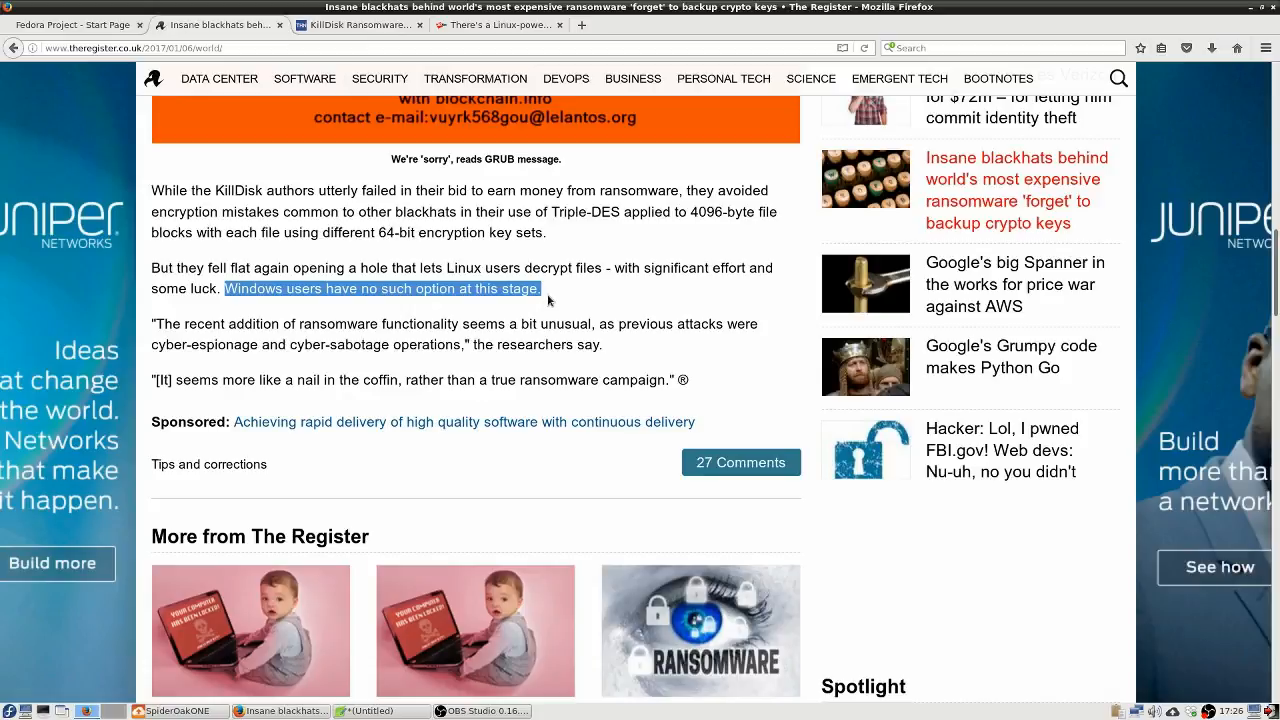
pyautogui.moveTo(285, 148)
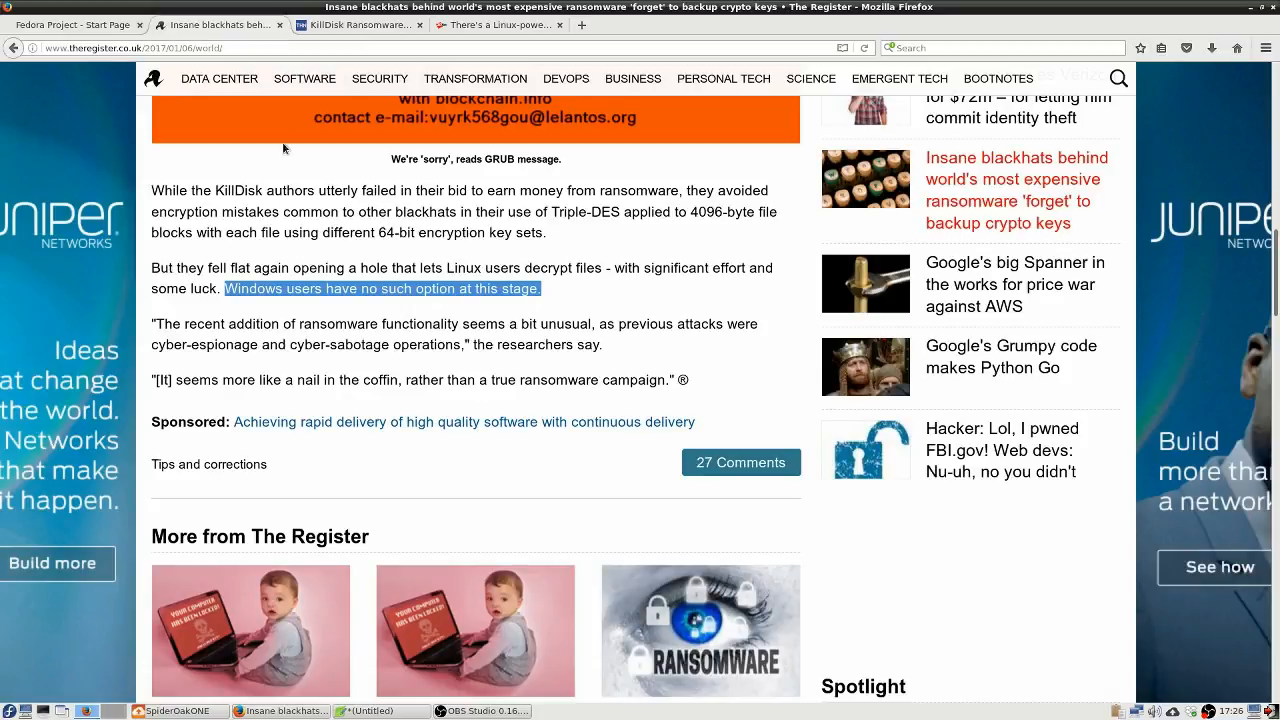
pyautogui.click(357, 24)
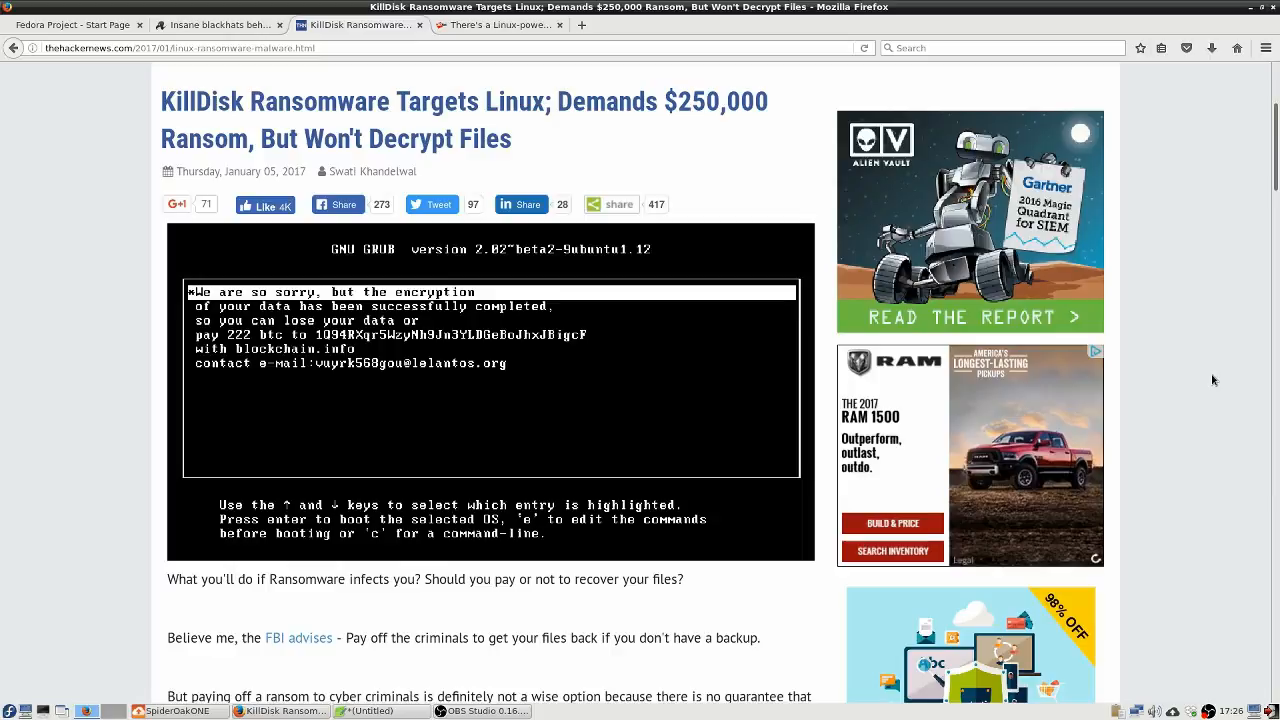
pyautogui.moveTo(1216, 385)
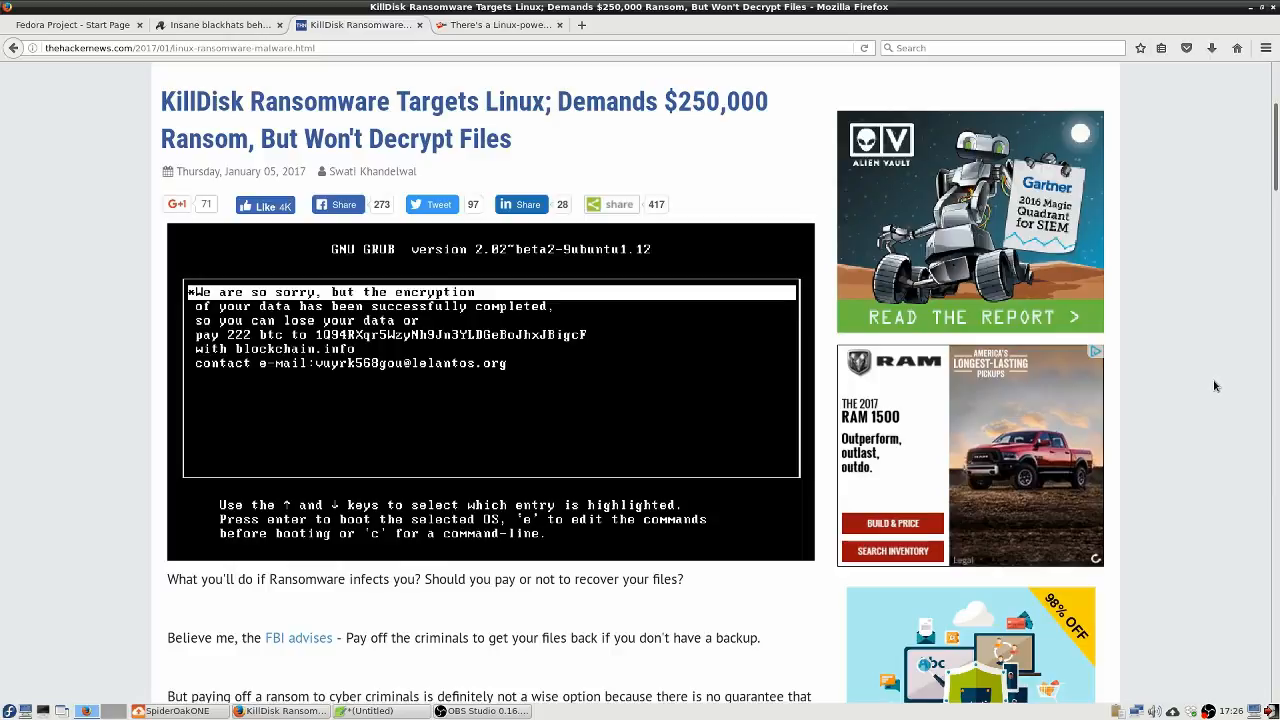
pyautogui.moveTo(1216, 390)
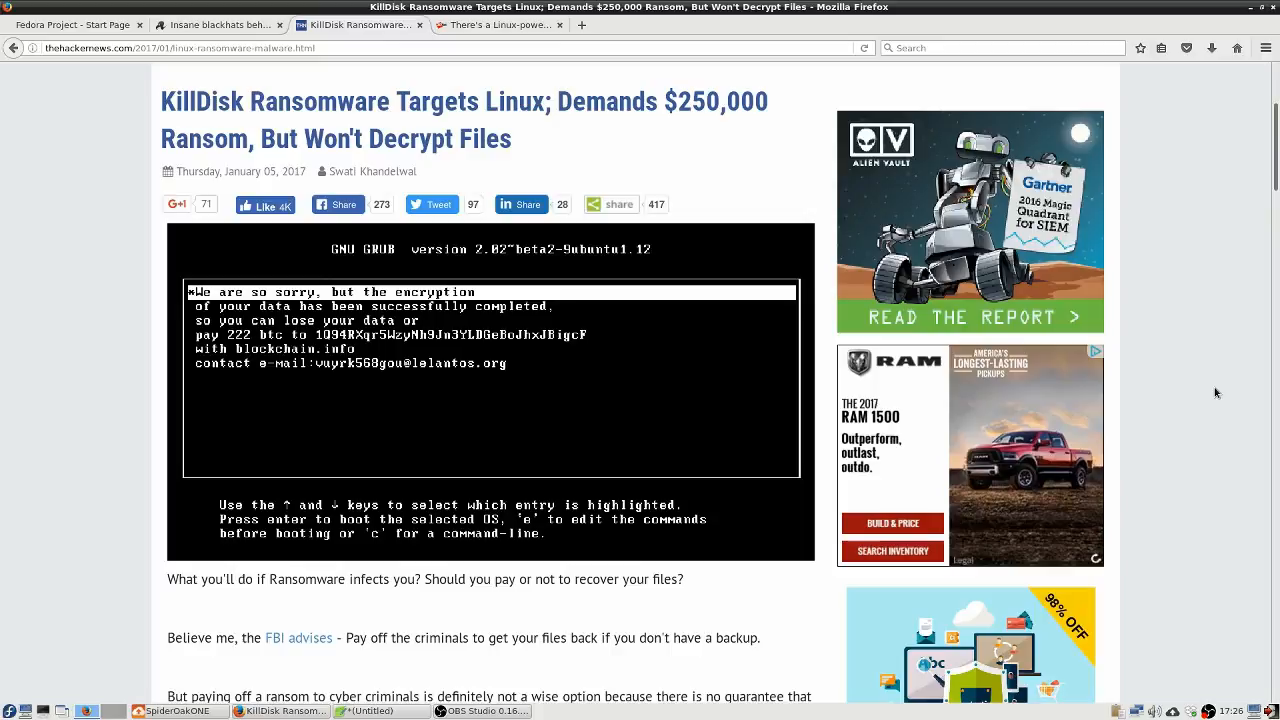
pyautogui.moveTo(1218, 401)
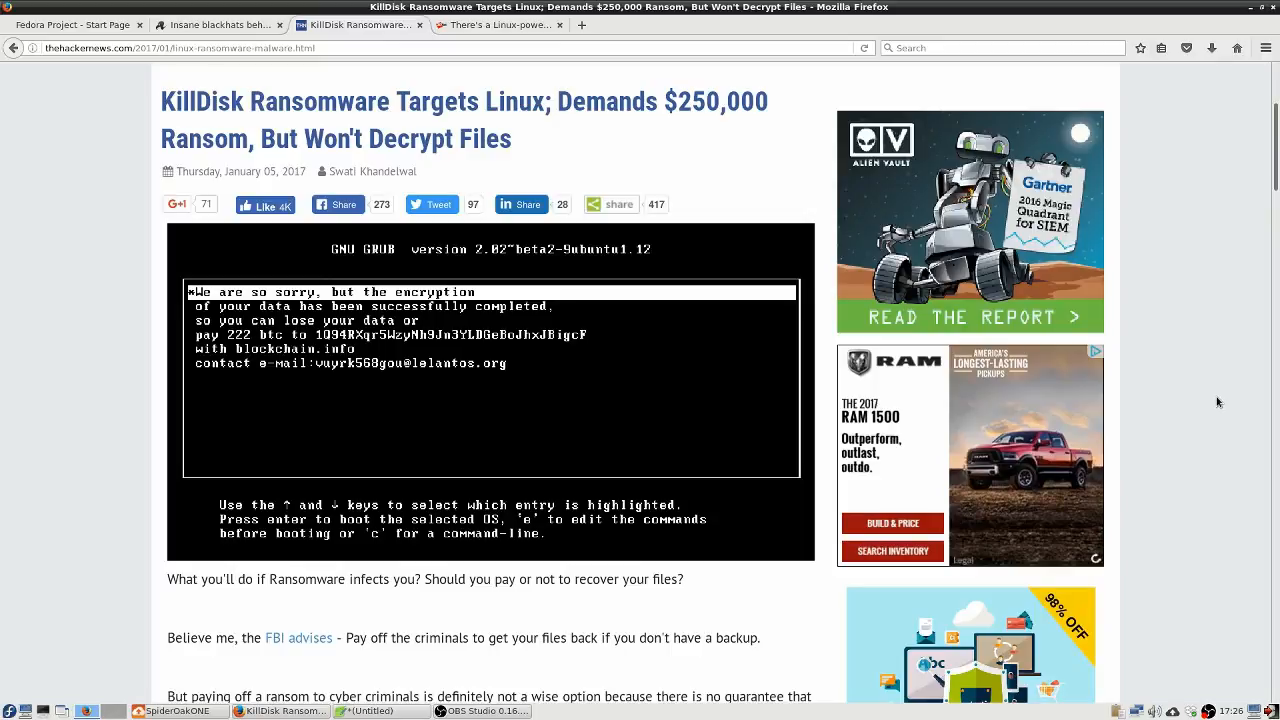
pyautogui.moveTo(97, 316)
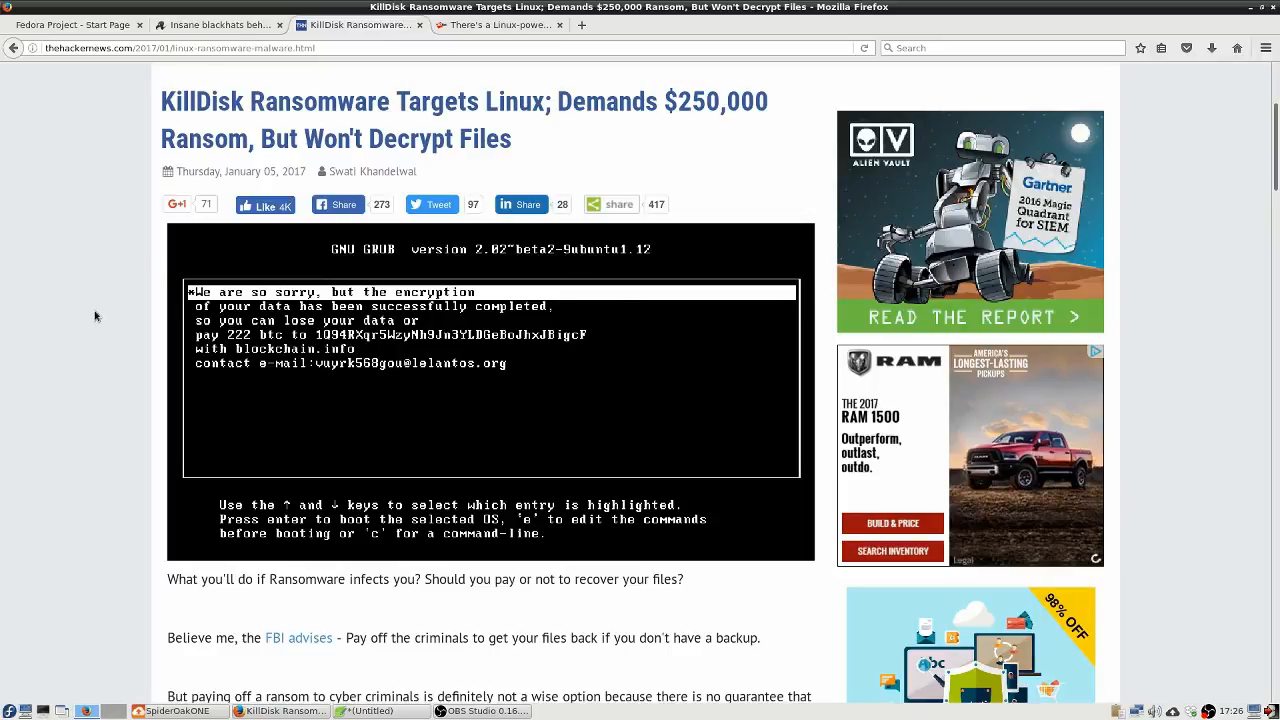
pyautogui.moveTo(430, 418)
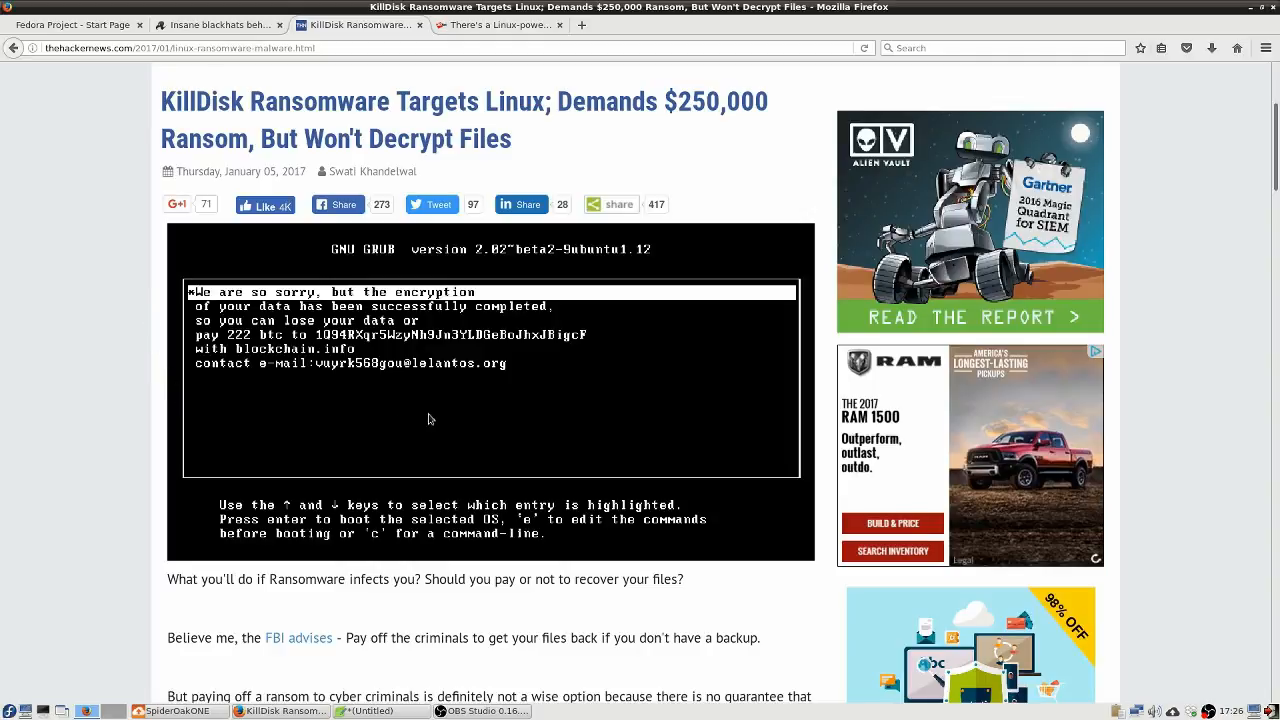
pyautogui.moveTo(324, 429)
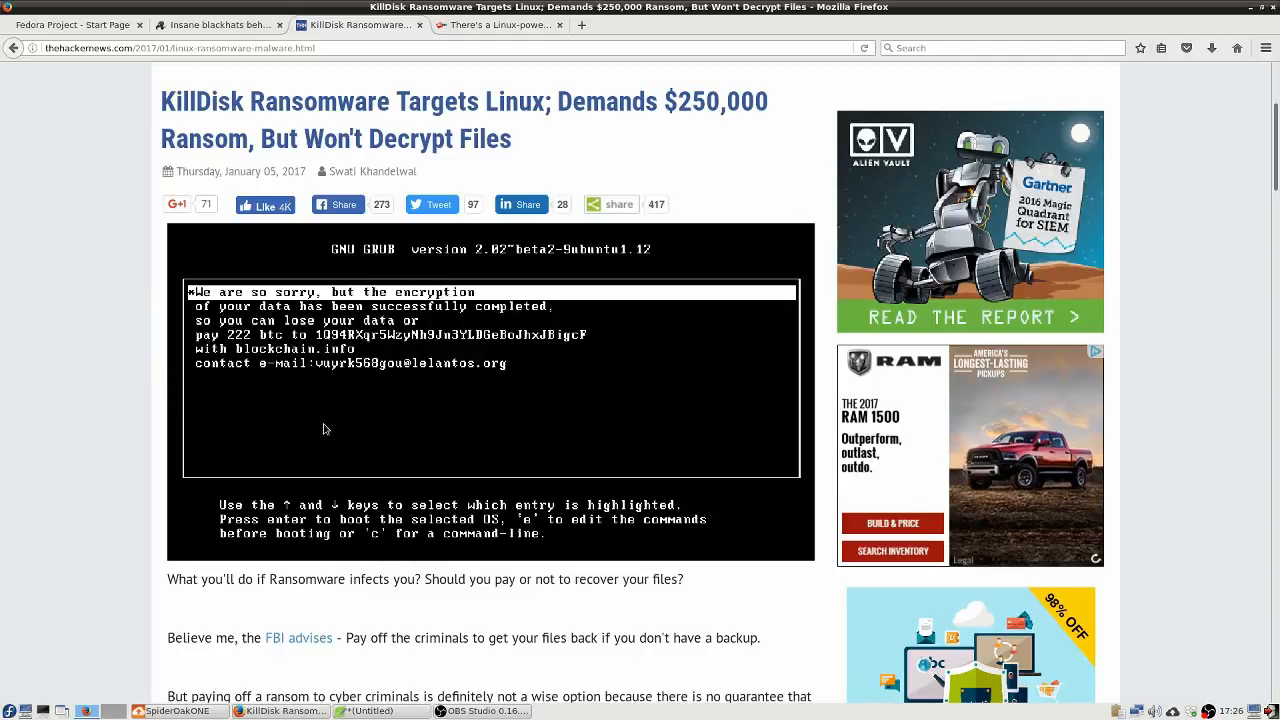
pyautogui.moveTo(318, 353)
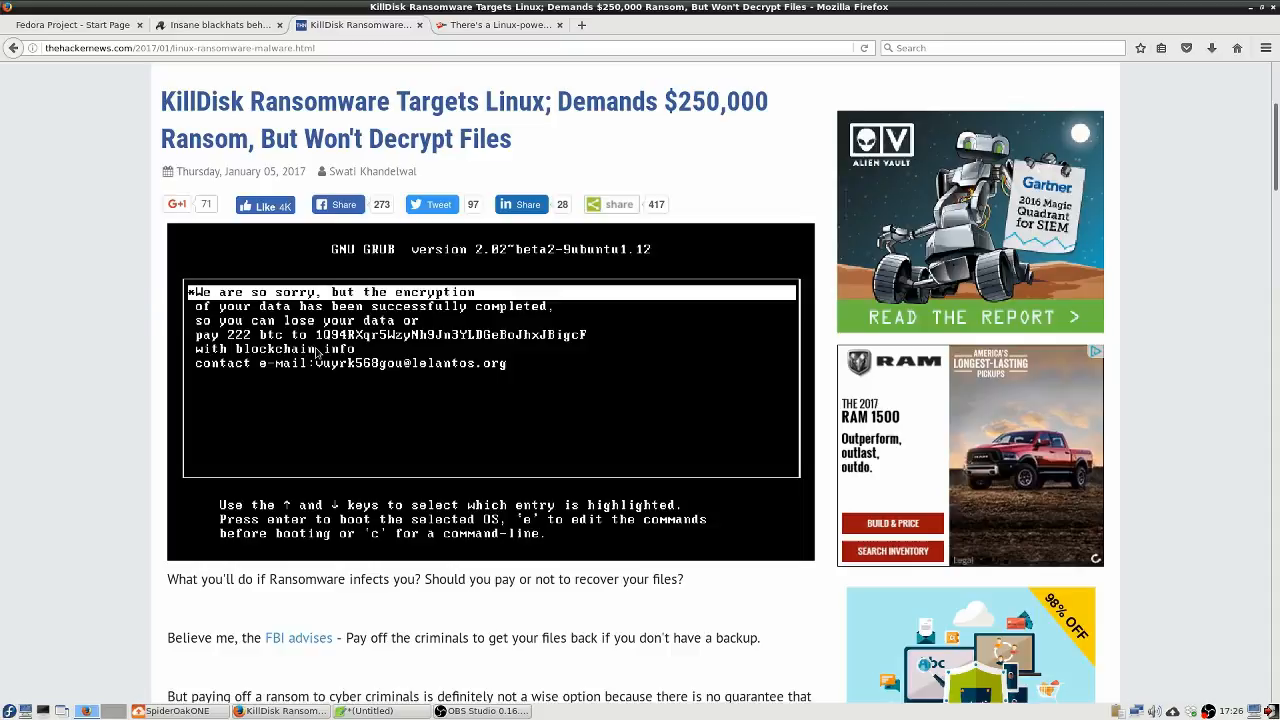
pyautogui.moveTo(424, 339)
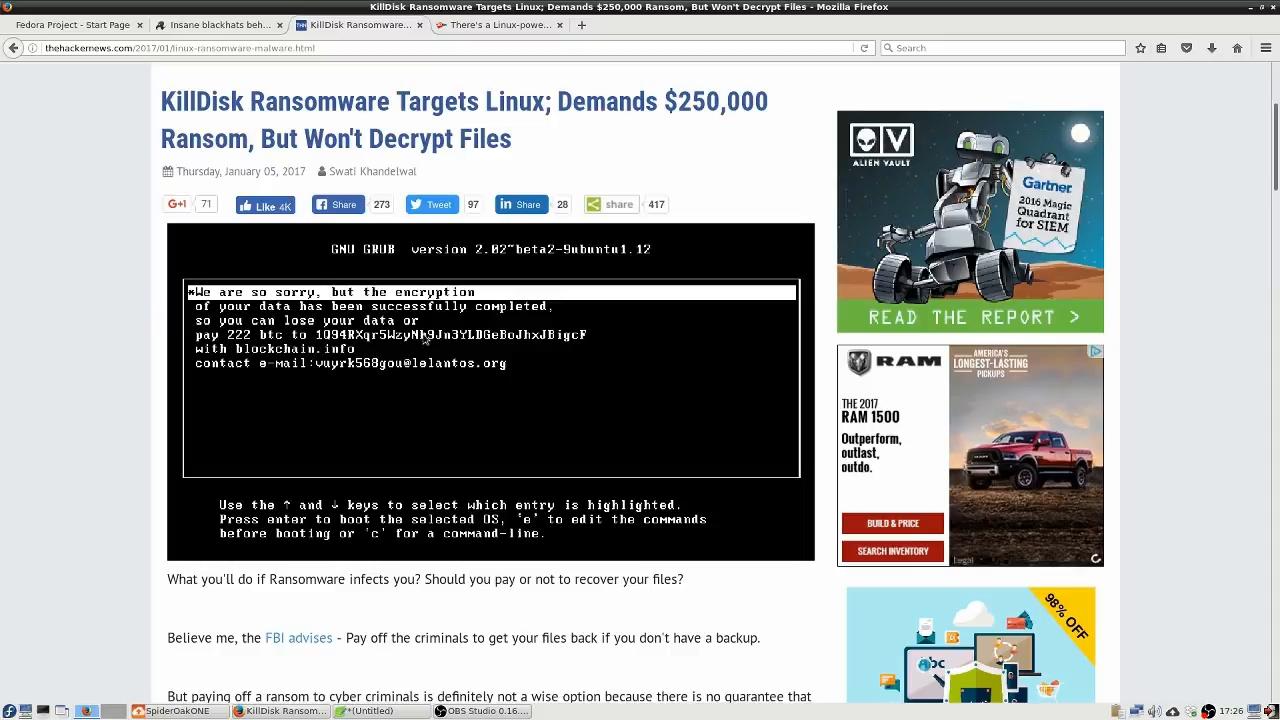
pyautogui.moveTo(170, 332)
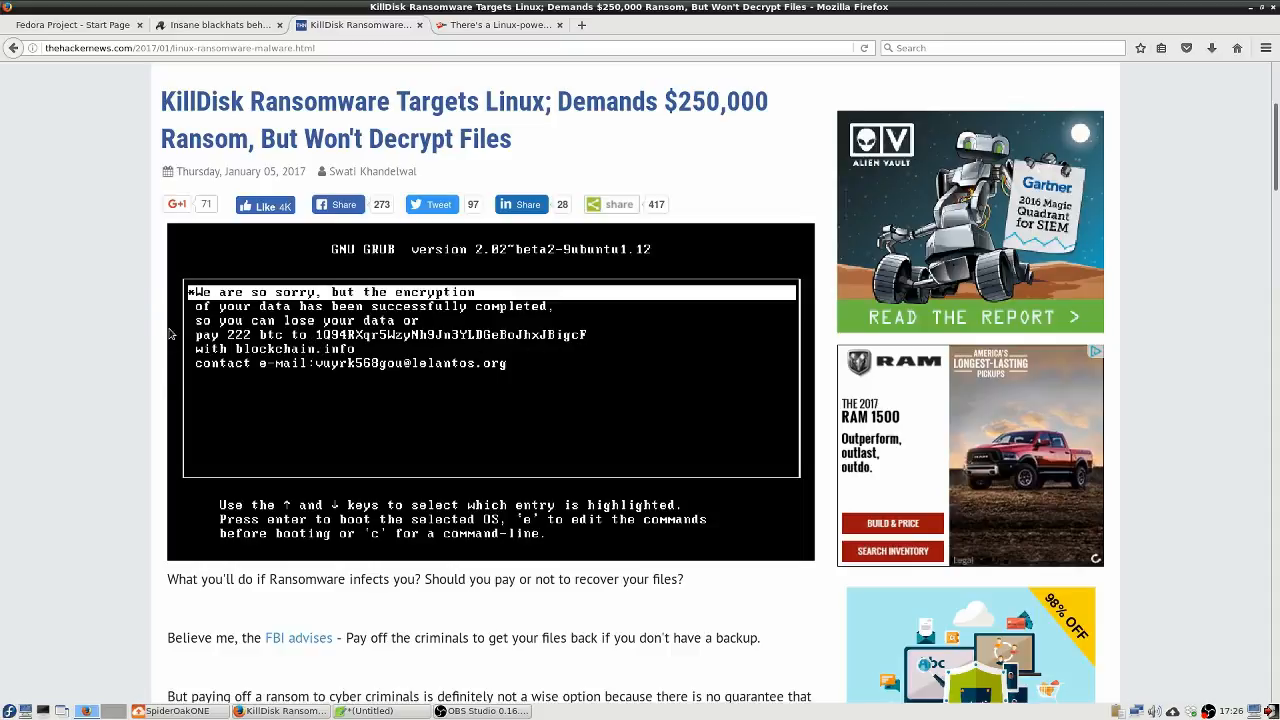
pyautogui.moveTo(536, 394)
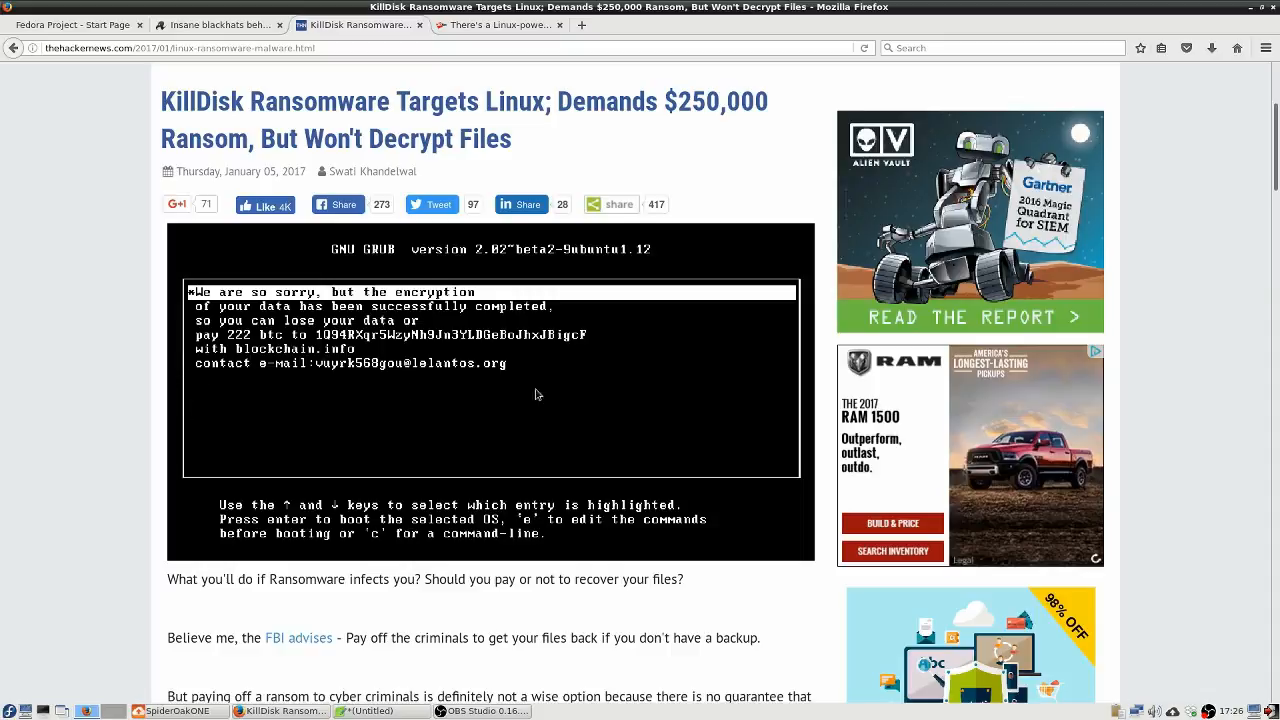
pyautogui.moveTo(423, 417)
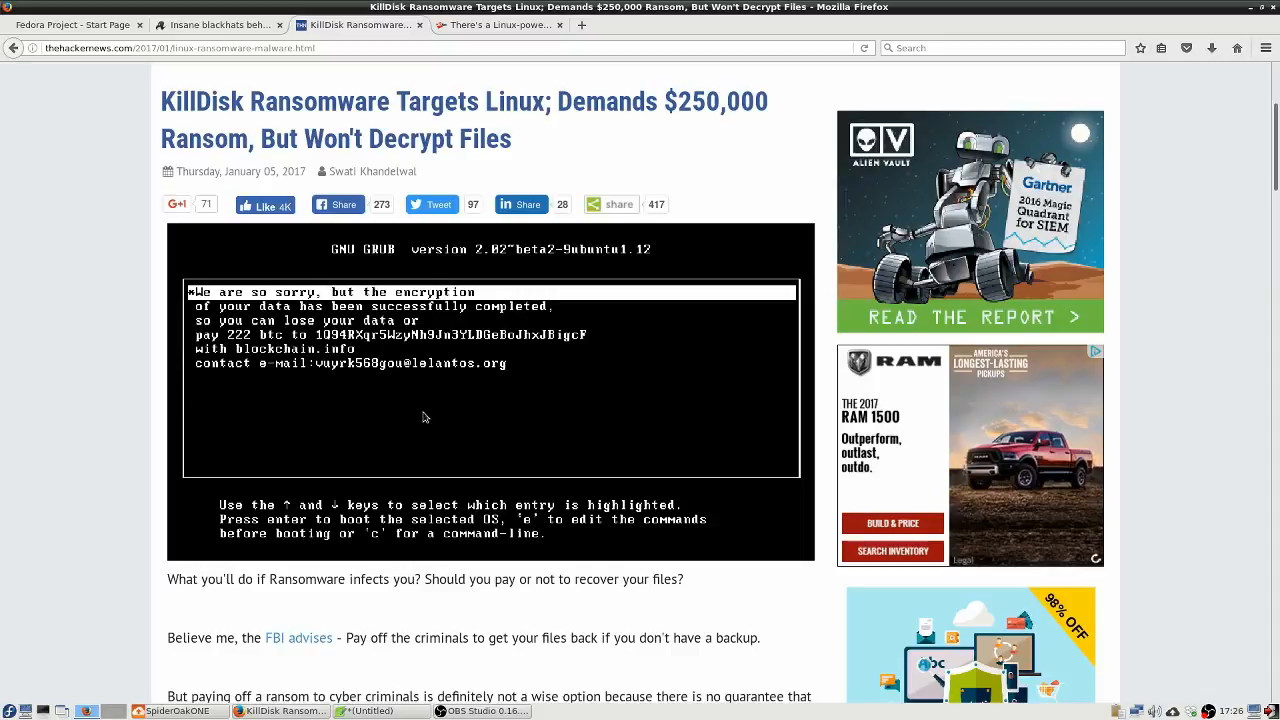
pyautogui.moveTo(345, 376)
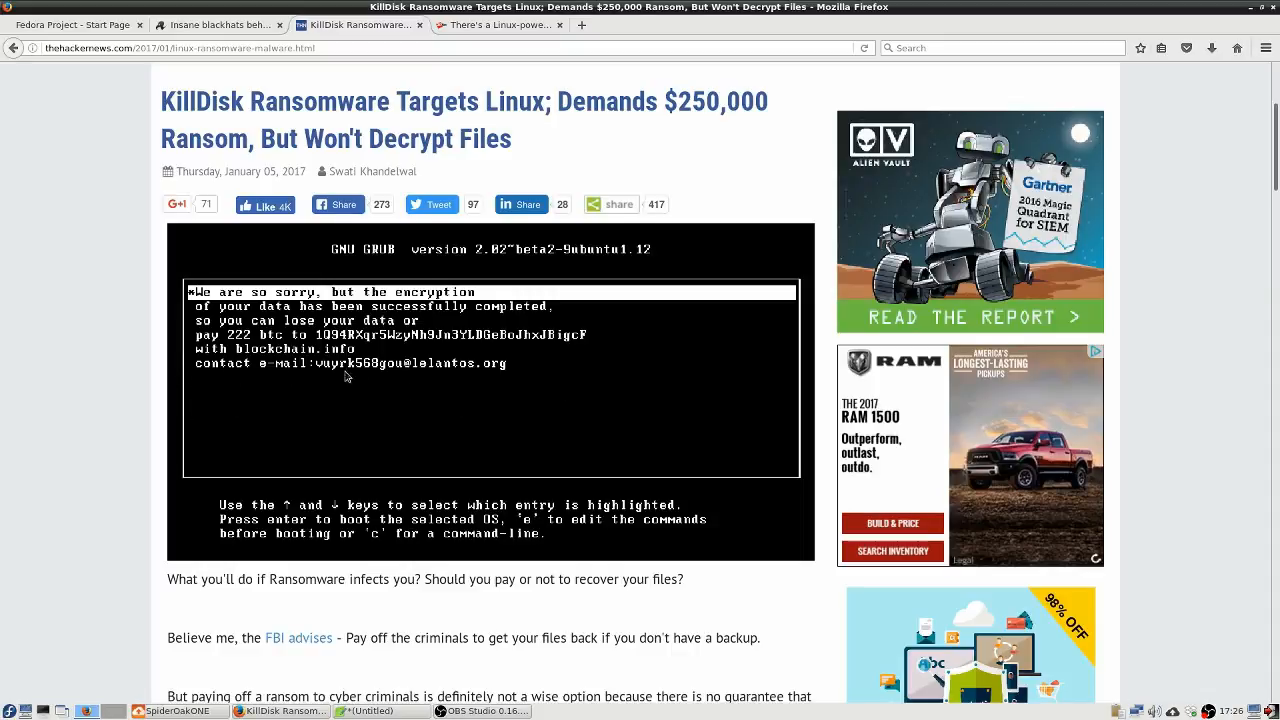
pyautogui.moveTo(128, 387)
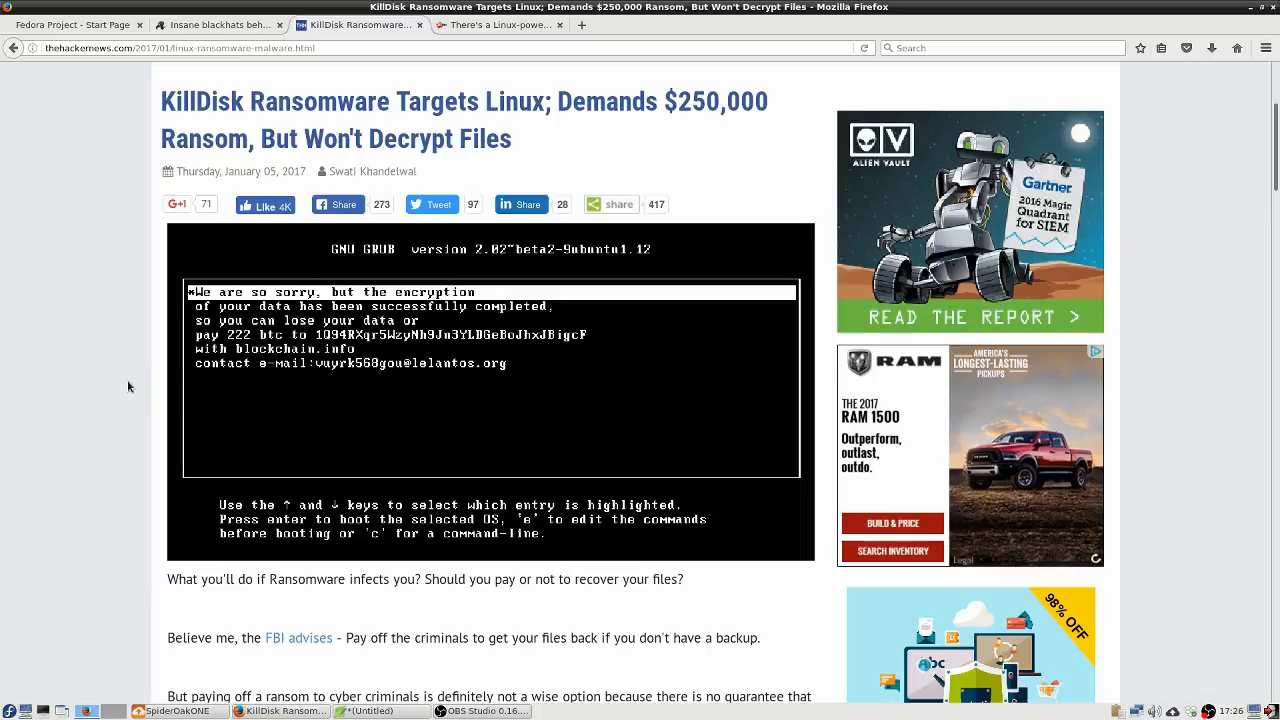
# - Scroll The Hacker News article down to the 'What is KillDisk?' paragraph
pyautogui.scroll(-3)
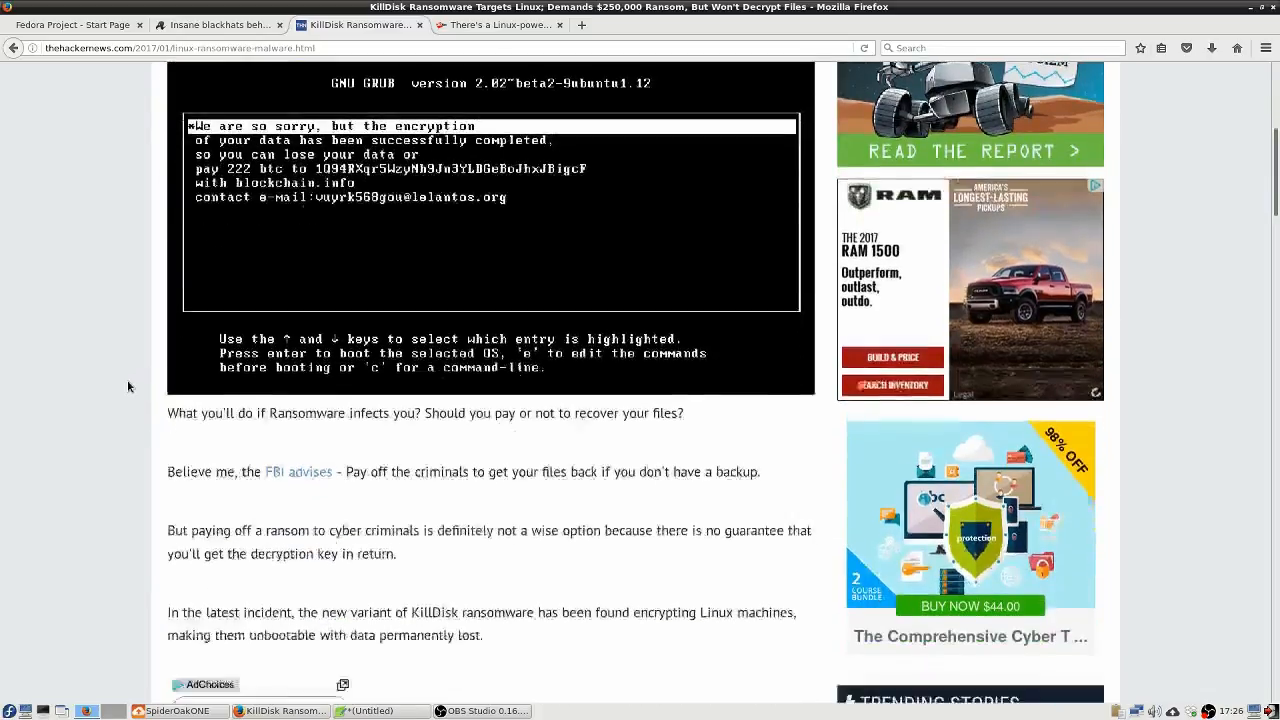
pyautogui.scroll(-3)
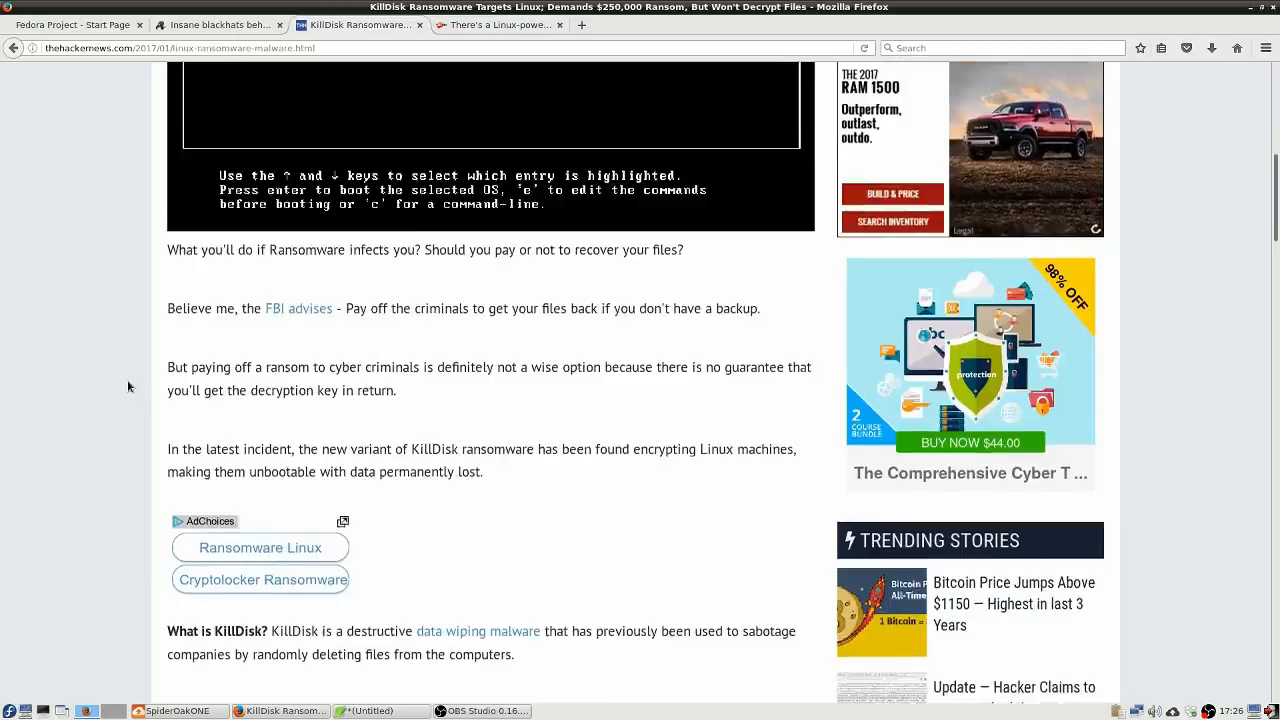
pyautogui.scroll(-3)
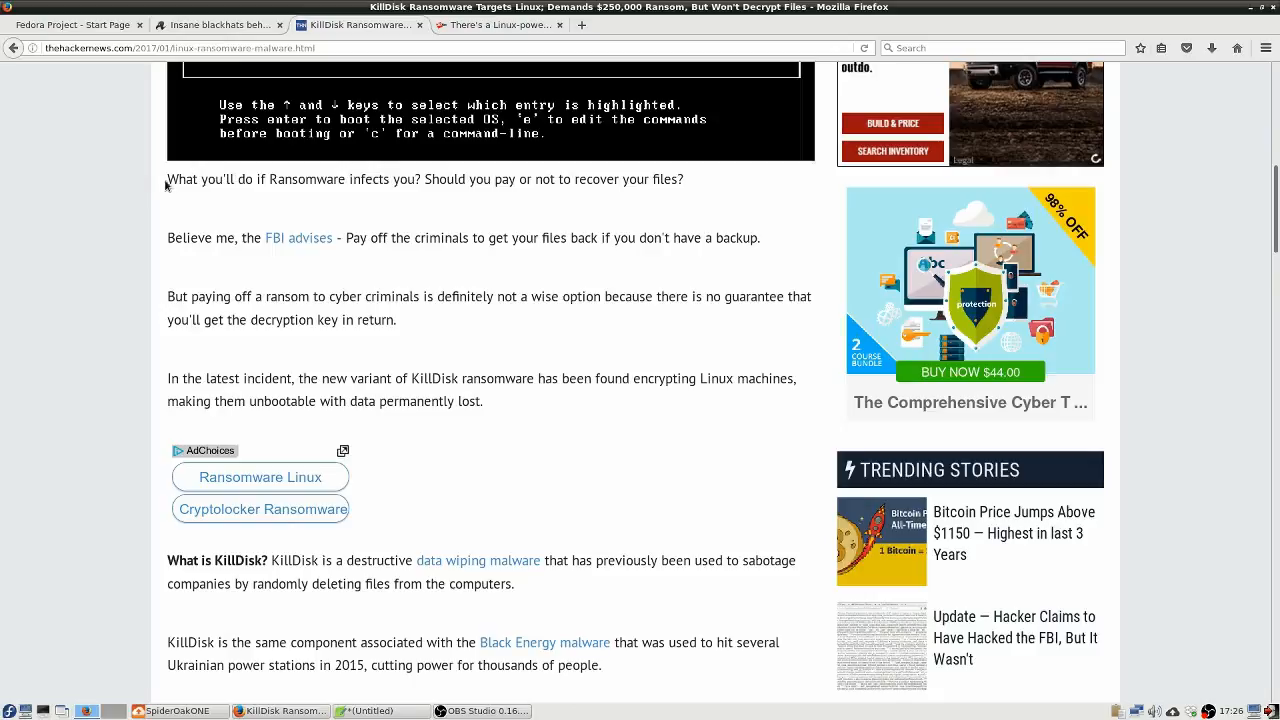
pyautogui.moveTo(331, 206)
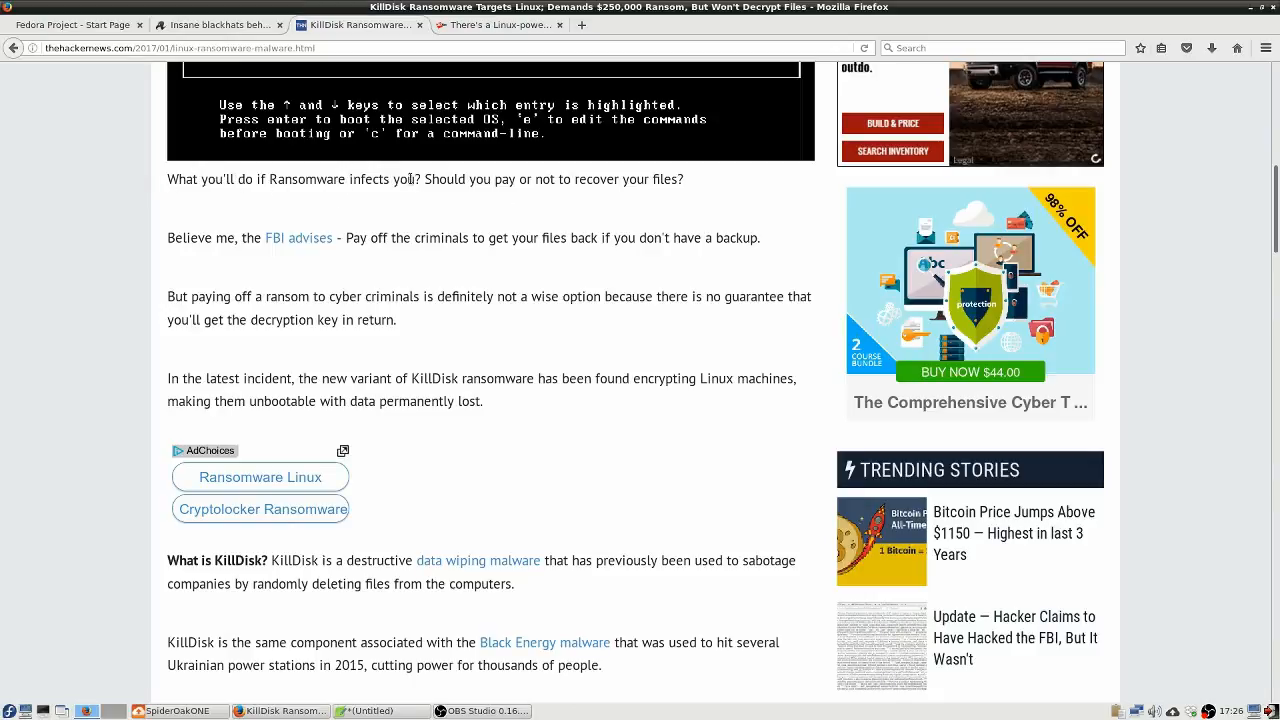
pyautogui.moveTo(460, 197)
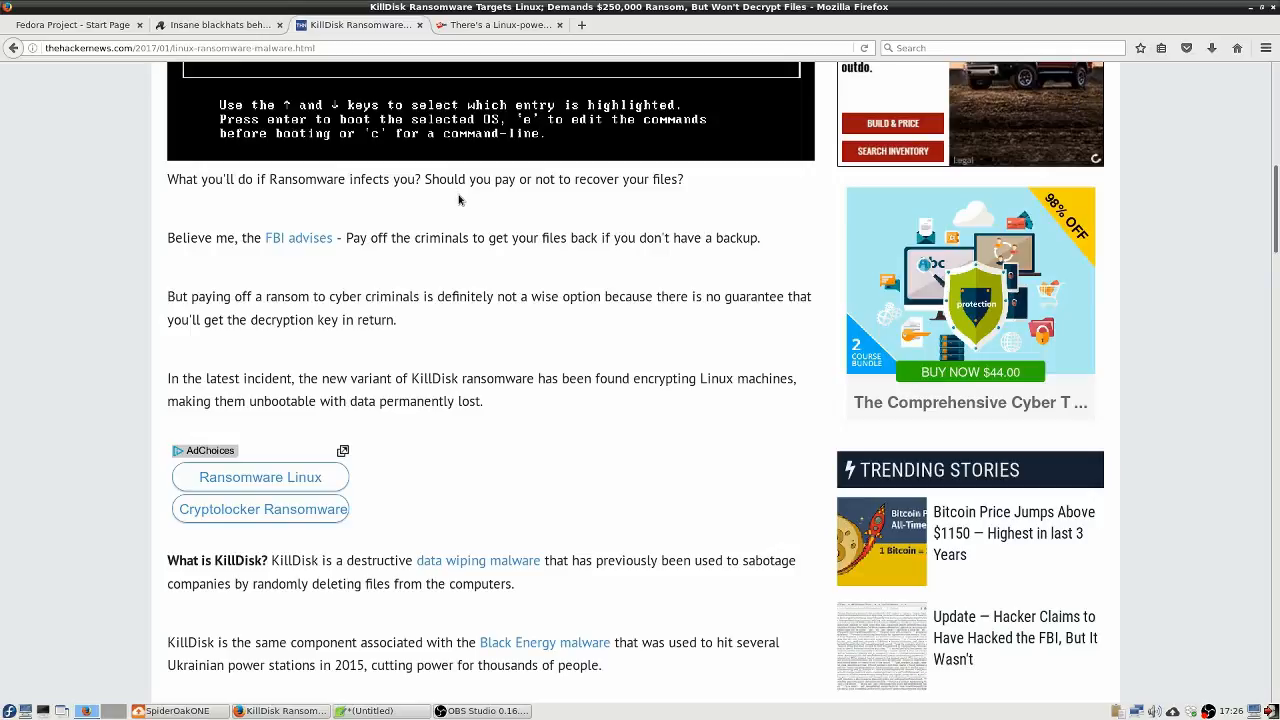
pyautogui.moveTo(334, 256)
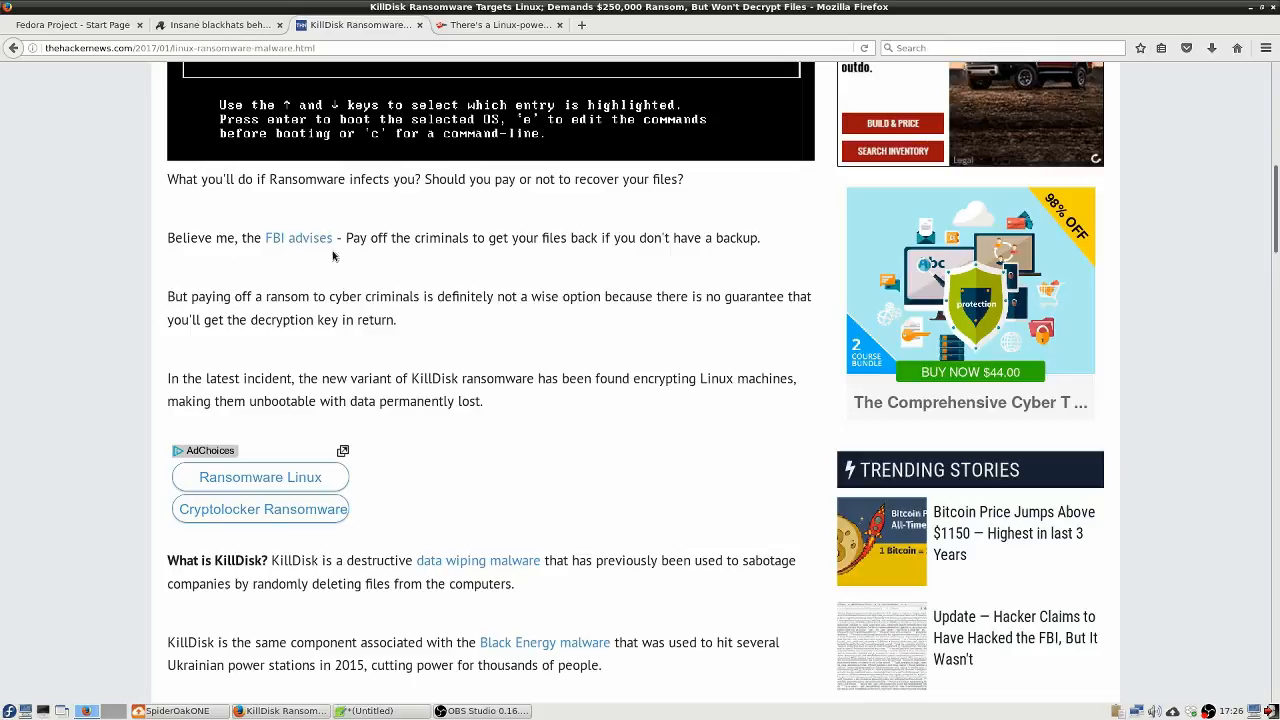
pyautogui.moveTo(733, 245)
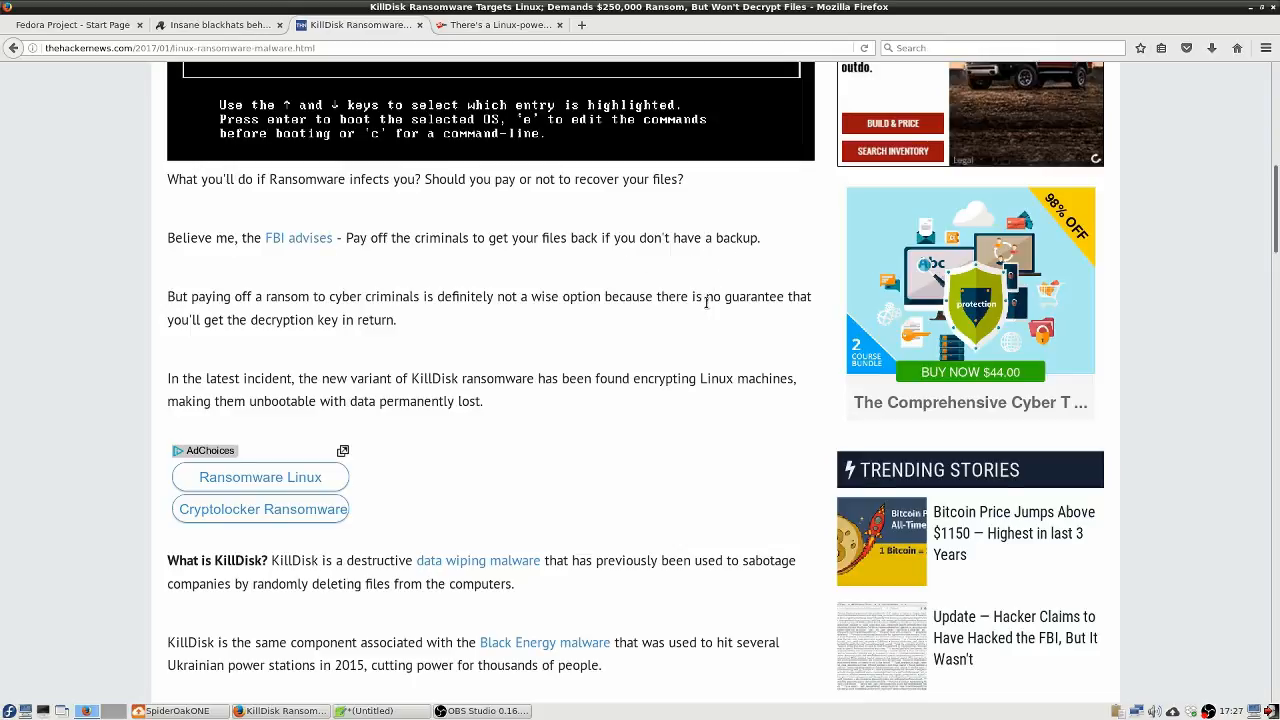
pyautogui.scroll(-3)
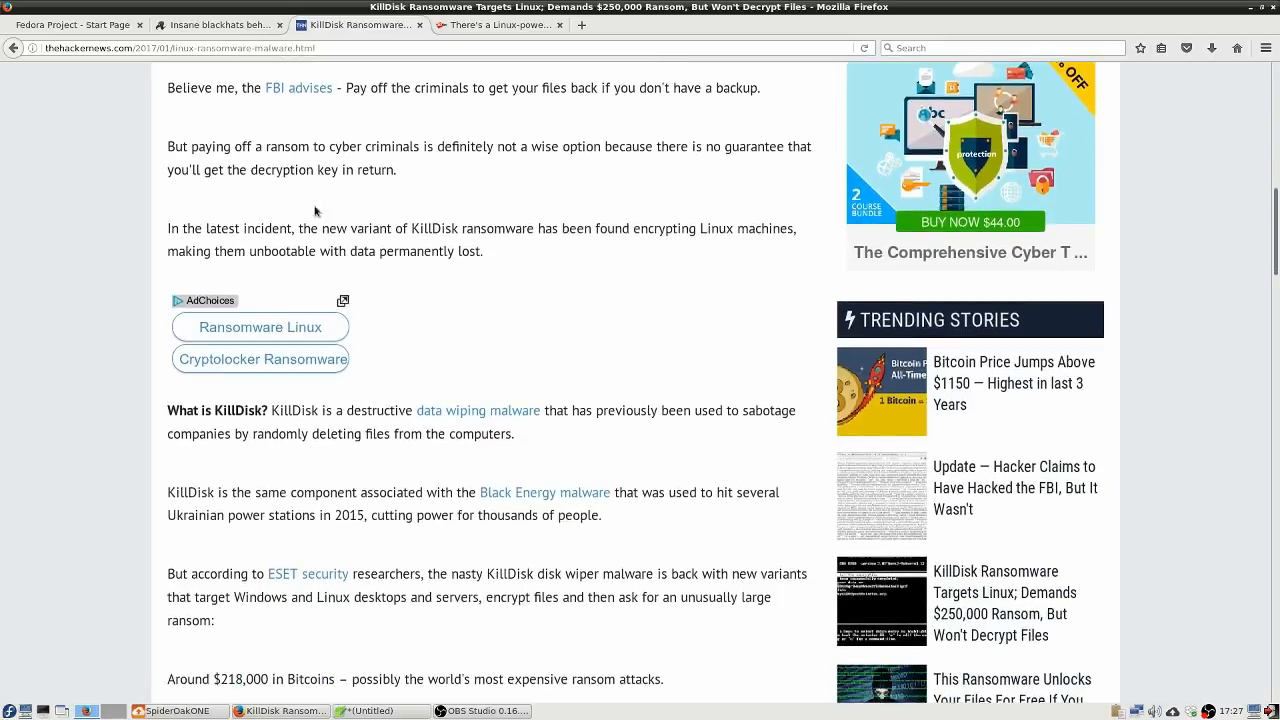
pyautogui.moveTo(538, 155)
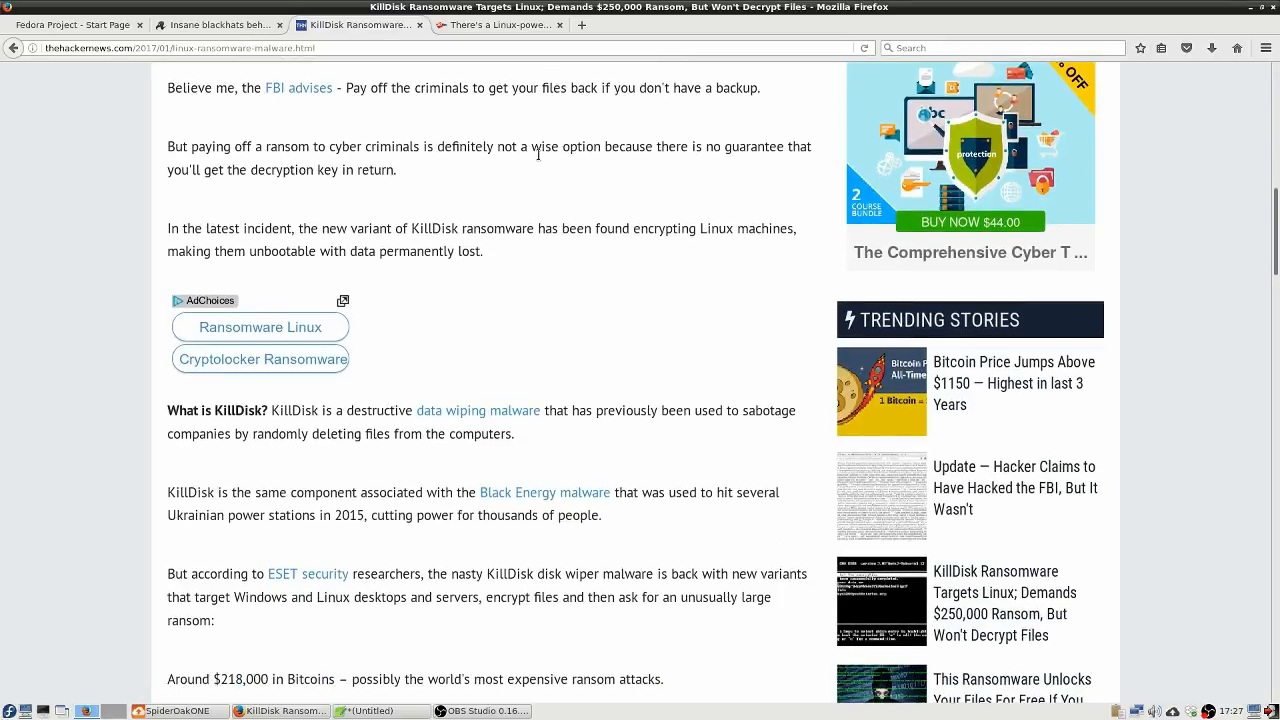
pyautogui.moveTo(725, 176)
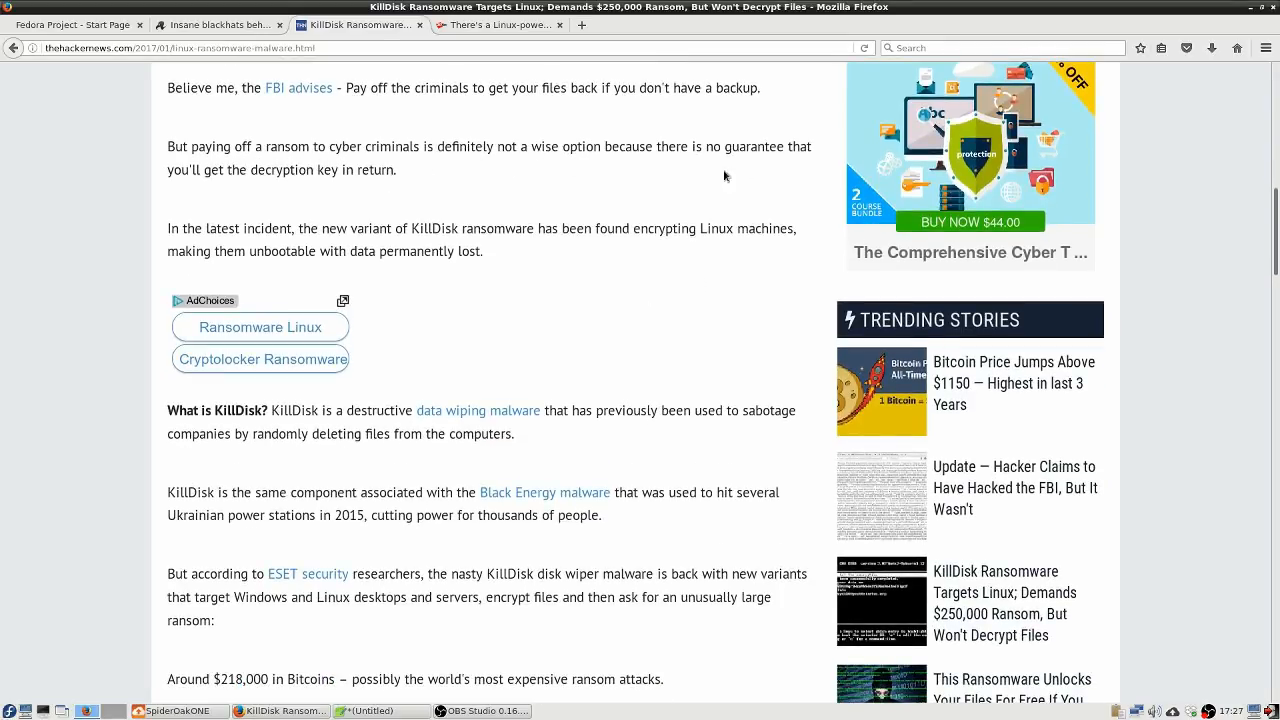
pyautogui.moveTo(307, 193)
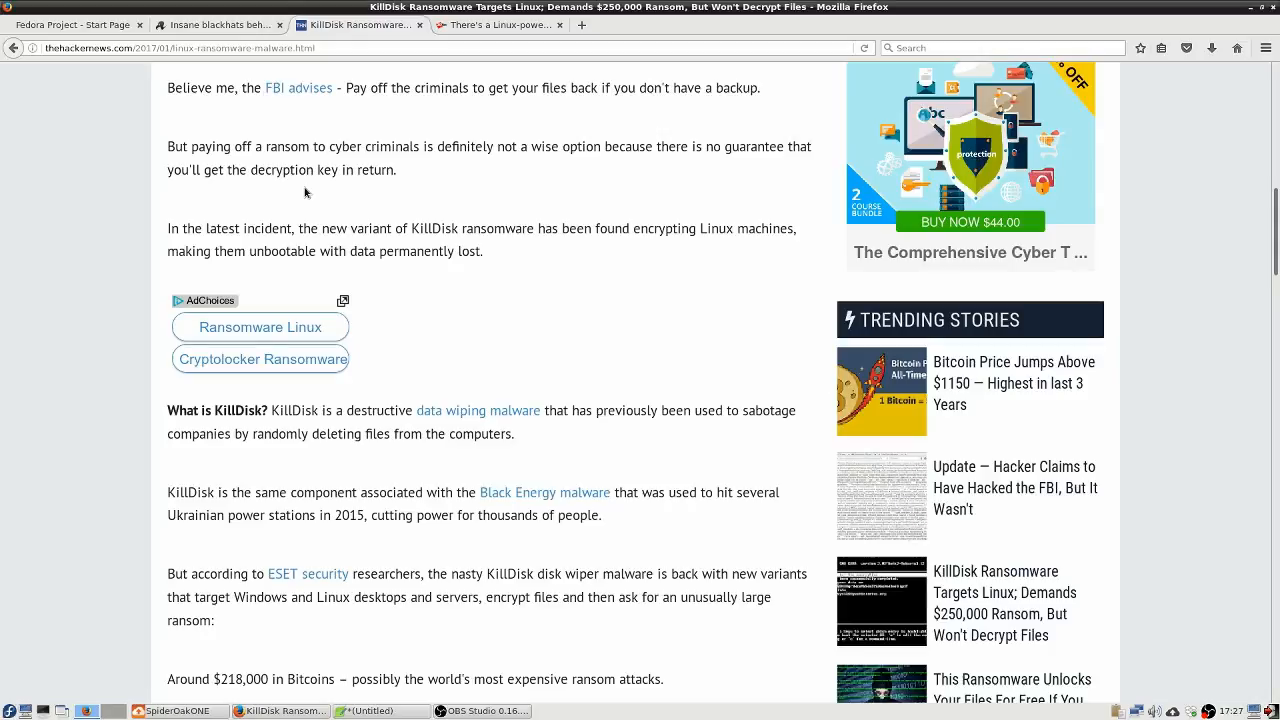
pyautogui.moveTo(520, 306)
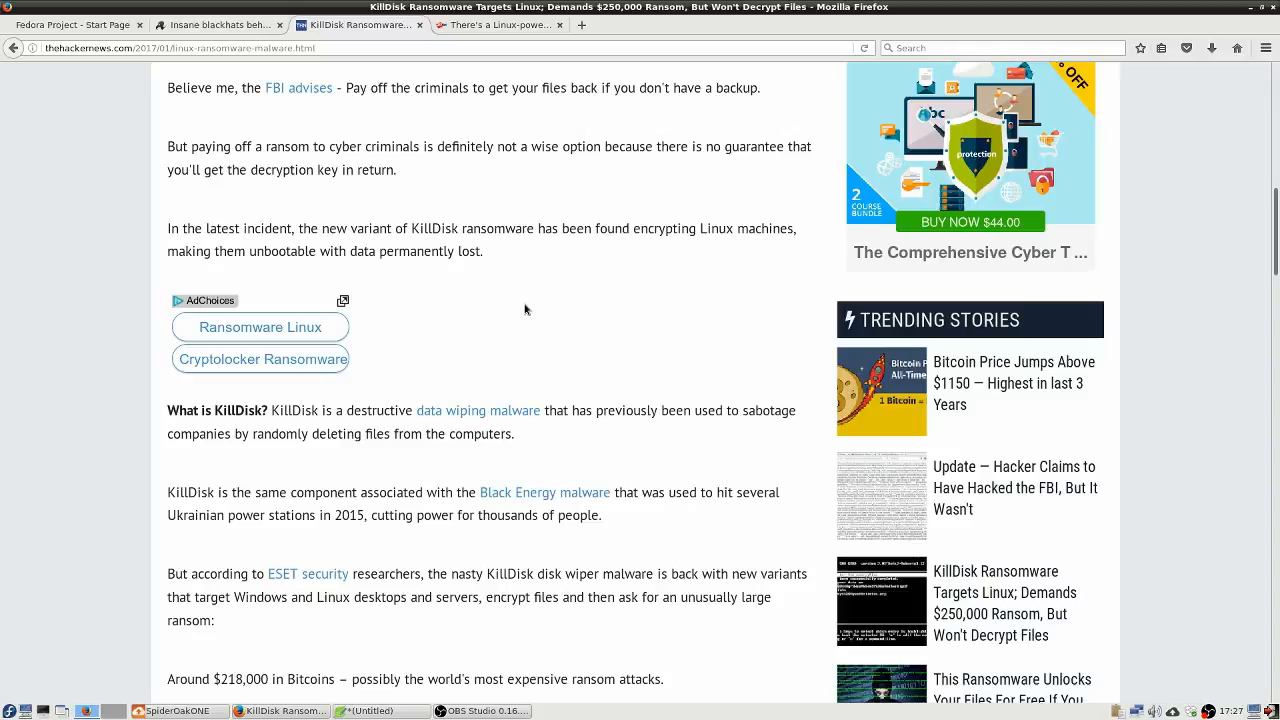
pyautogui.scroll(-3)
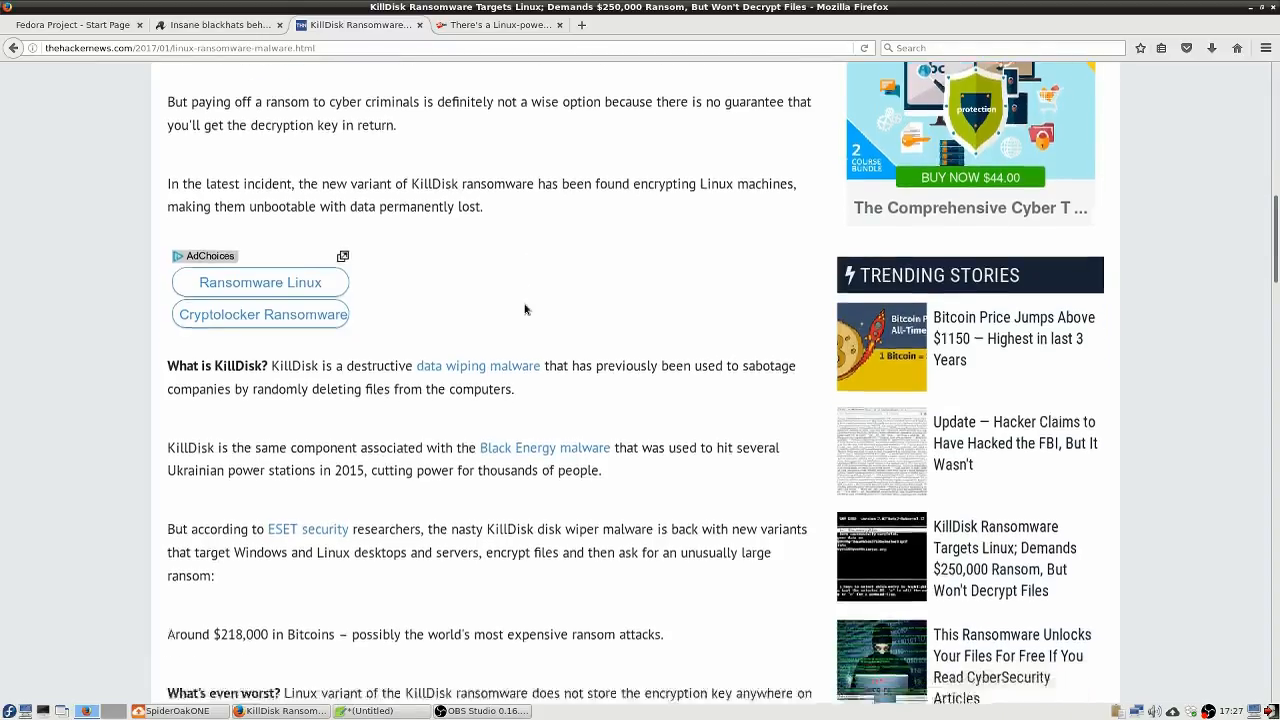
pyautogui.scroll(-3)
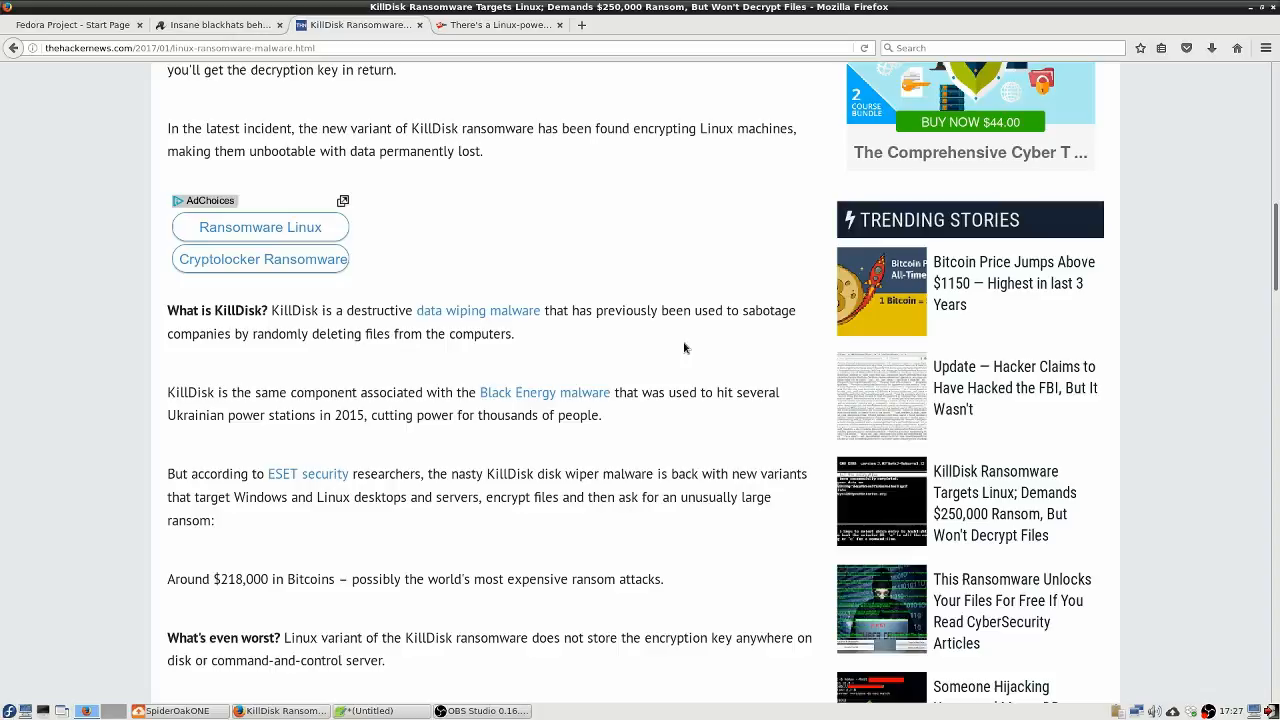
pyautogui.scroll(-3)
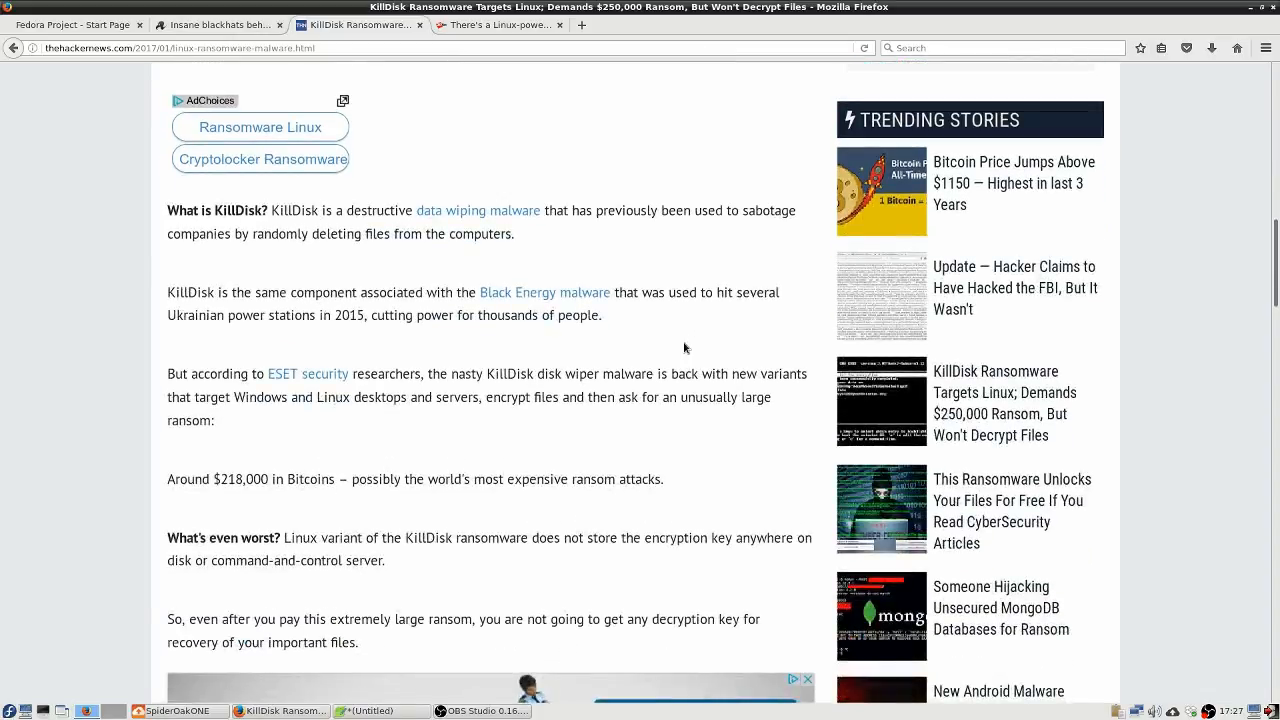
# - Scroll down to the 'Prevention is the Best Practice' section and author bio
pyautogui.scroll(-3)
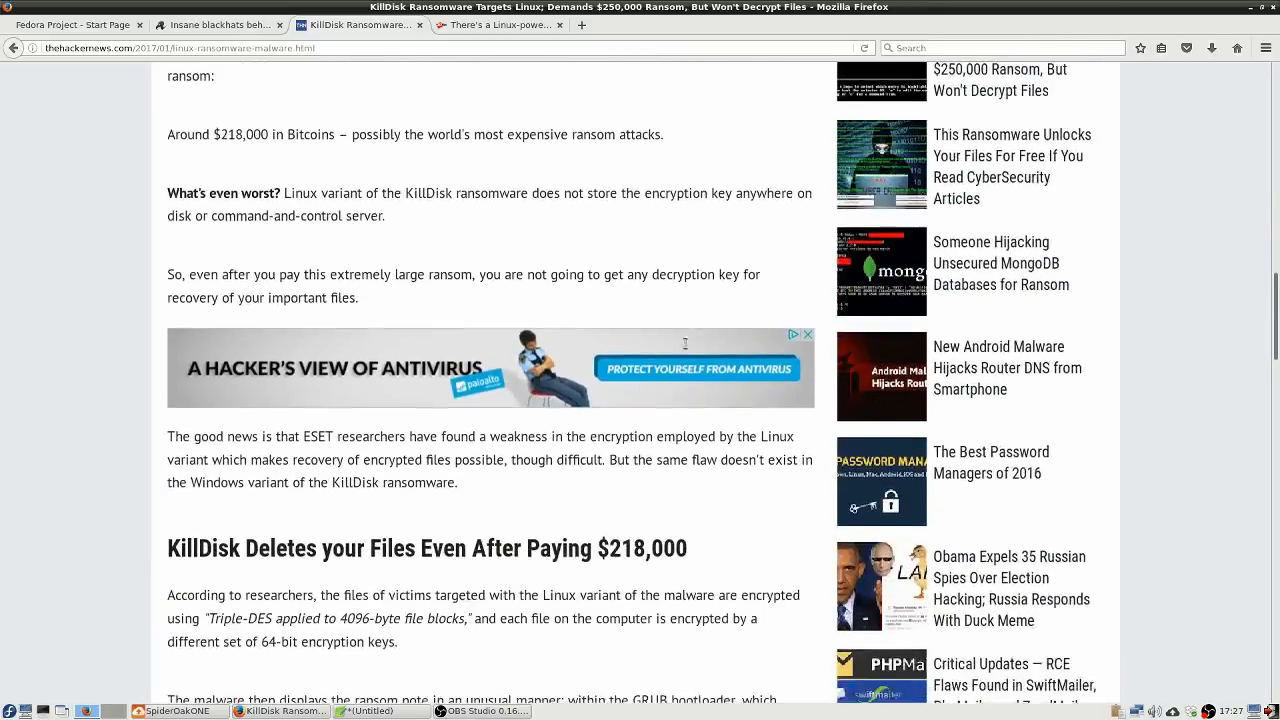
pyautogui.scroll(-3)
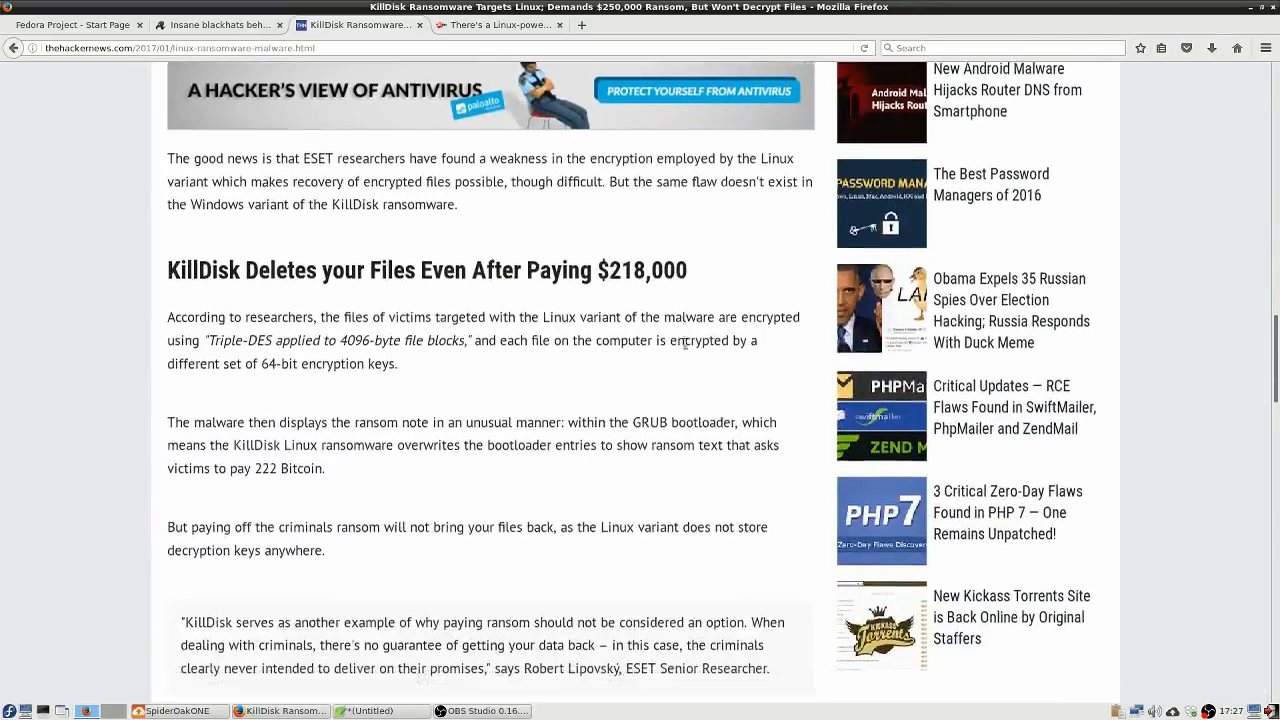
pyautogui.scroll(-3)
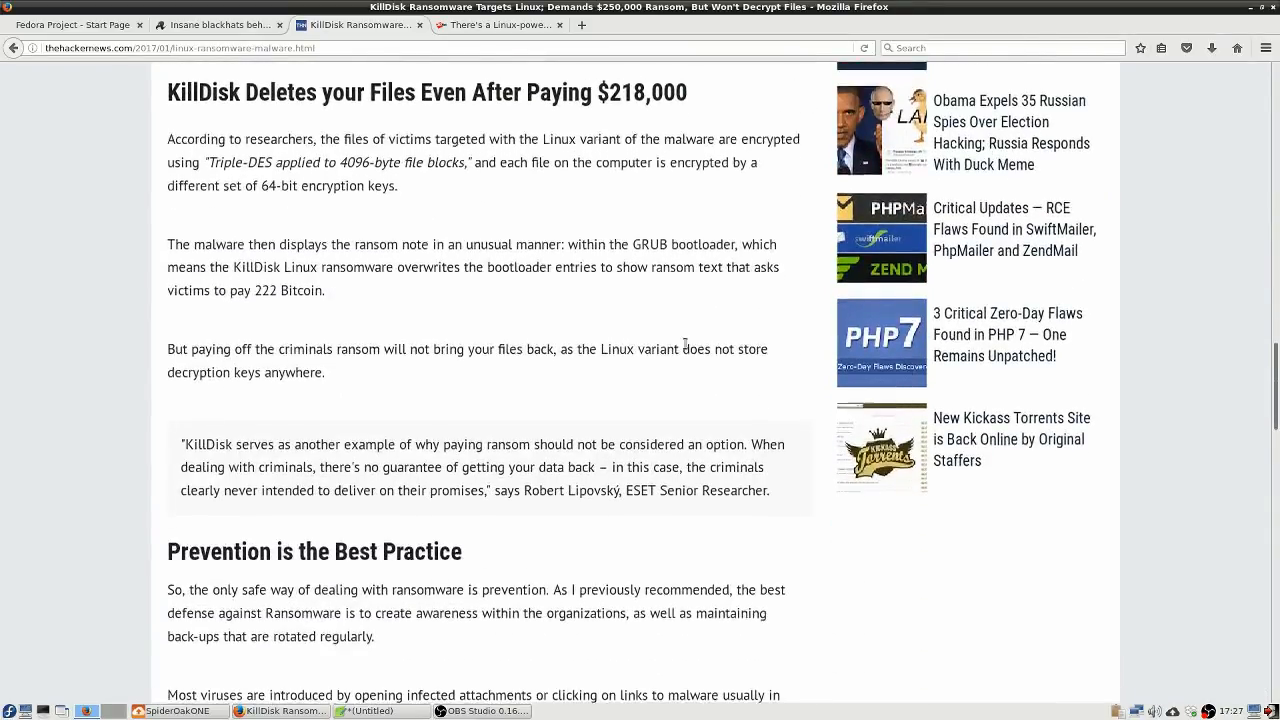
pyautogui.scroll(-3)
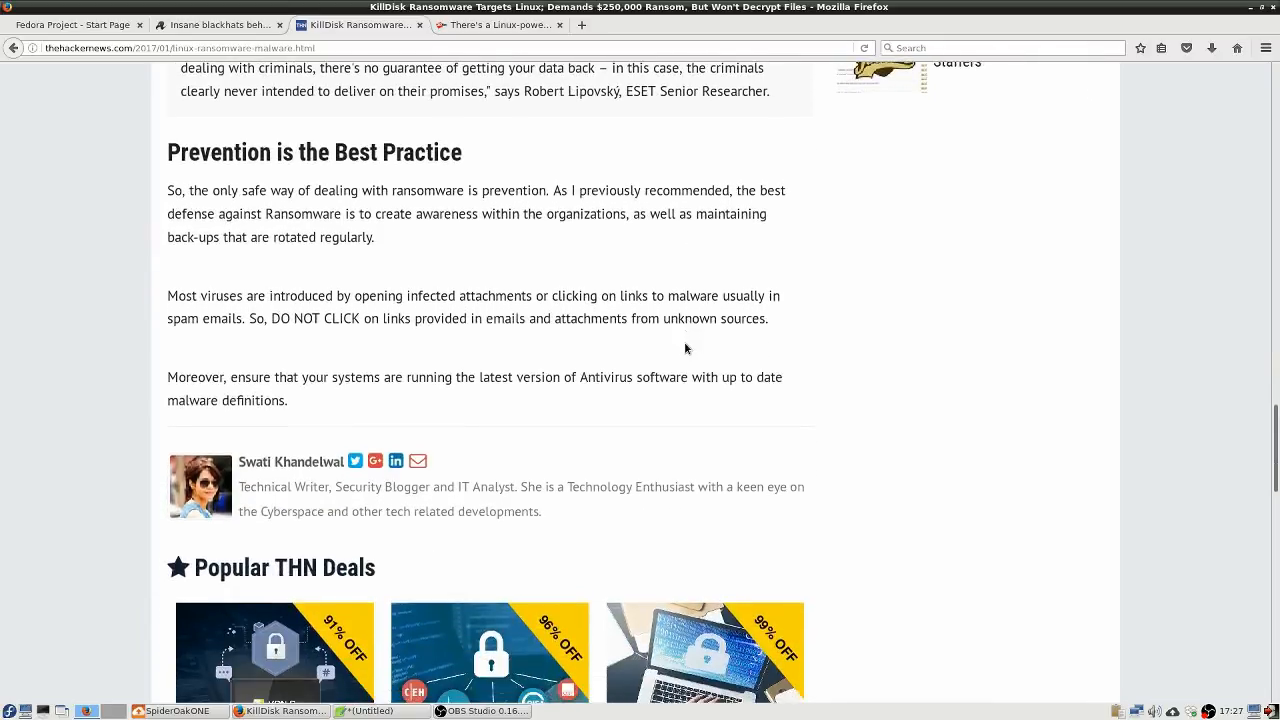
pyautogui.scroll(-3)
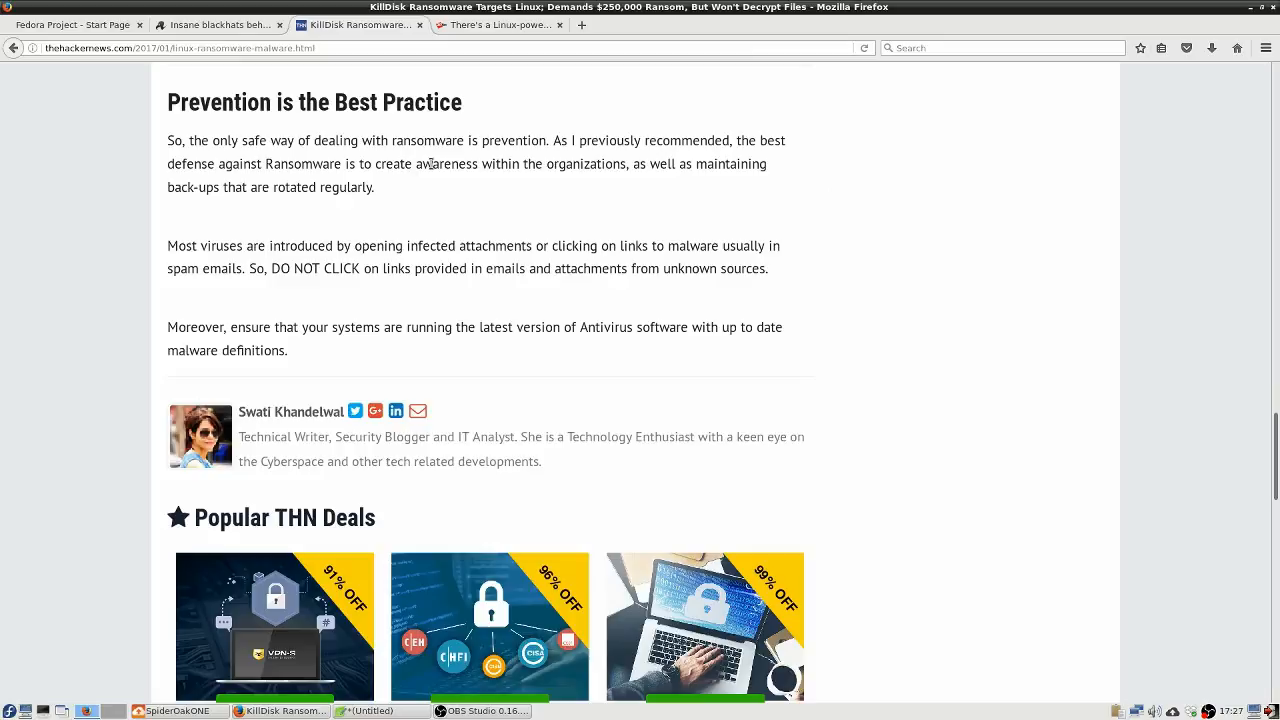
pyautogui.moveTo(885, 241)
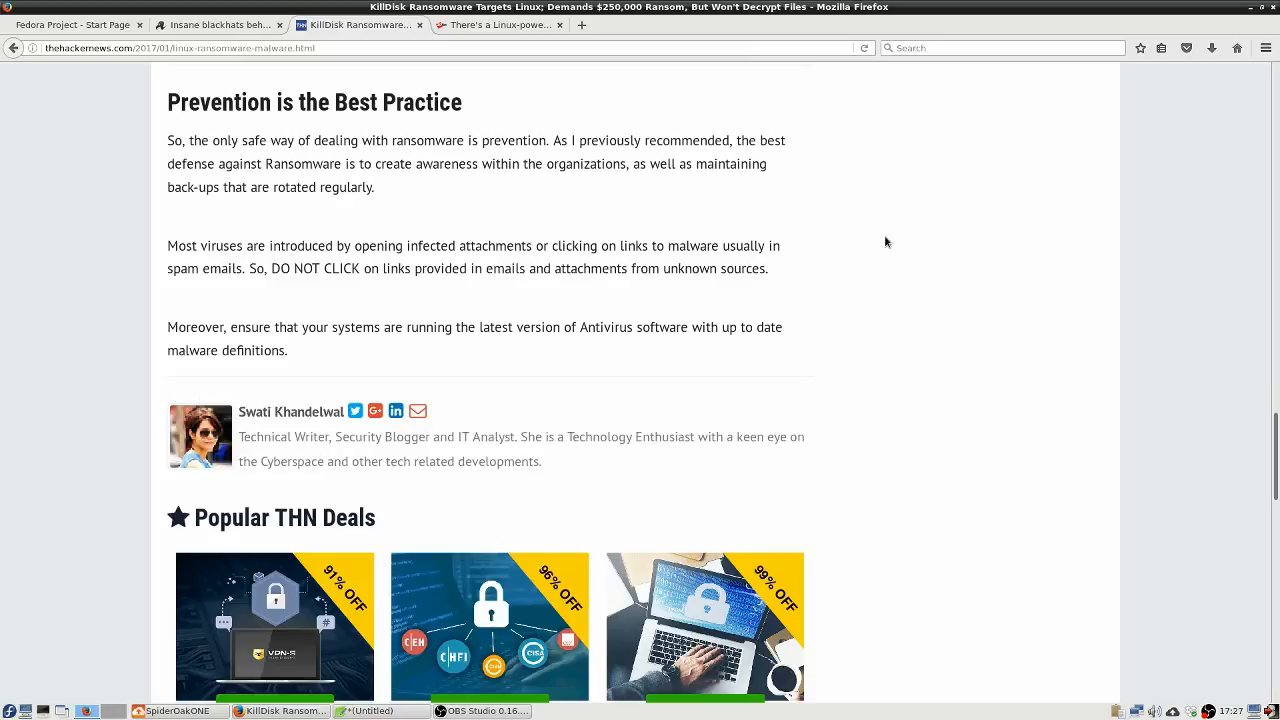
pyautogui.moveTo(240, 180)
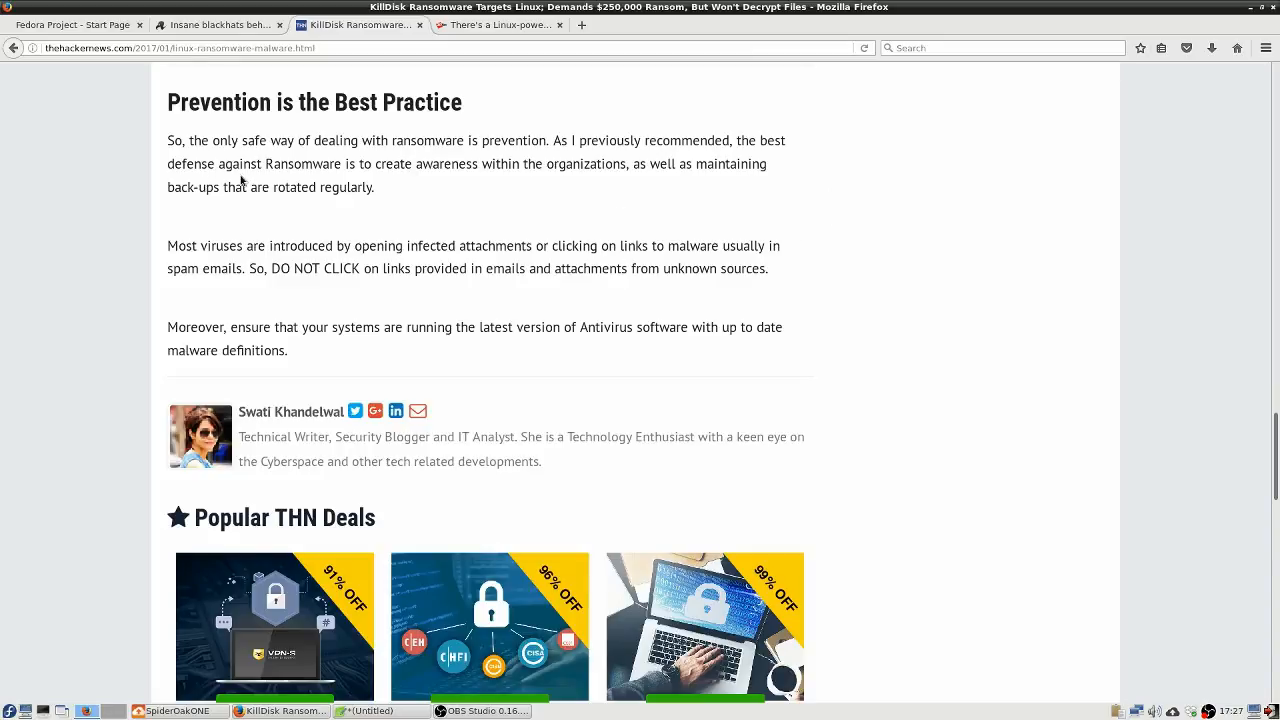
pyautogui.moveTo(576, 196)
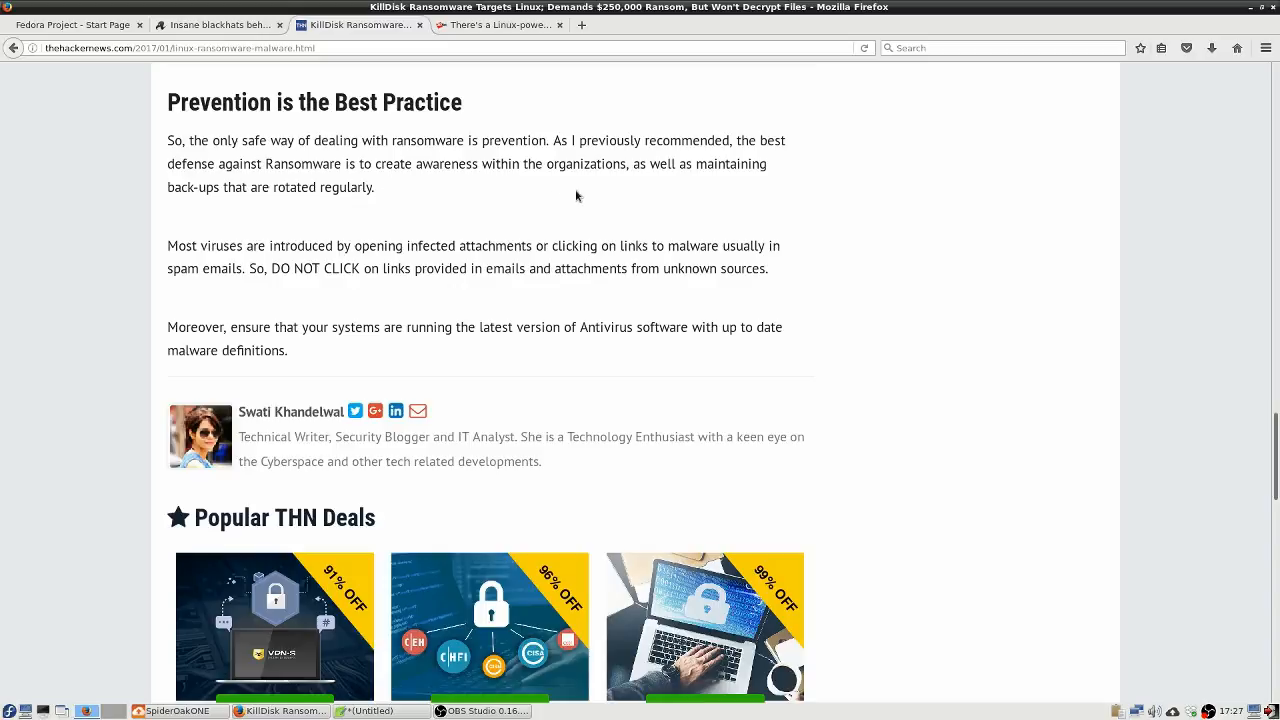
pyautogui.moveTo(250, 207)
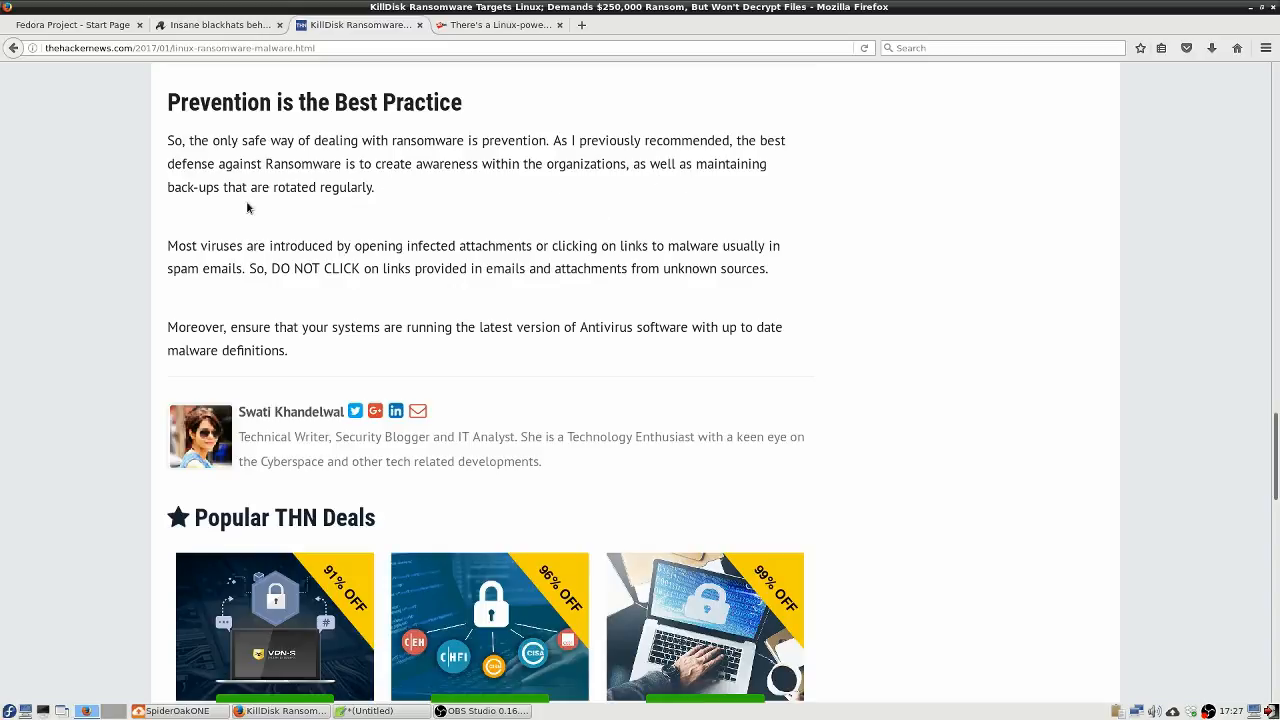
pyautogui.moveTo(168, 187); pyautogui.dragTo(310, 187)
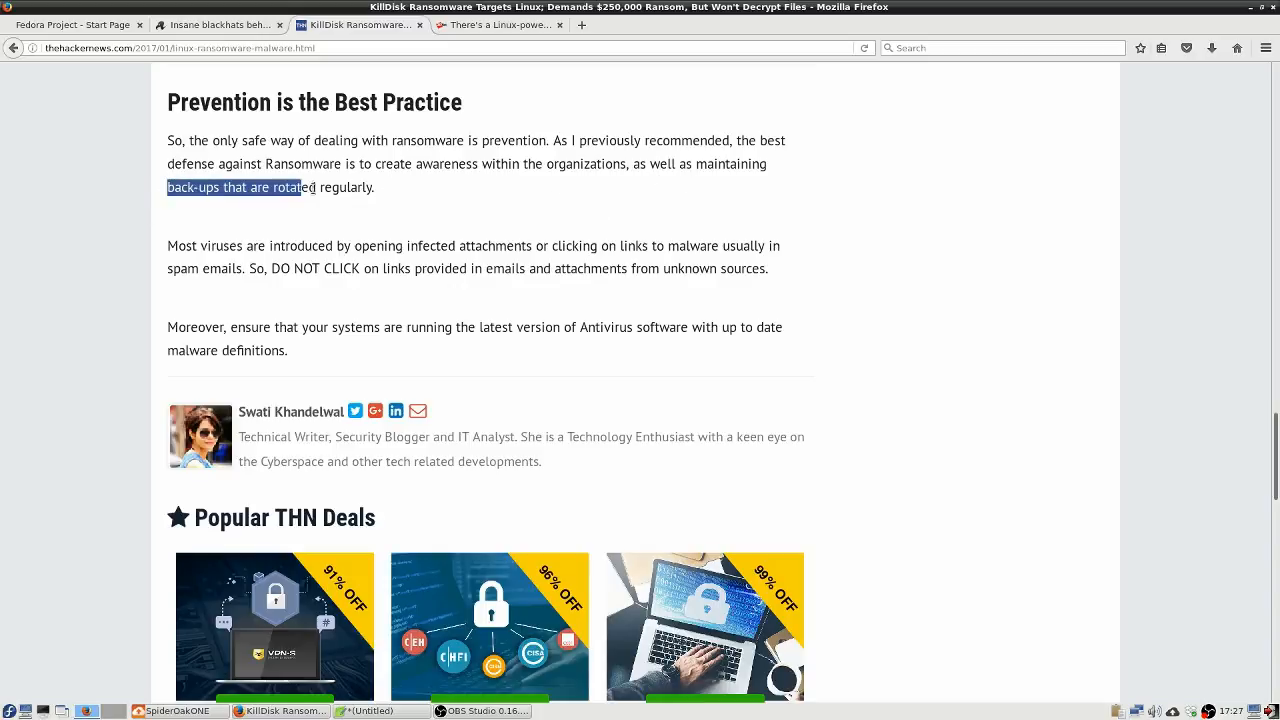
pyautogui.moveTo(300, 187); pyautogui.dragTo(375, 187)
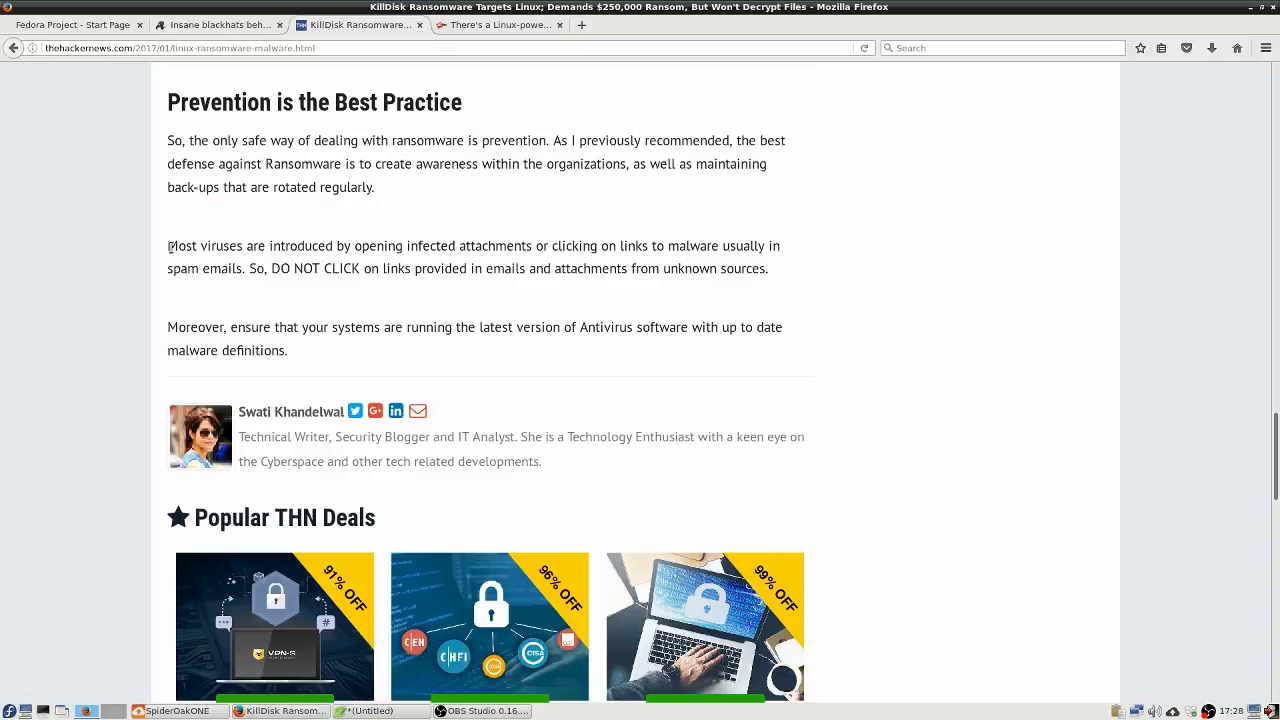
pyautogui.moveTo(169, 246); pyautogui.dragTo(767, 268)
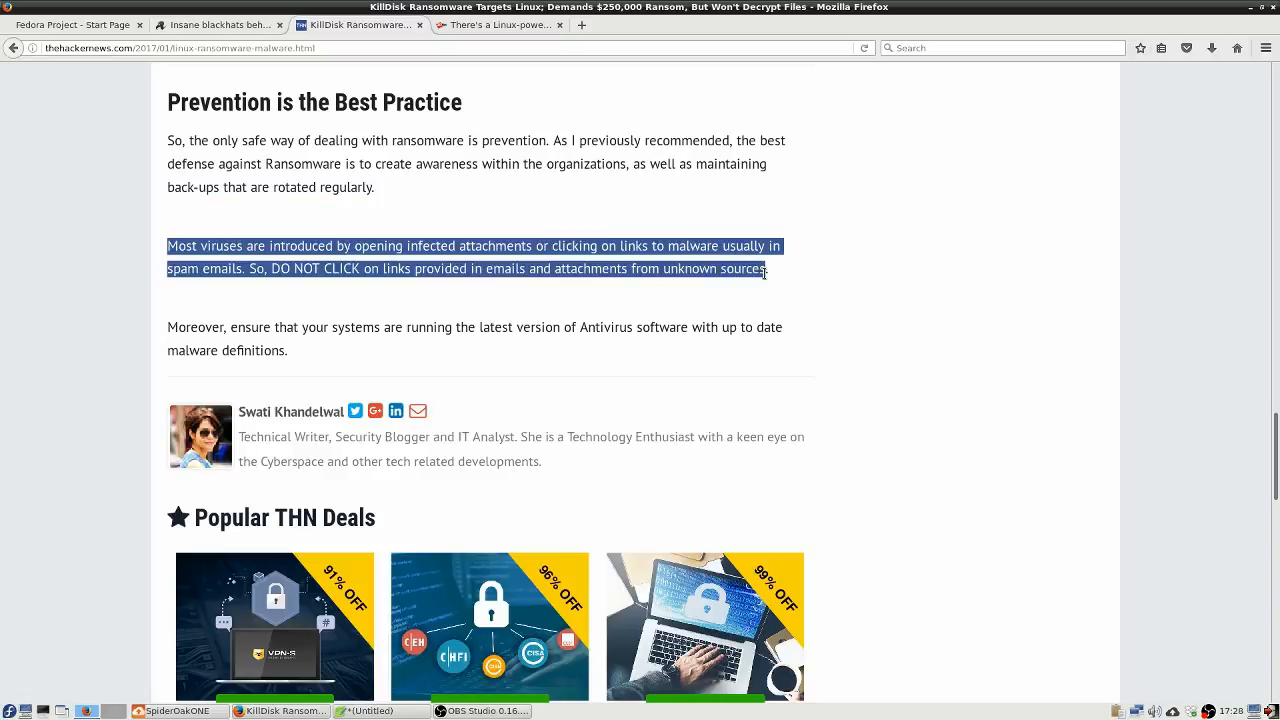
pyautogui.moveTo(817, 291)
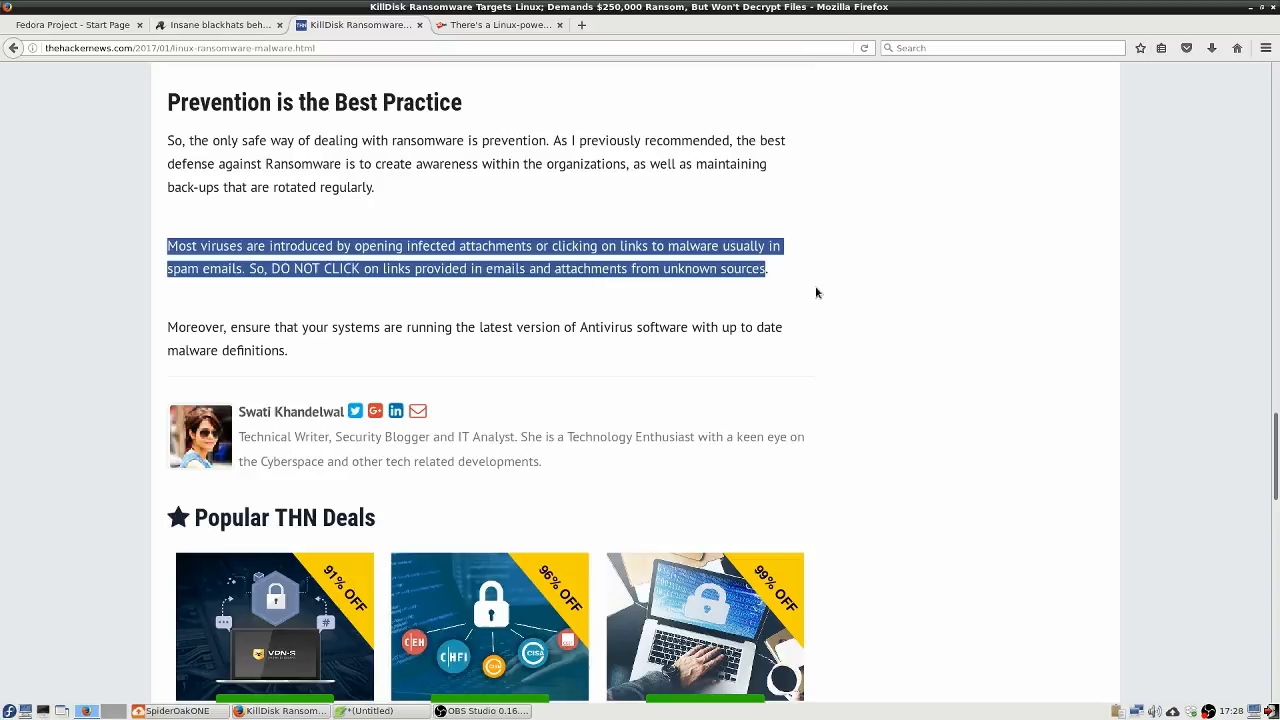
pyautogui.moveTo(828, 290)
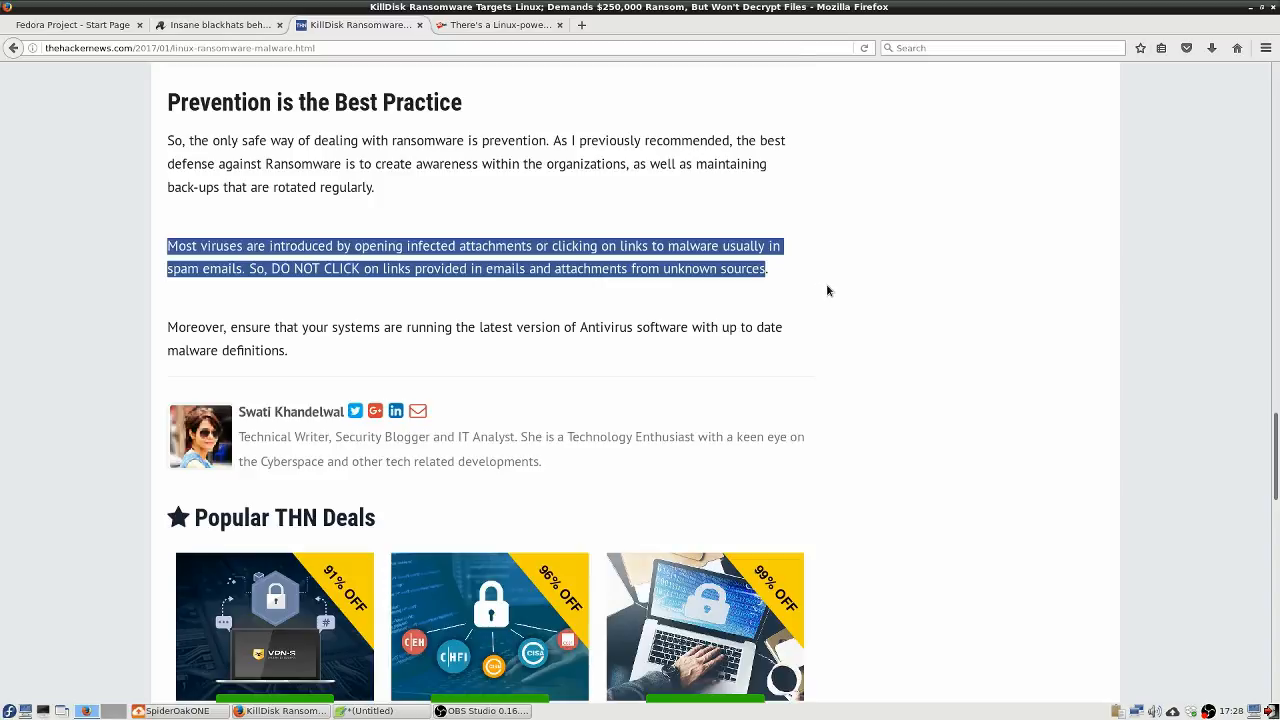
pyautogui.moveTo(836, 289)
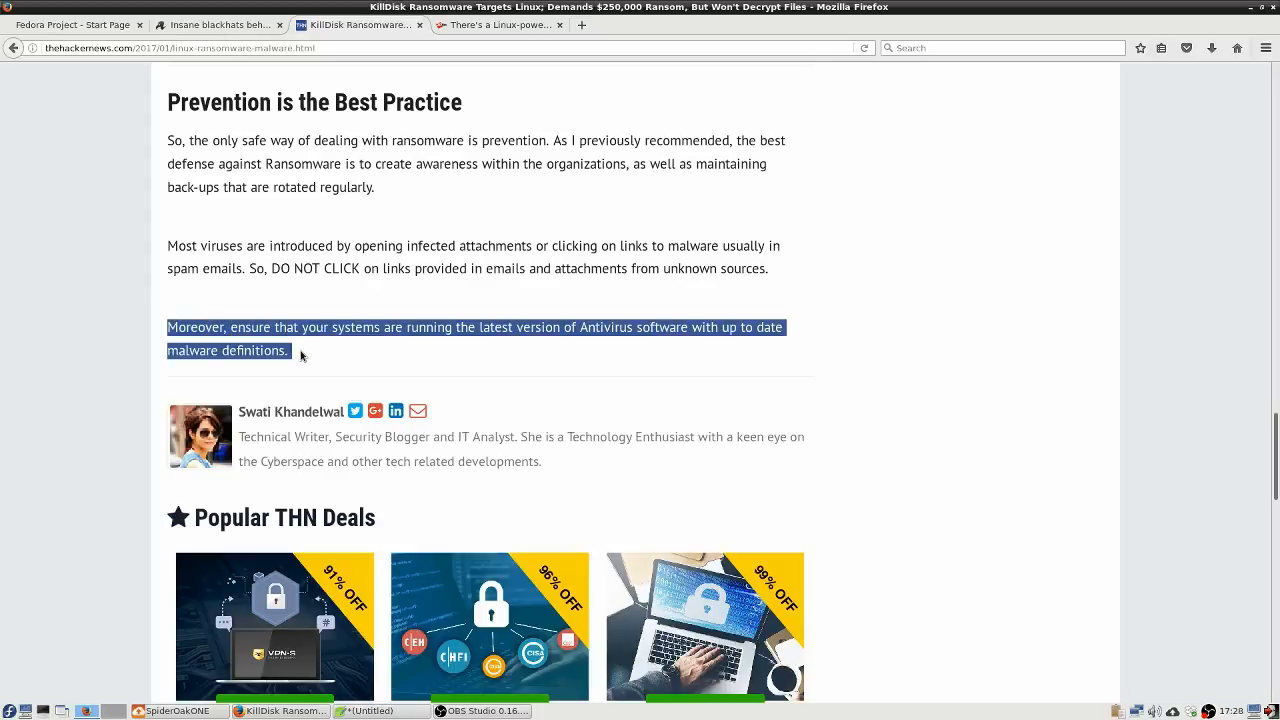
pyautogui.moveTo(581, 378)
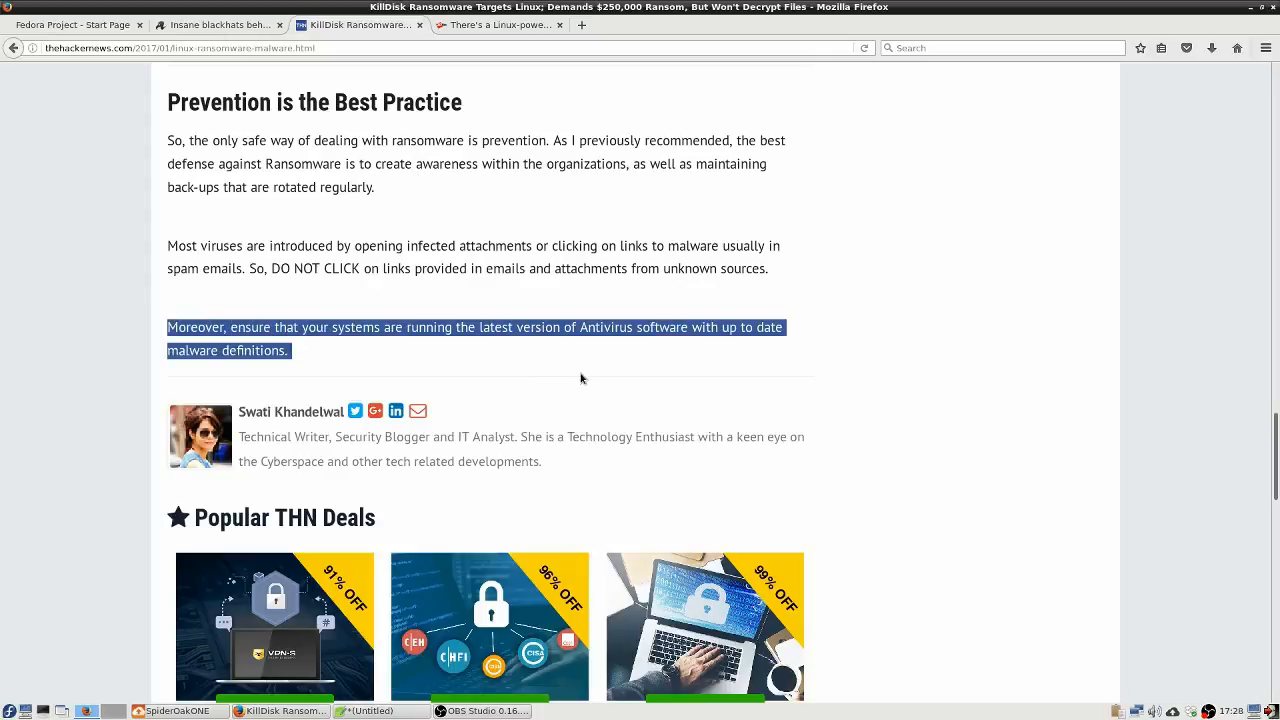
pyautogui.moveTo(587, 367)
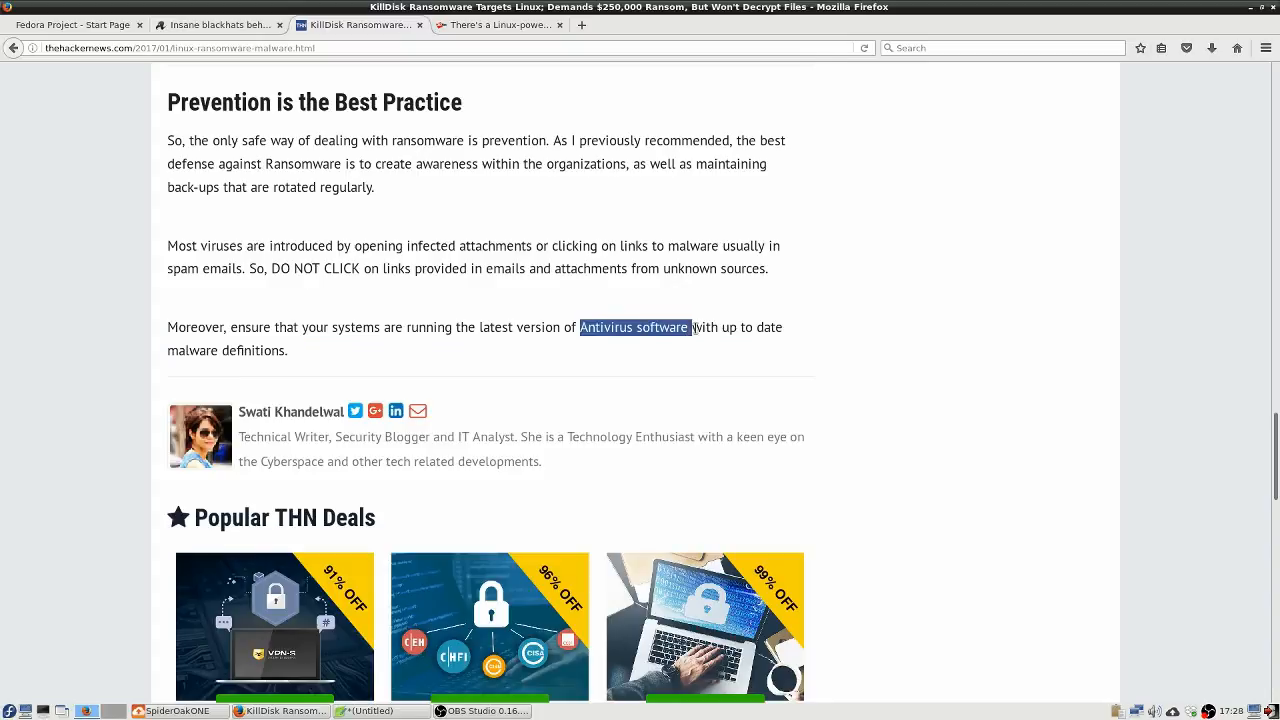
pyautogui.moveTo(688, 387)
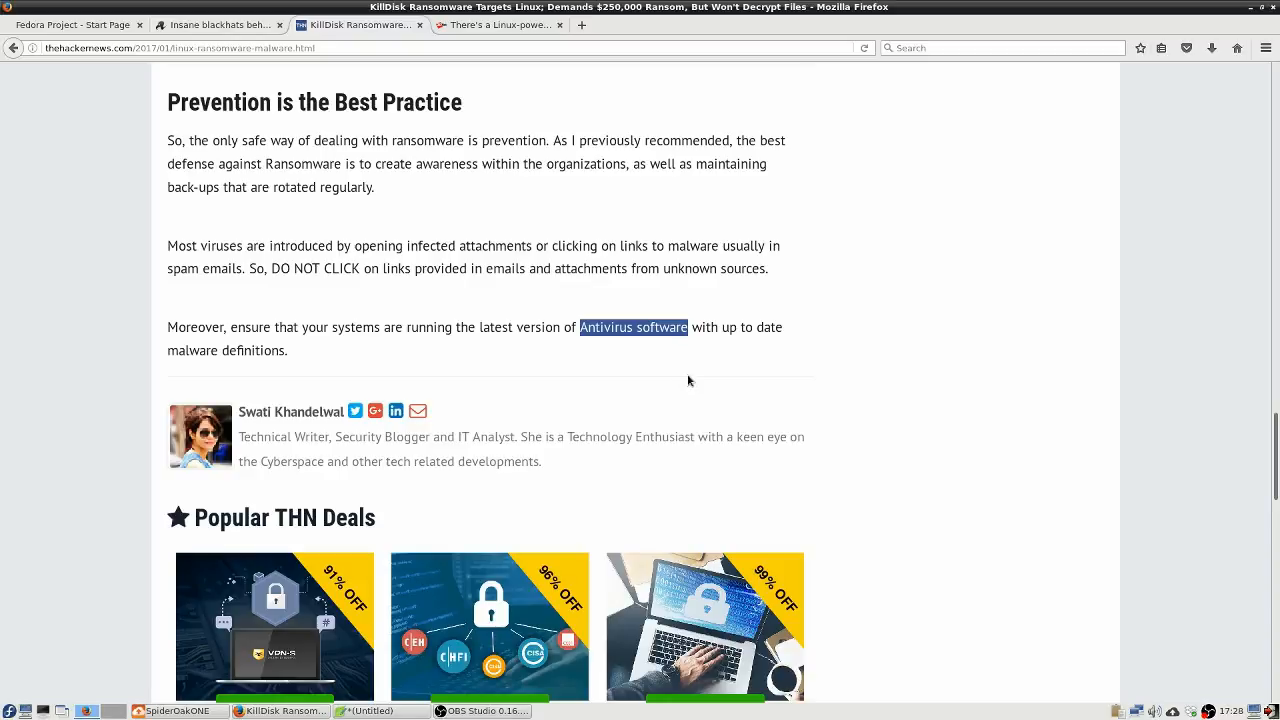
pyautogui.moveTo(675, 378)
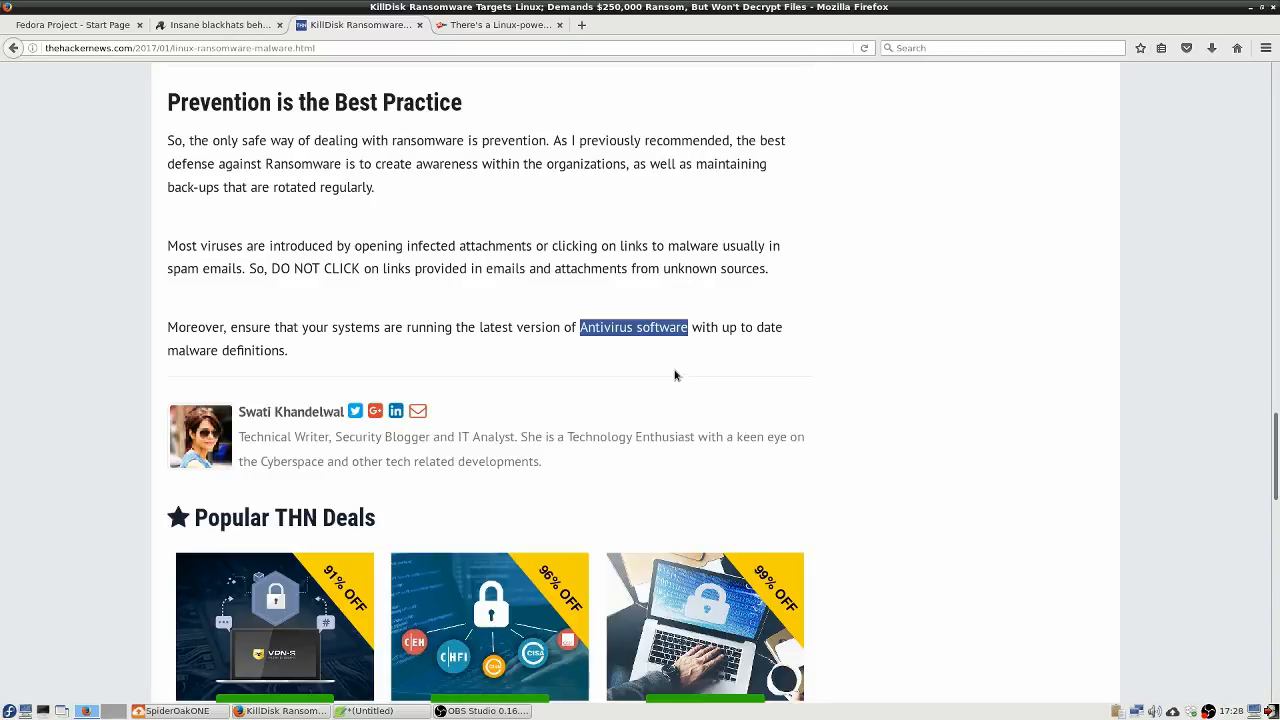
pyautogui.moveTo(670, 368)
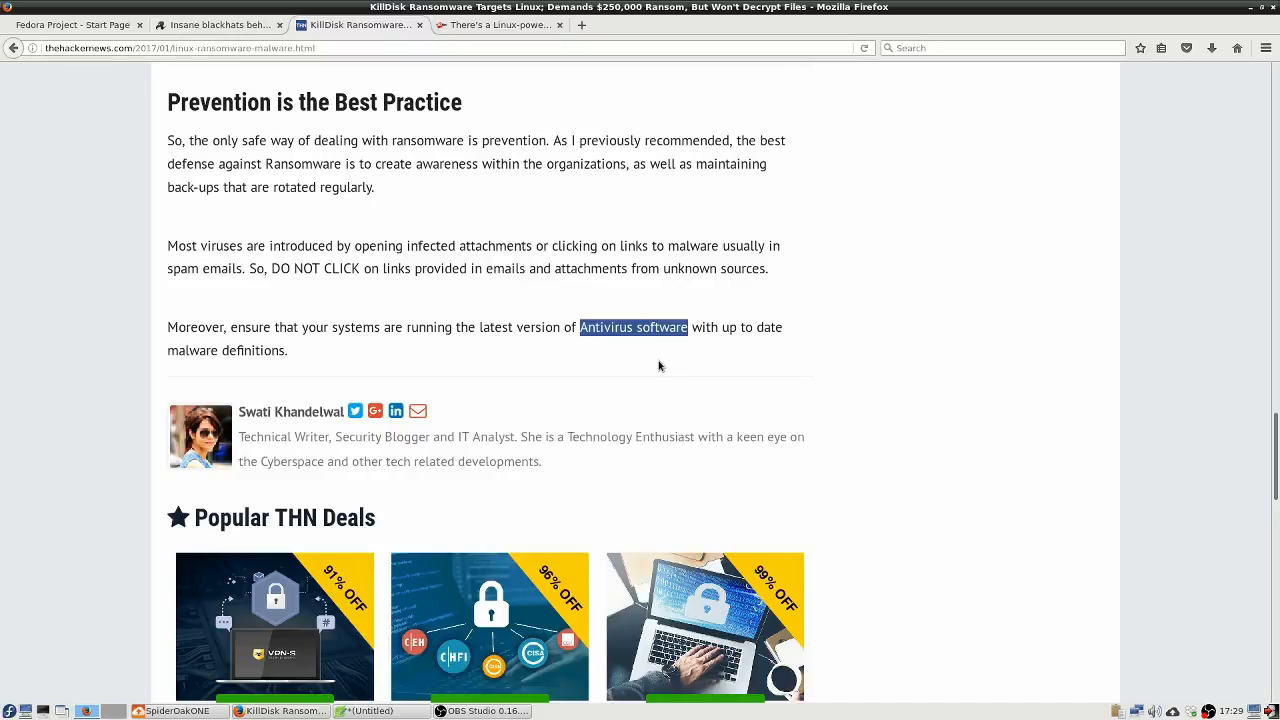
pyautogui.moveTo(500, 310)
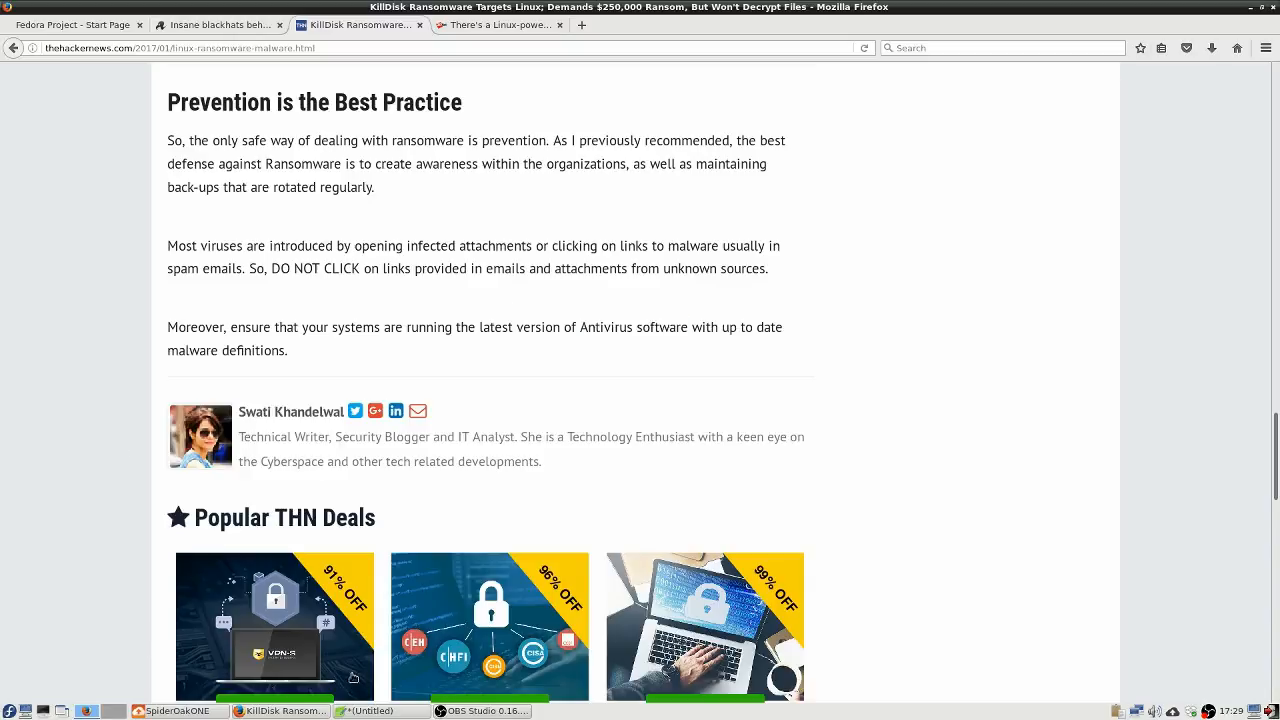
pyautogui.moveTo(293, 652)
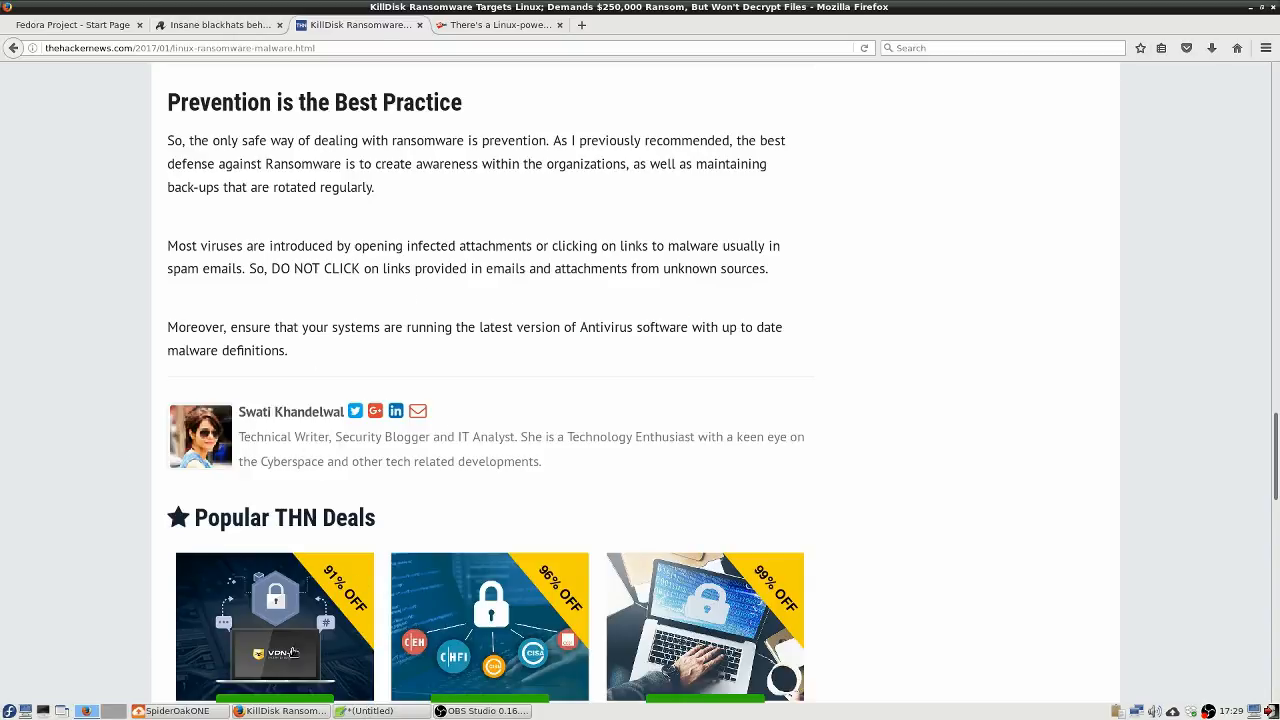
pyautogui.moveTo(380, 710)
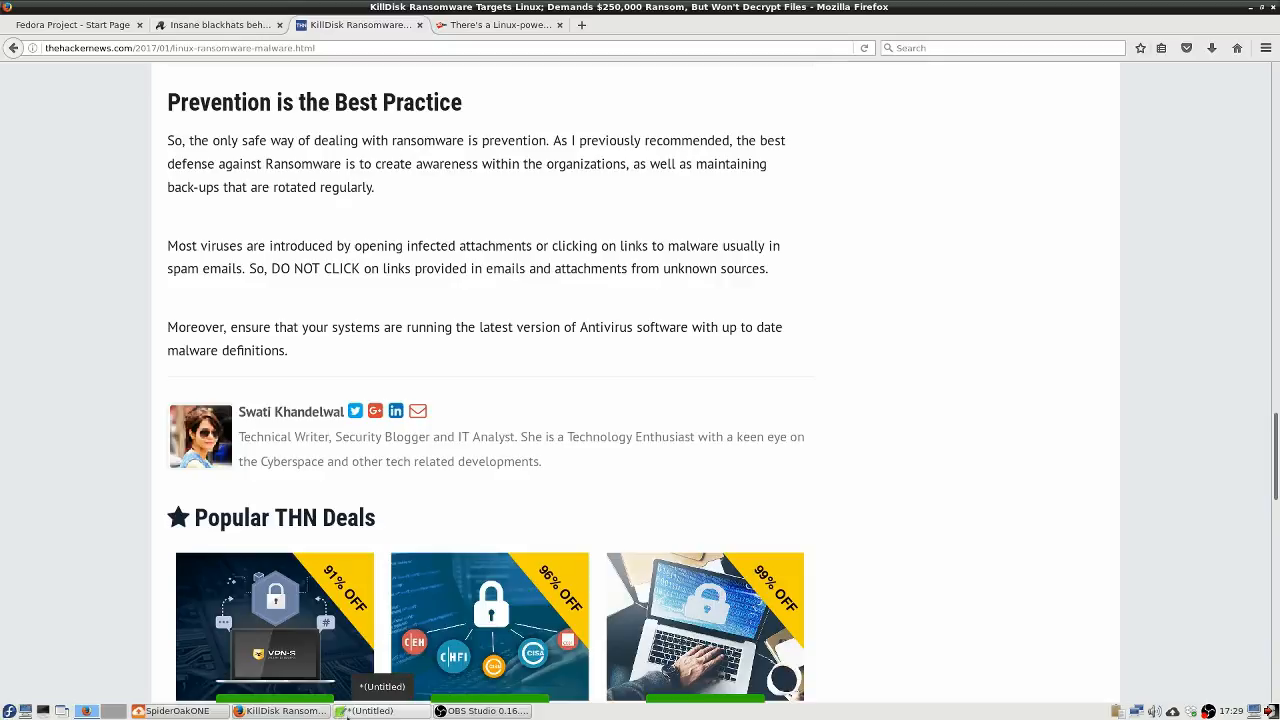
pyautogui.click(380, 710)
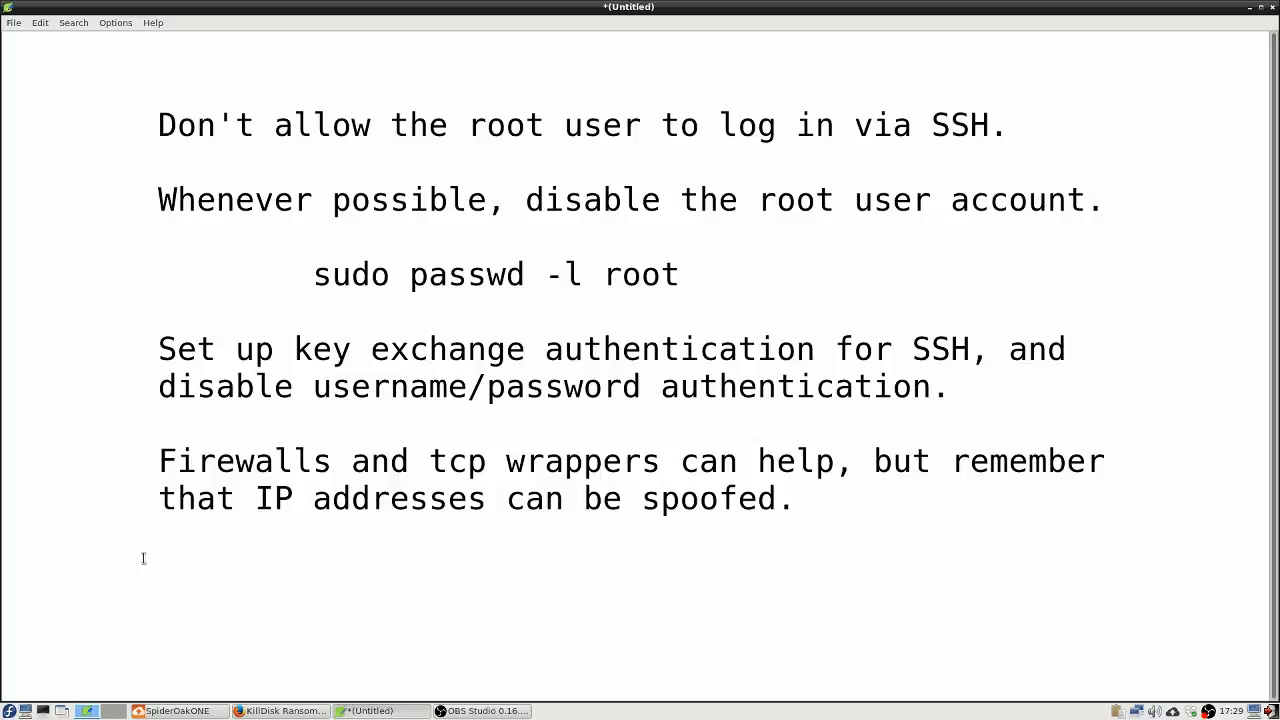
pyautogui.click(795, 498)
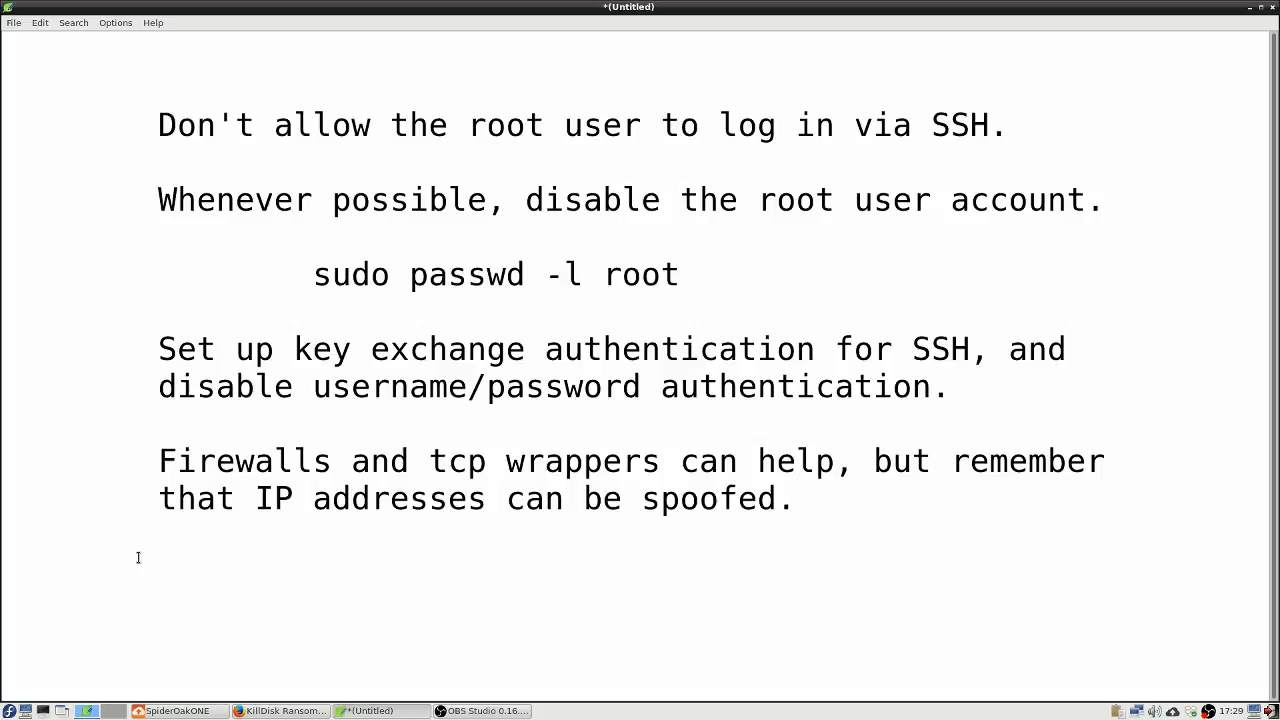
pyautogui.click(795, 498)
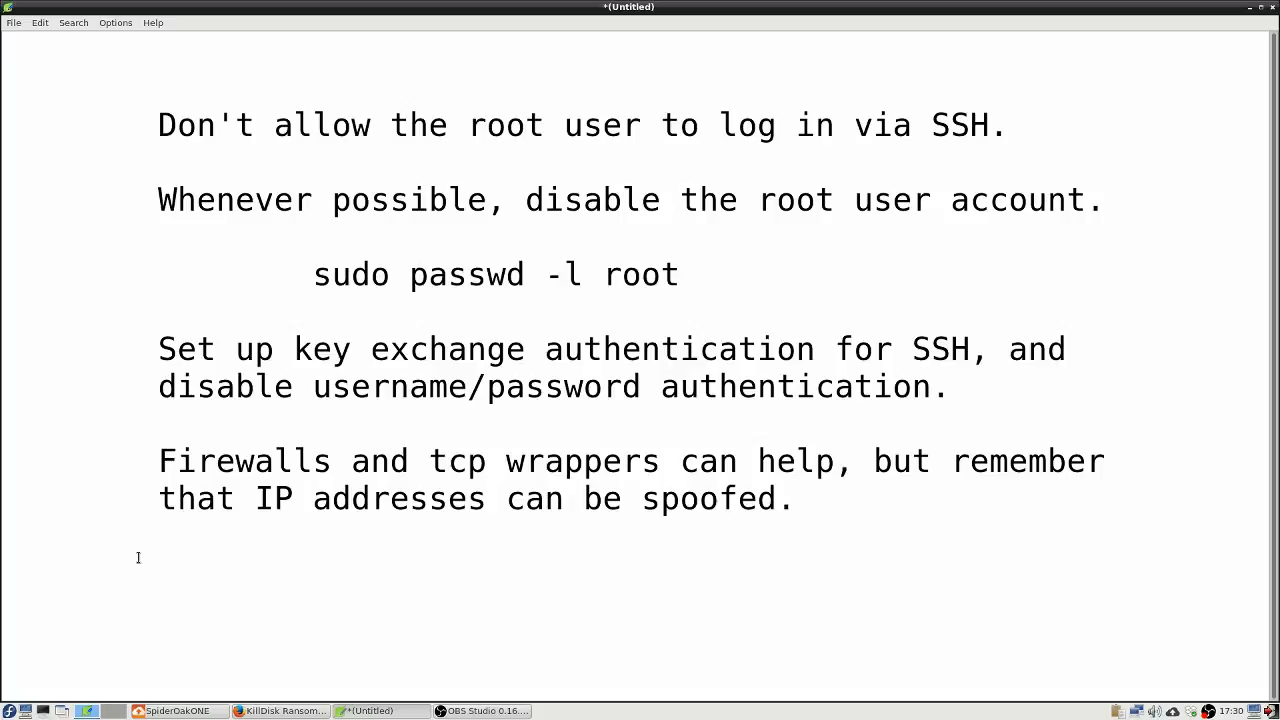
pyautogui.click(792, 498)
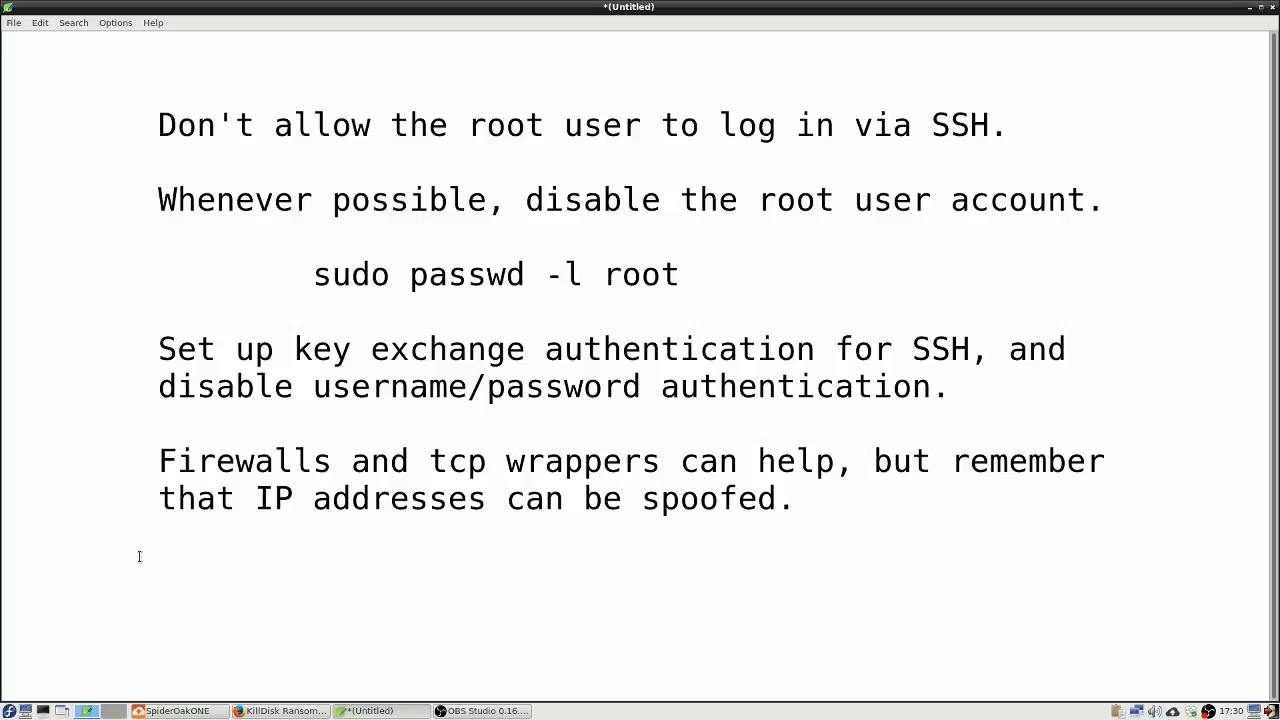
pyautogui.click(795, 498)
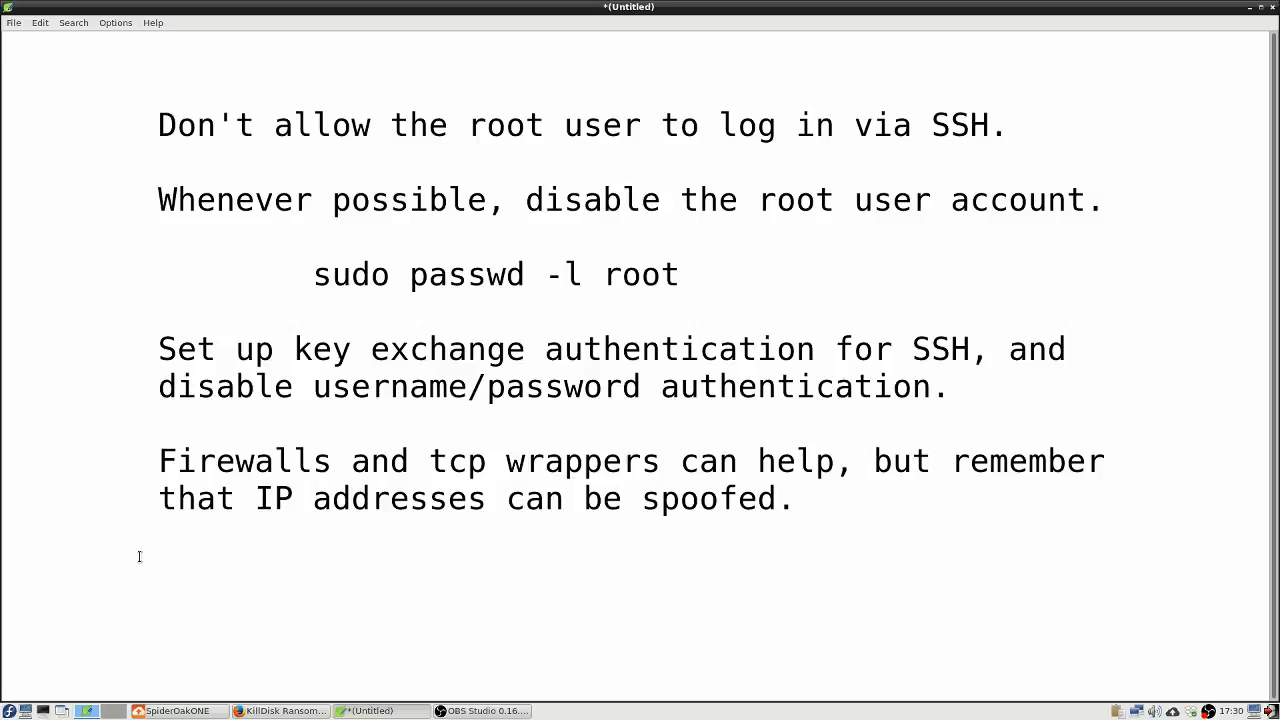
pyautogui.click(795, 498)
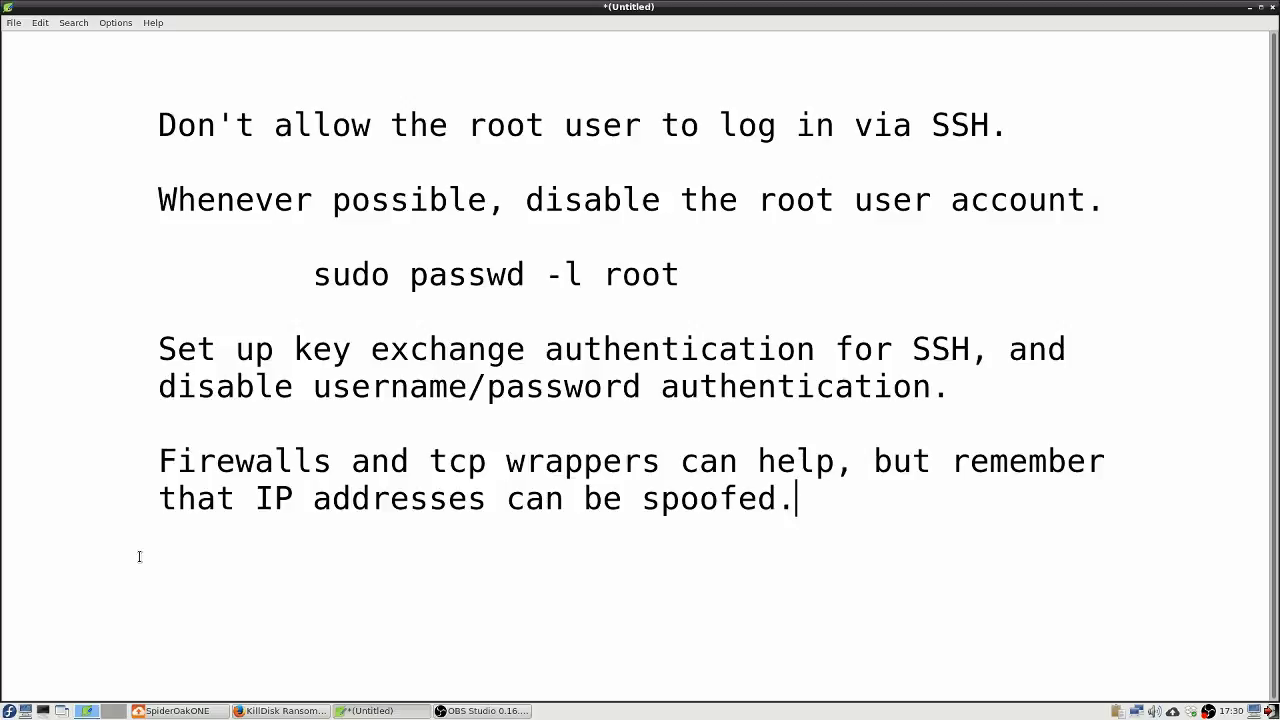
pyautogui.moveTo(313, 201)
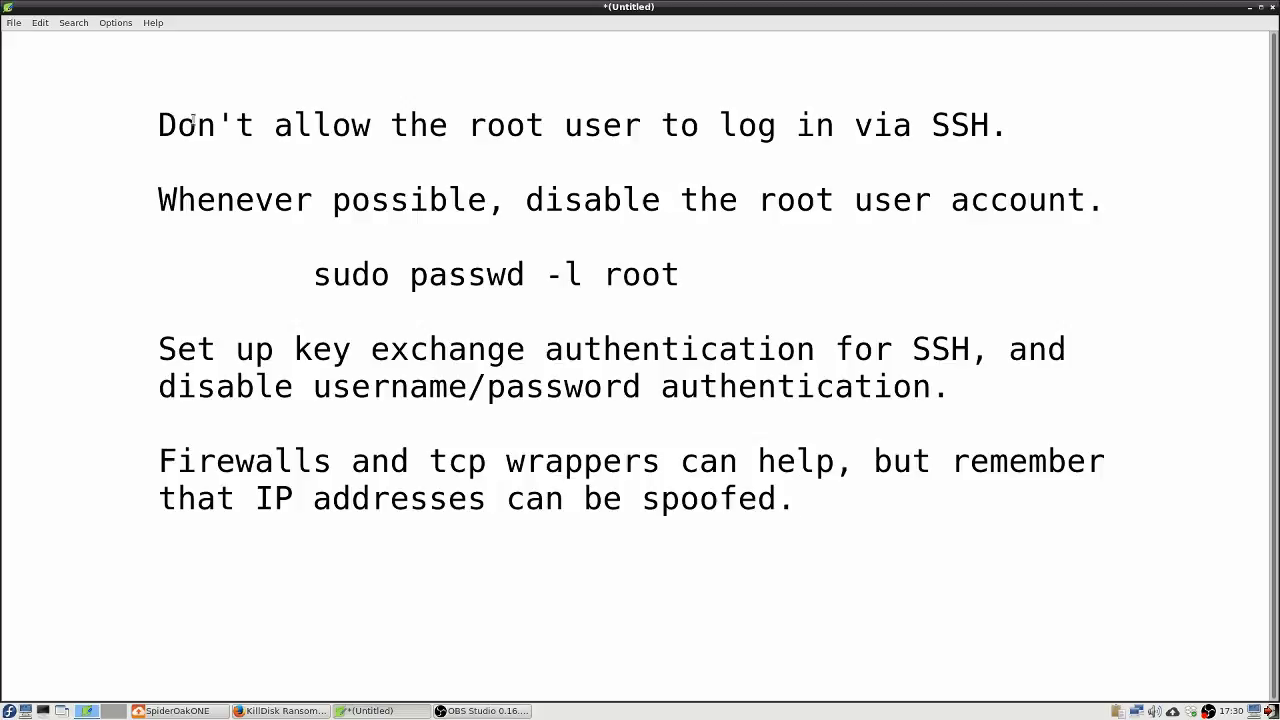
pyautogui.click(795, 498)
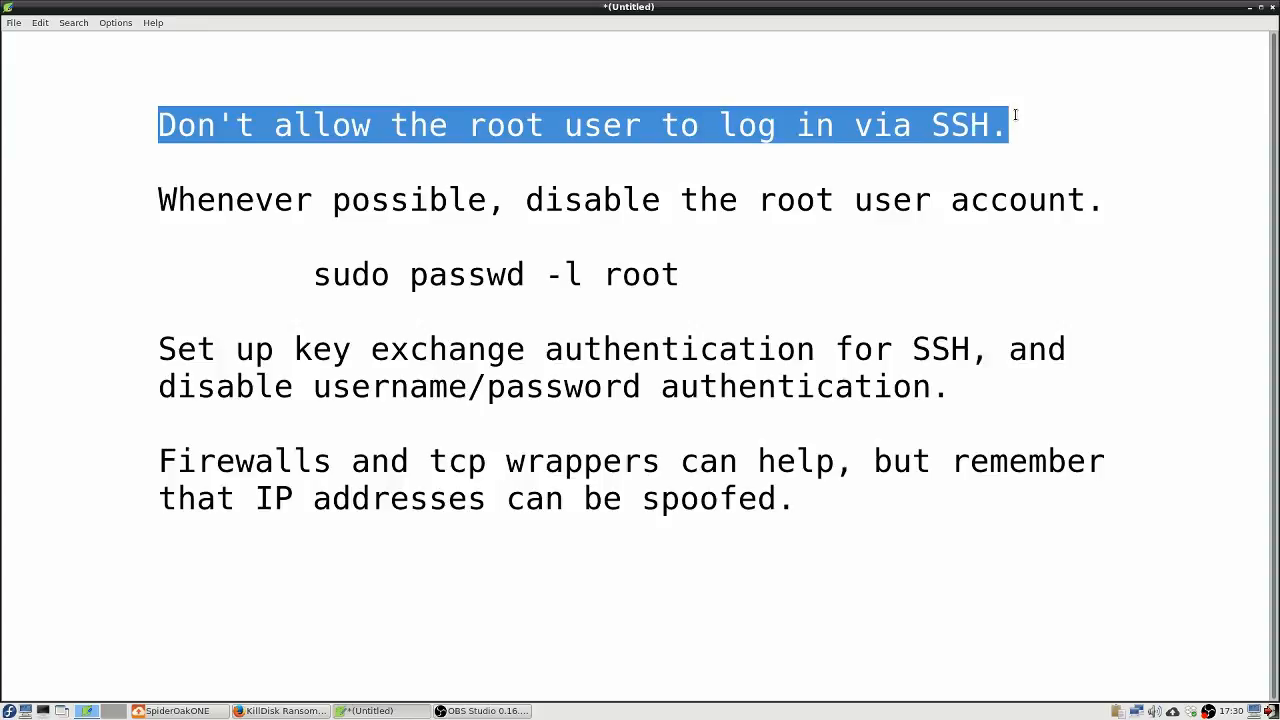
pyautogui.moveTo(1058, 131)
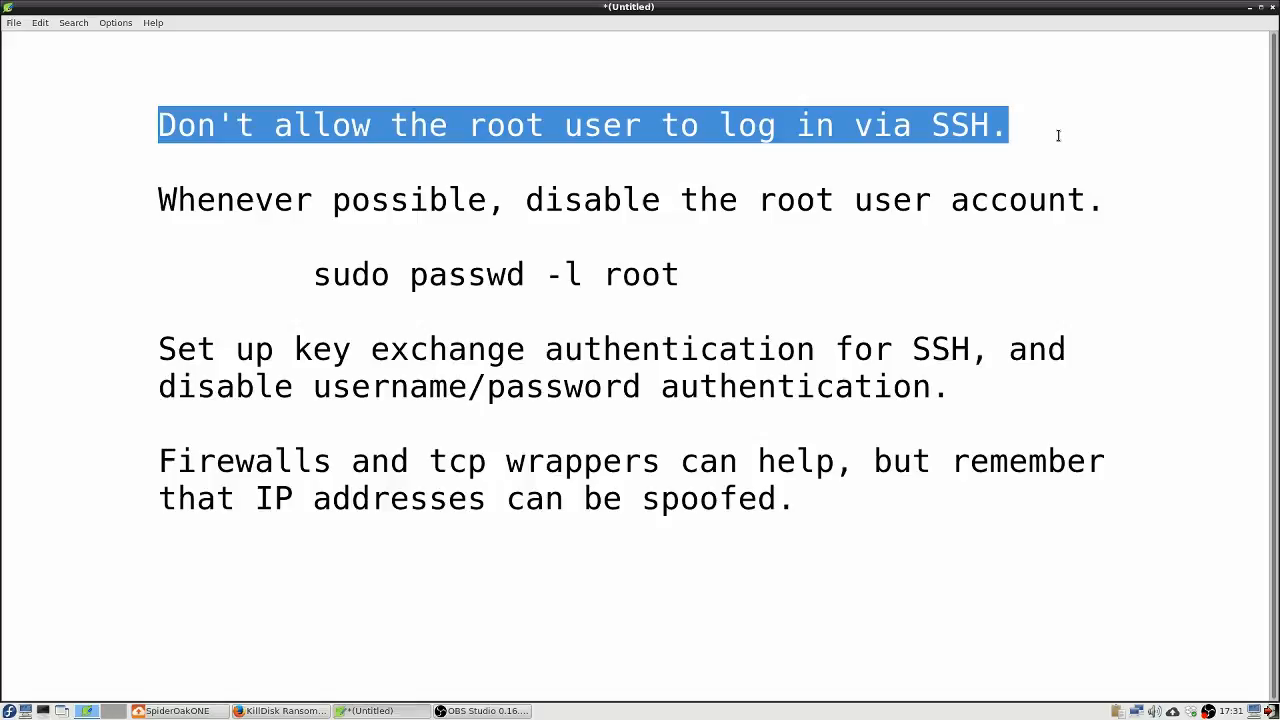
pyautogui.click(600, 125)
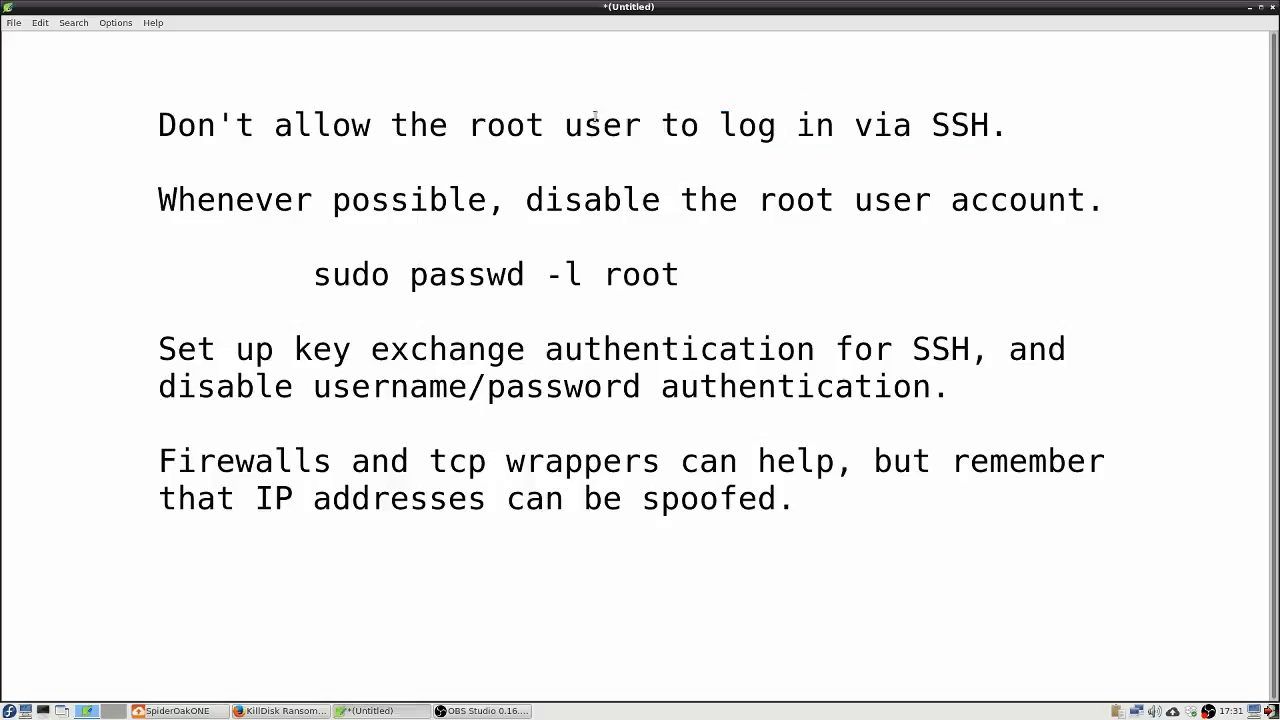
pyautogui.click(1008, 125)
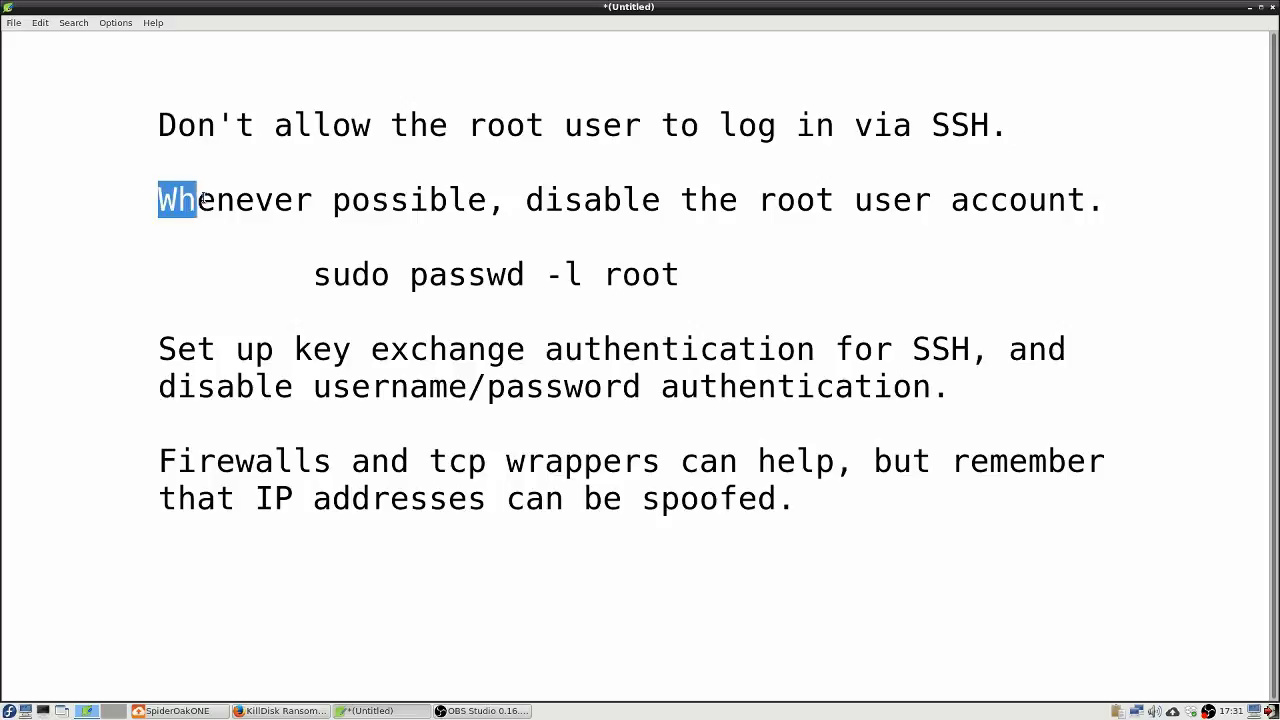
pyautogui.moveTo(195, 199); pyautogui.dragTo(680, 275)
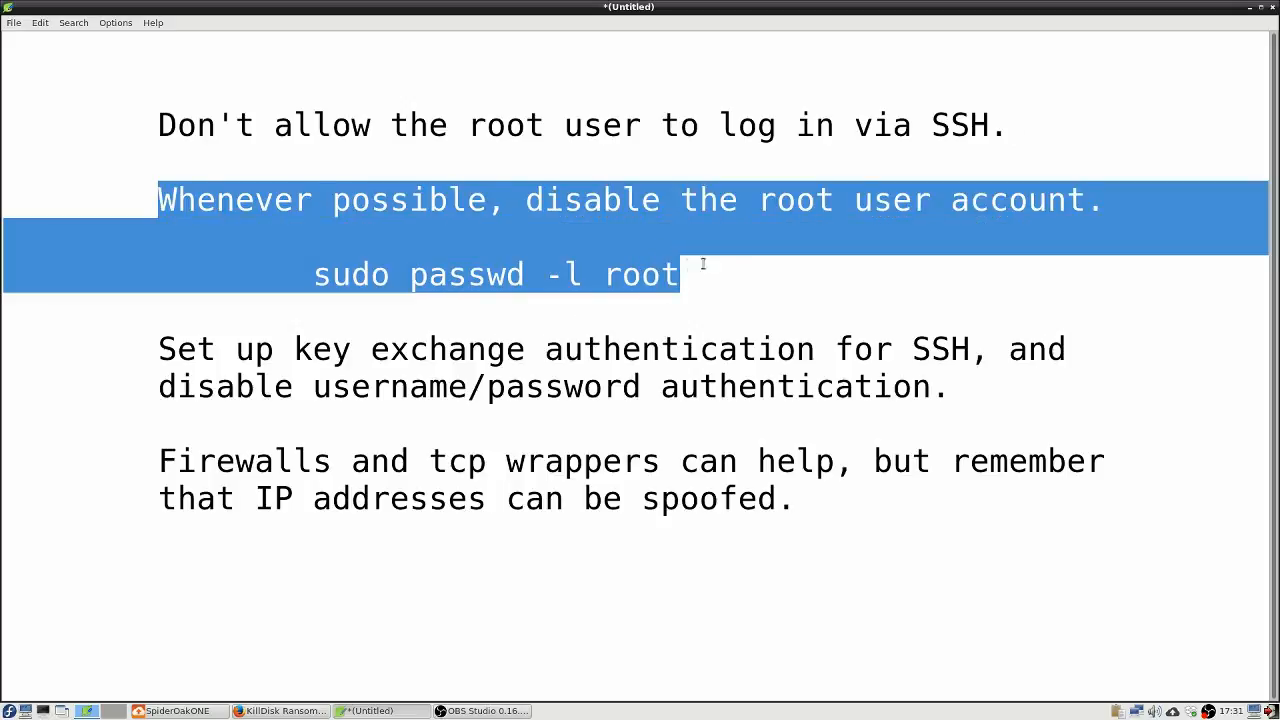
pyautogui.moveTo(943, 301)
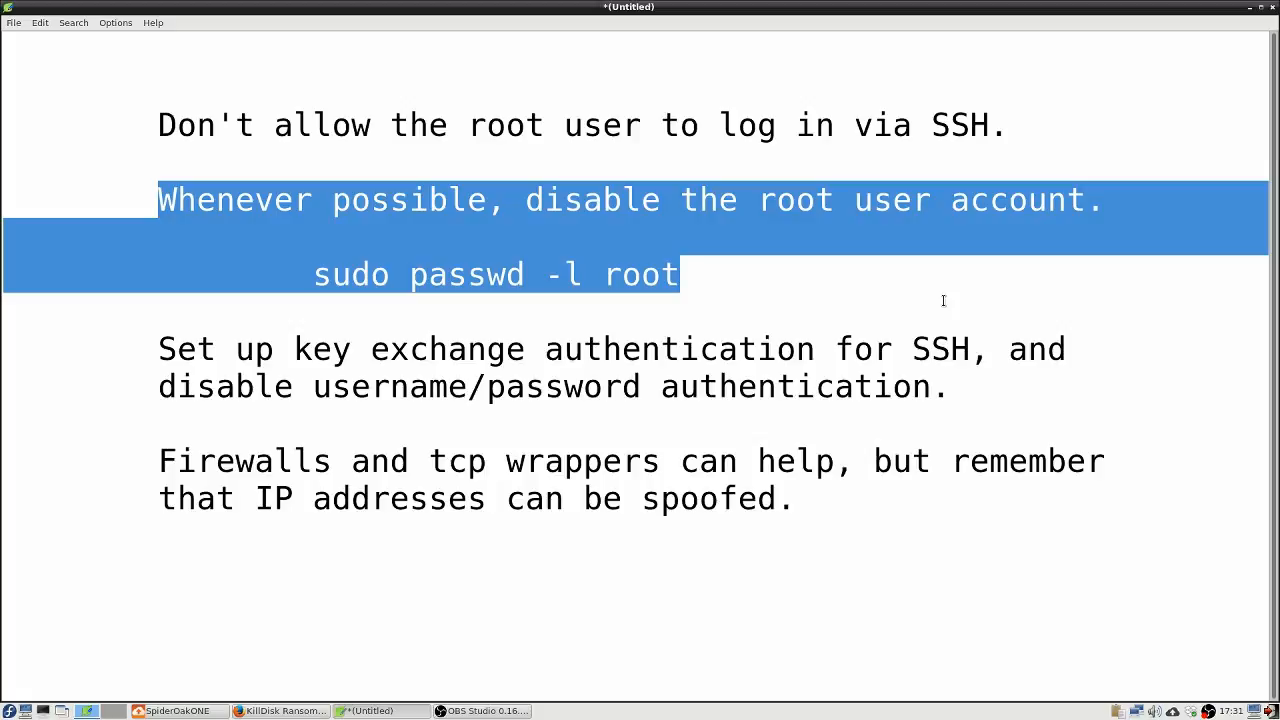
pyautogui.moveTo(925, 277)
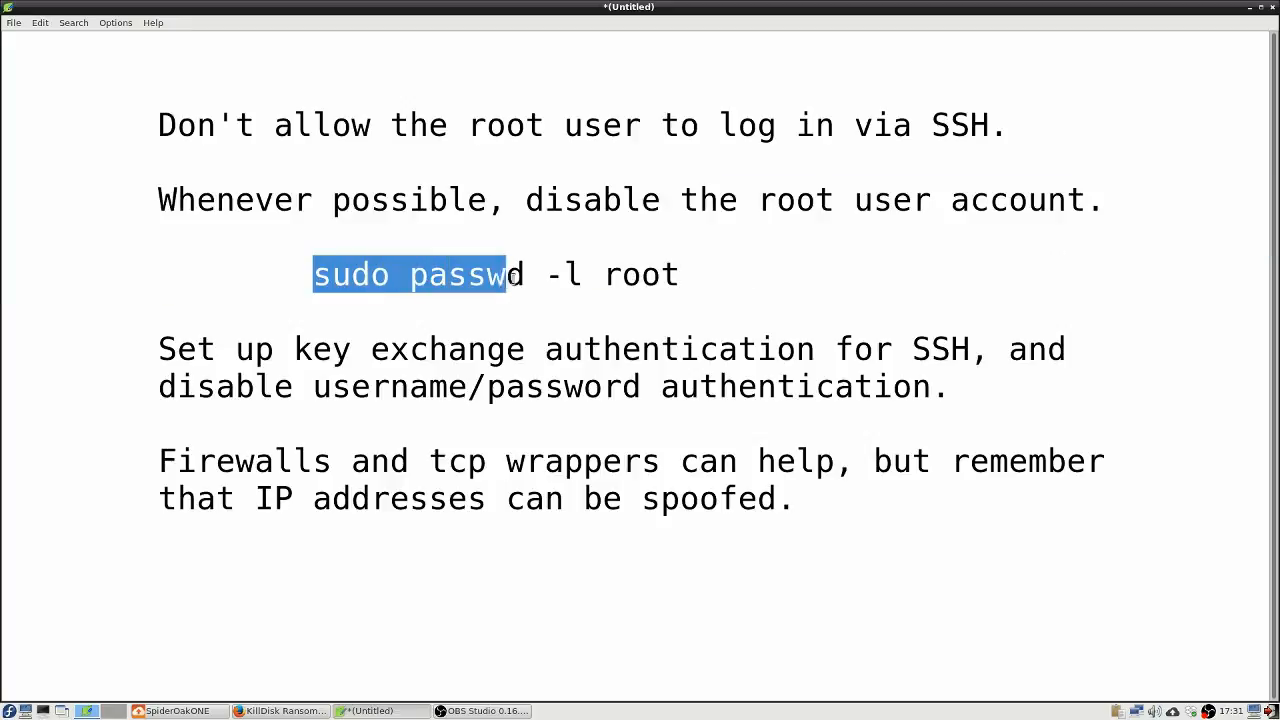
pyautogui.moveTo(505, 274); pyautogui.dragTo(678, 274)
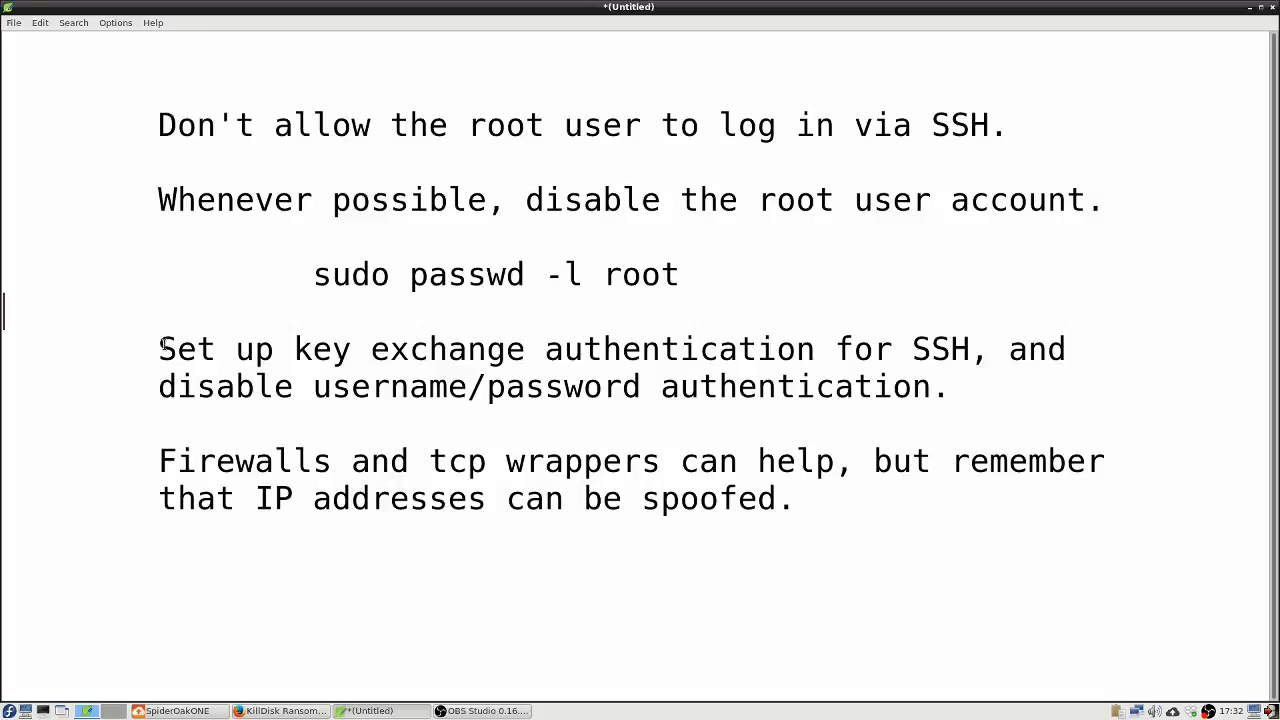
# - Highlight the key-exchange authentication and firewalls/TCP wrappers tips in Leafpad
pyautogui.moveTo(158, 349); pyautogui.dragTo(910, 387)
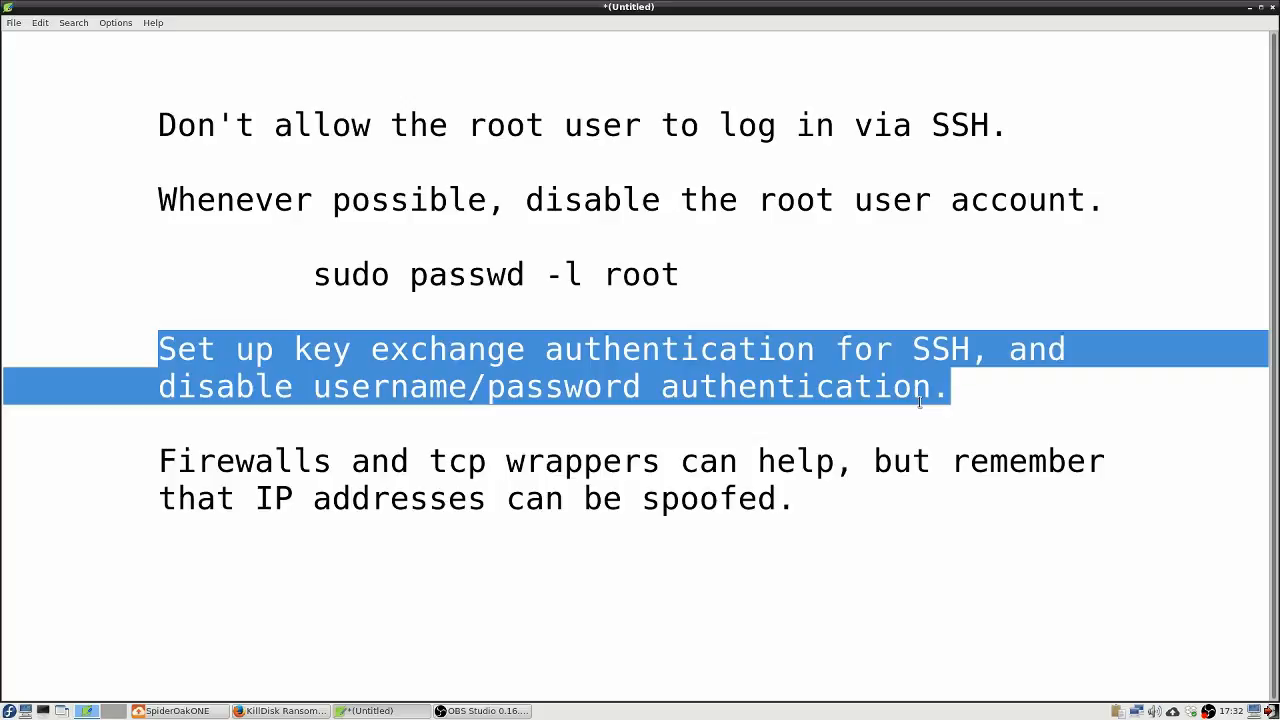
pyautogui.moveTo(908, 410)
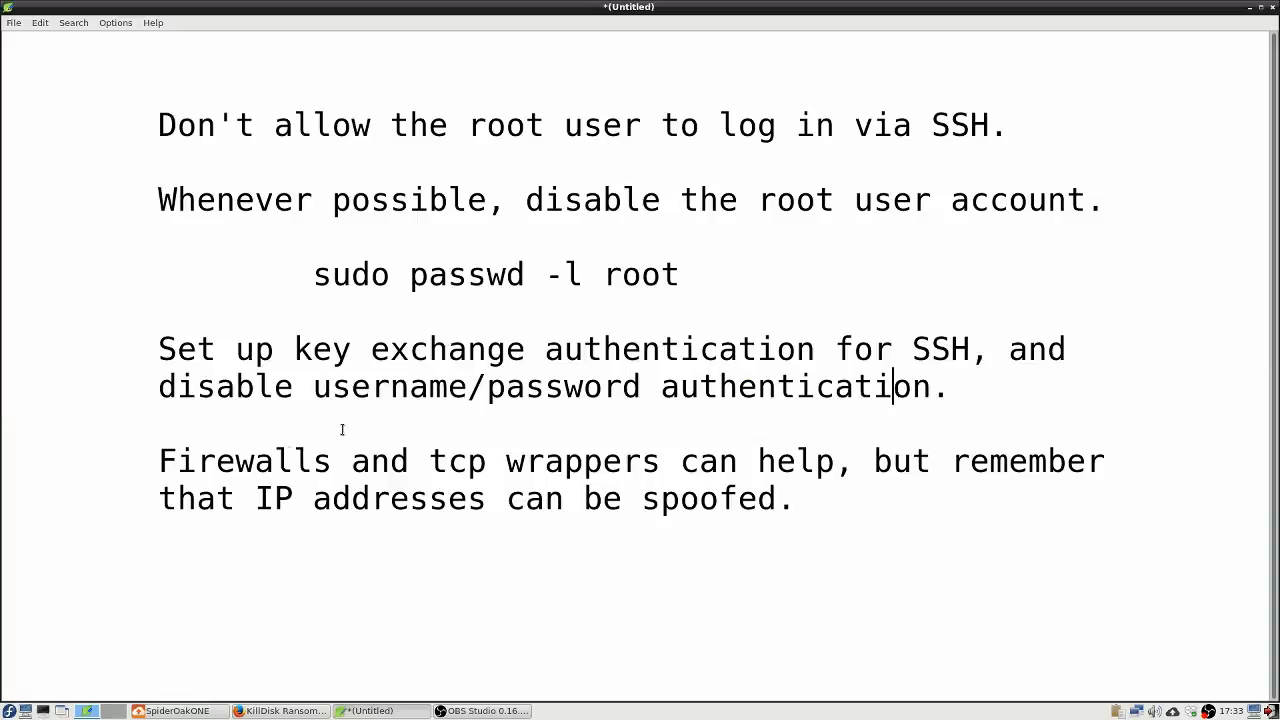
pyautogui.moveTo(158, 461); pyautogui.dragTo(775, 461)
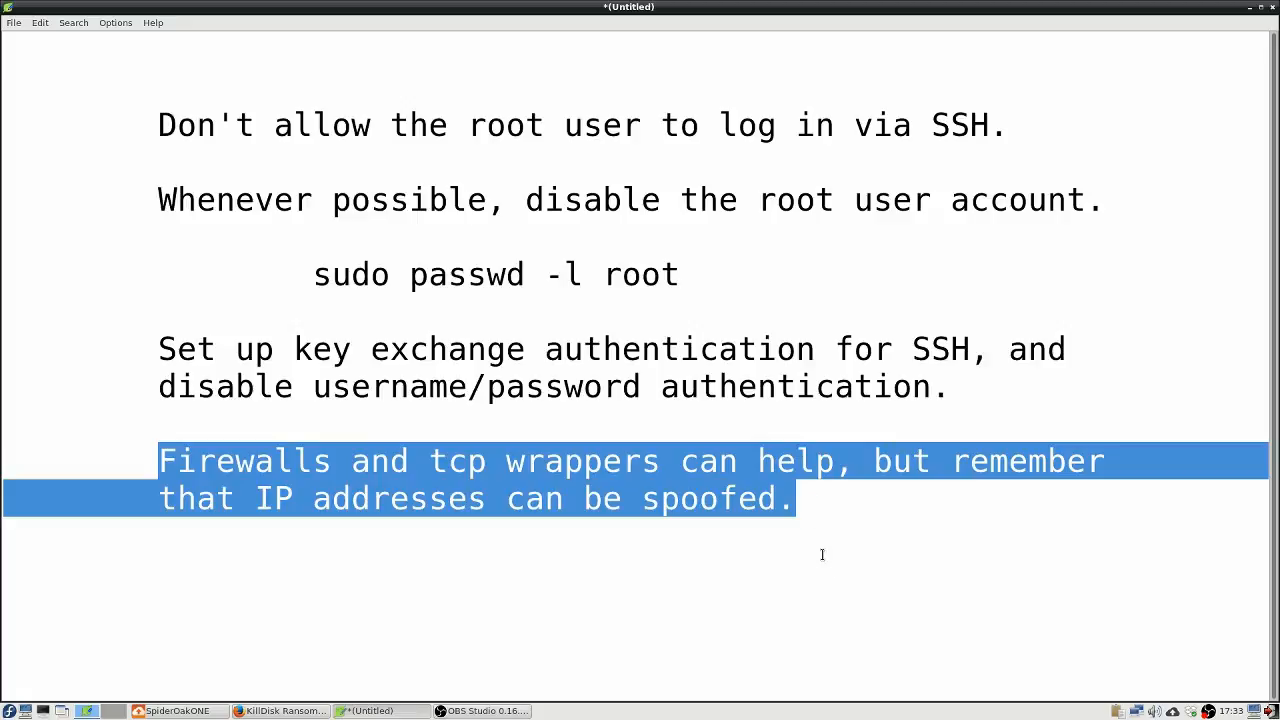
pyautogui.moveTo(826, 543)
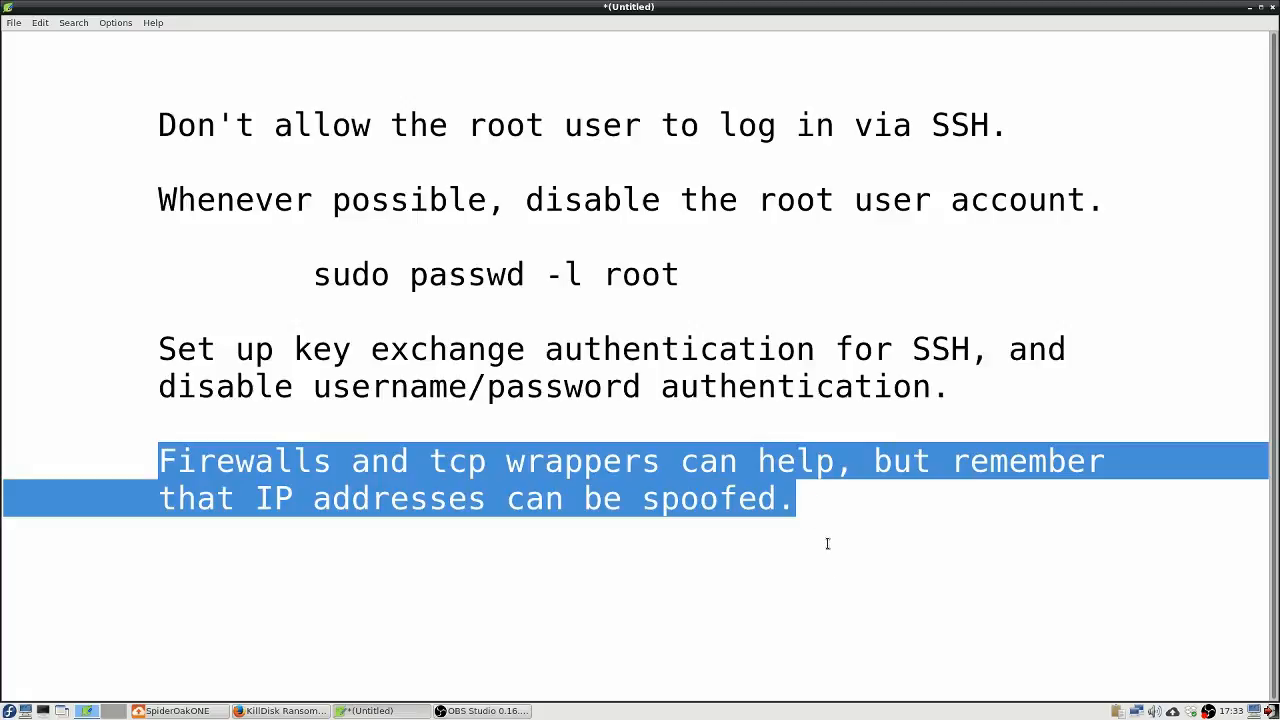
pyautogui.moveTo(800, 537)
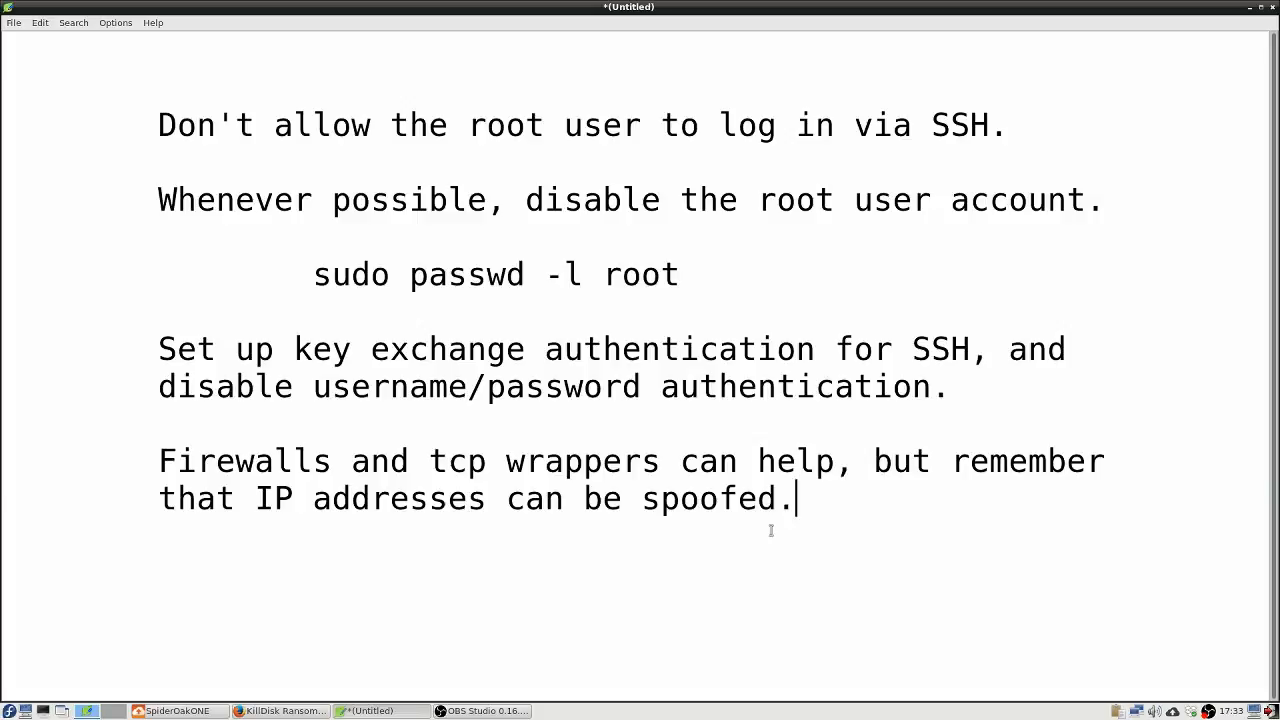
pyautogui.moveTo(763, 527)
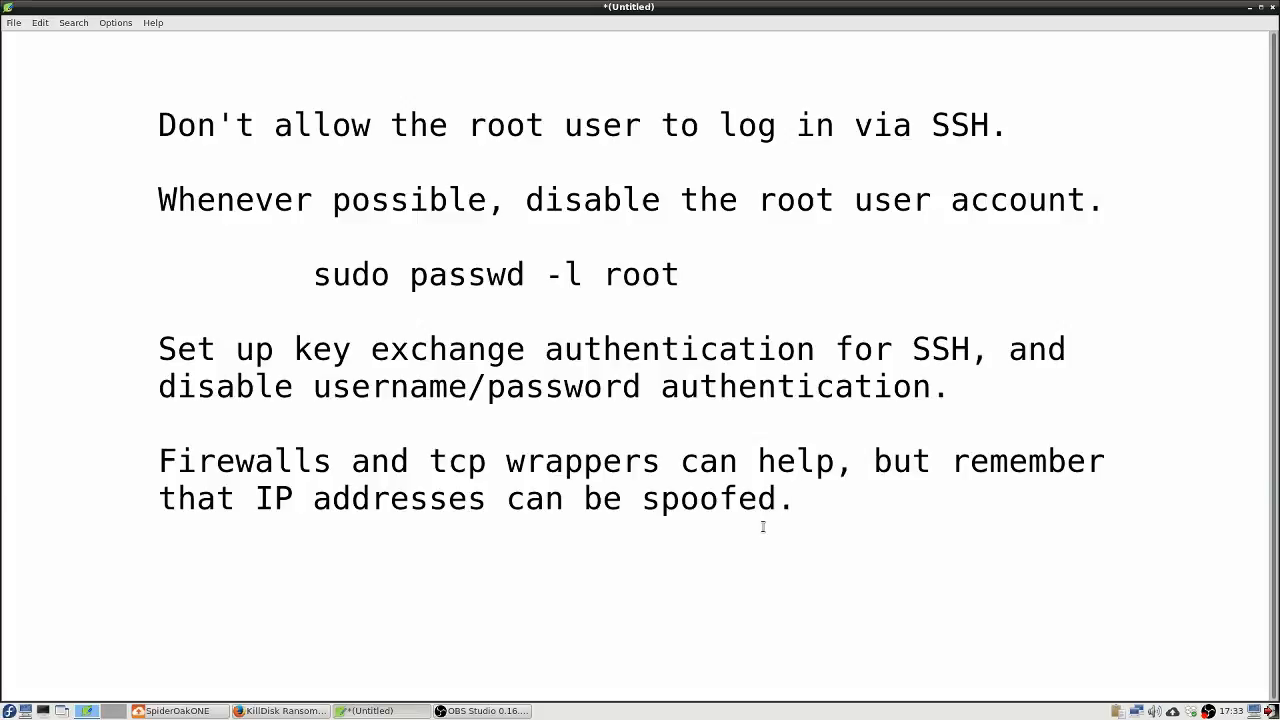
pyautogui.click(795, 498)
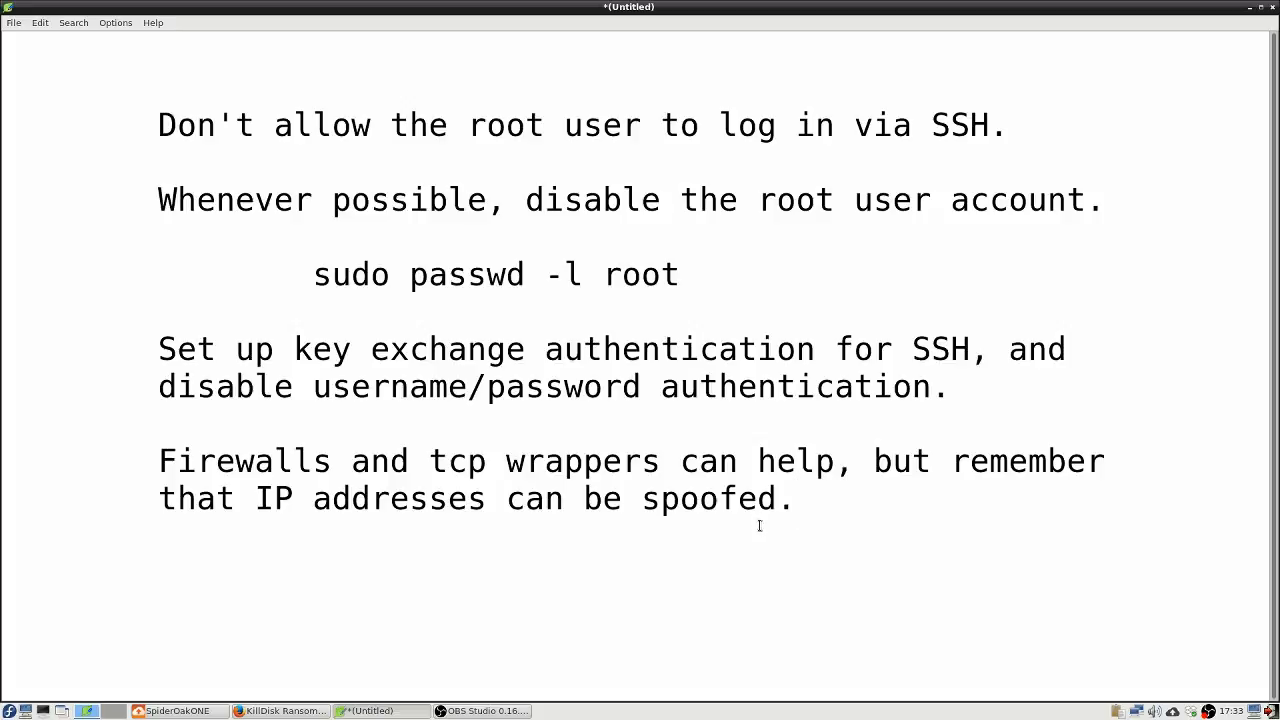
# - Reselect the key-exchange tip, clear the highlight, and return to the Firefox window
pyautogui.click(793, 498)
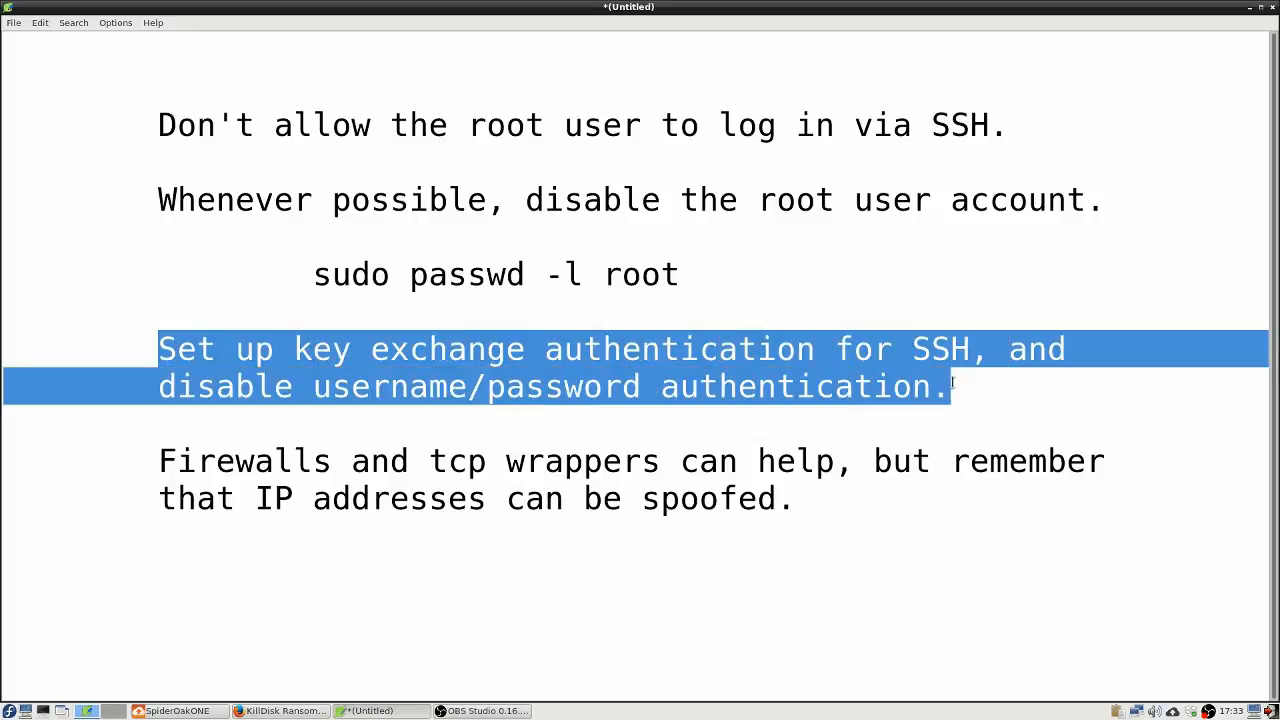
pyautogui.moveTo(939, 417)
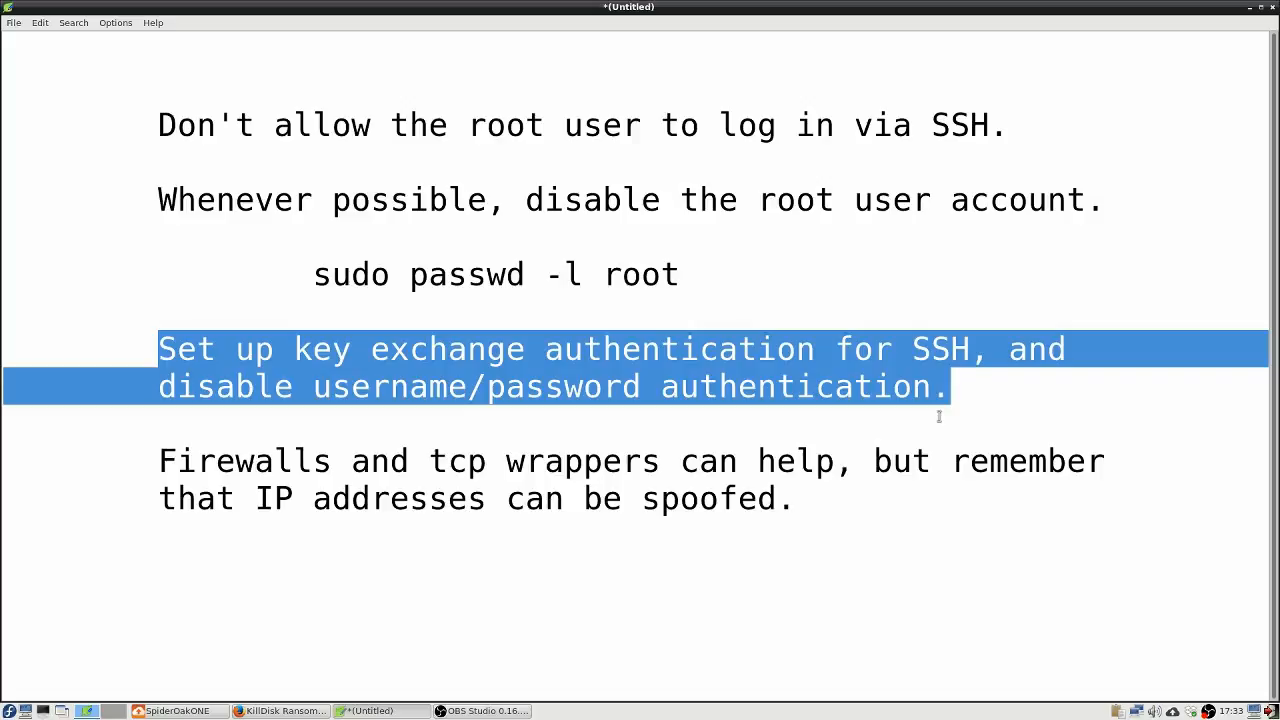
pyautogui.click(365, 583)
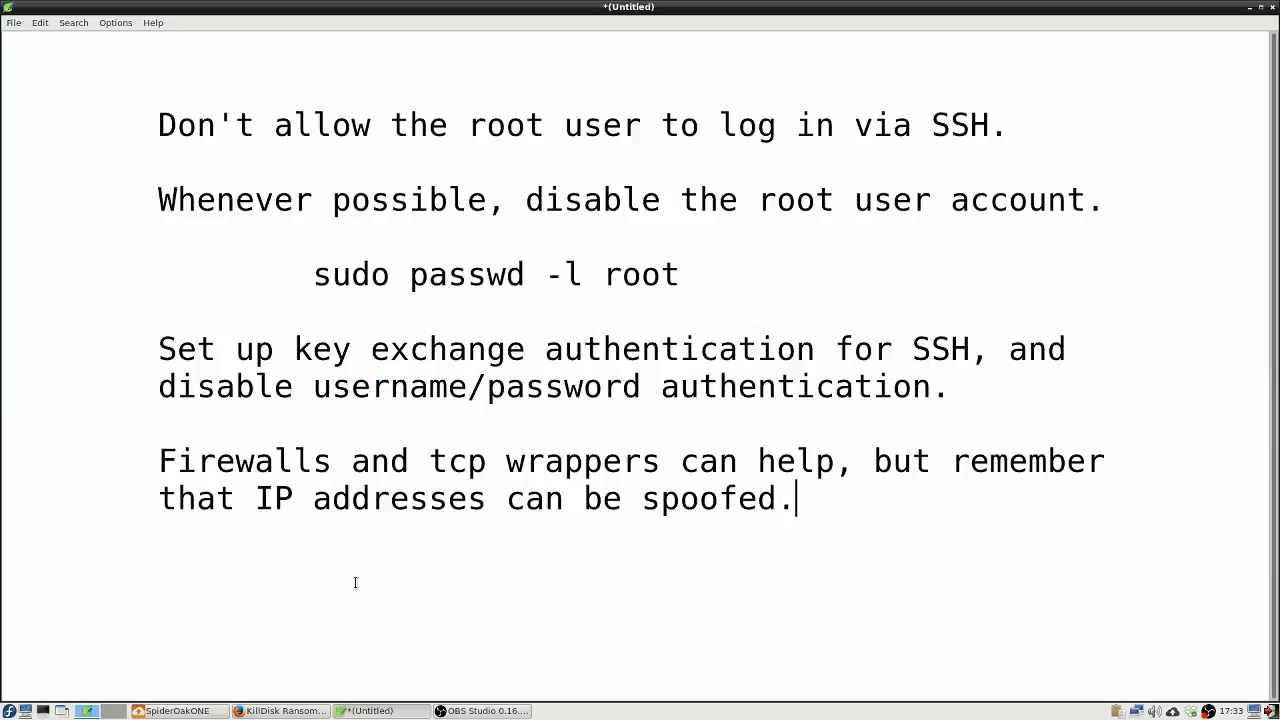
pyautogui.click(280, 711)
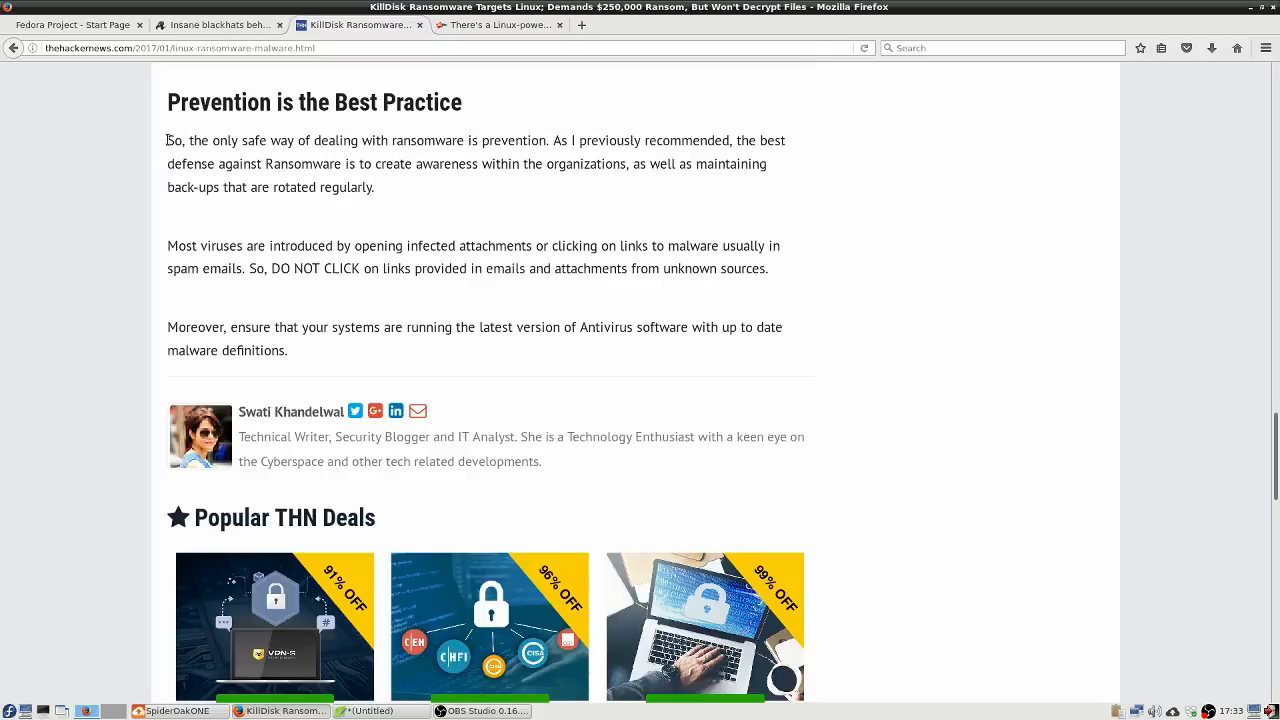
pyautogui.moveTo(168, 140); pyautogui.dragTo(290, 350)
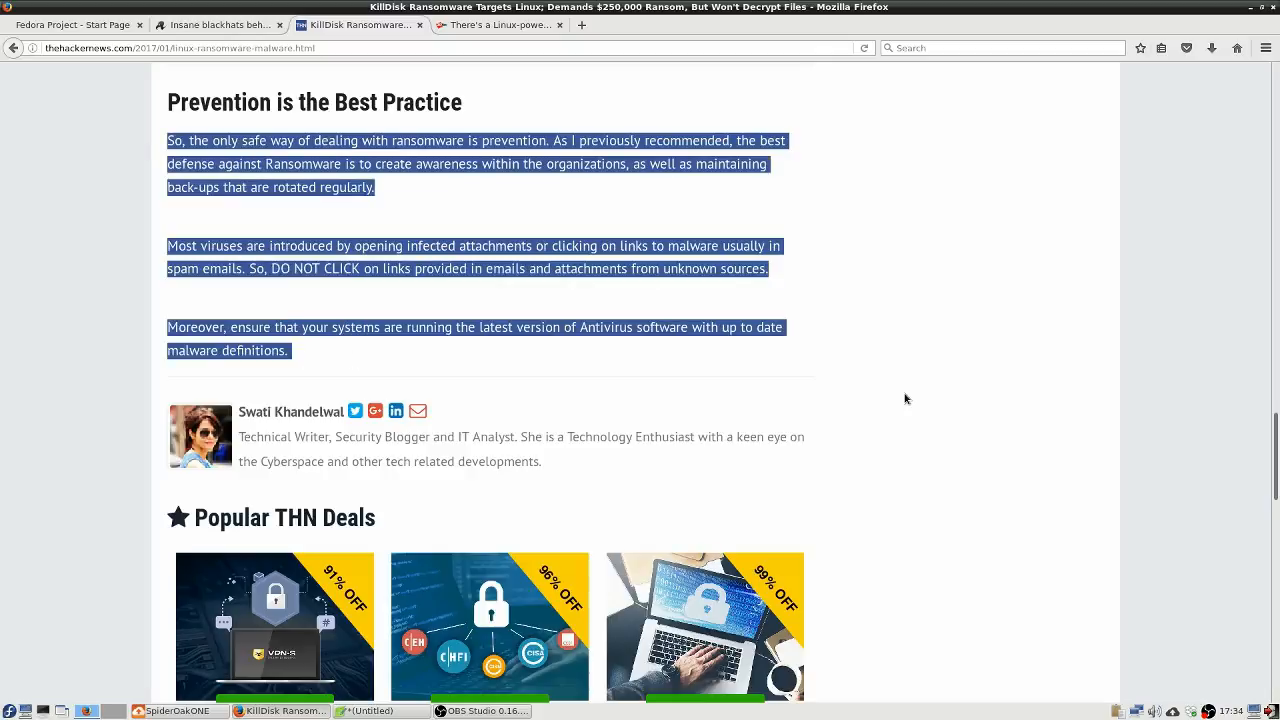
pyautogui.moveTo(935, 398)
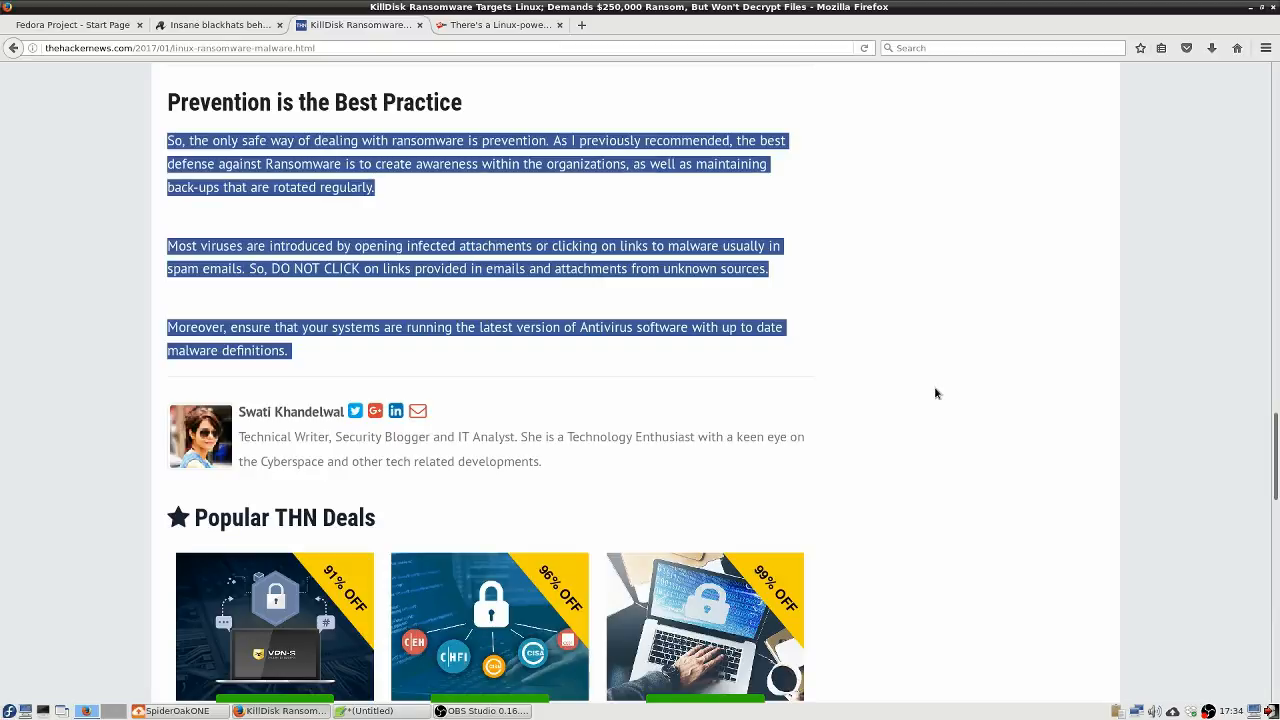
pyautogui.moveTo(940, 387)
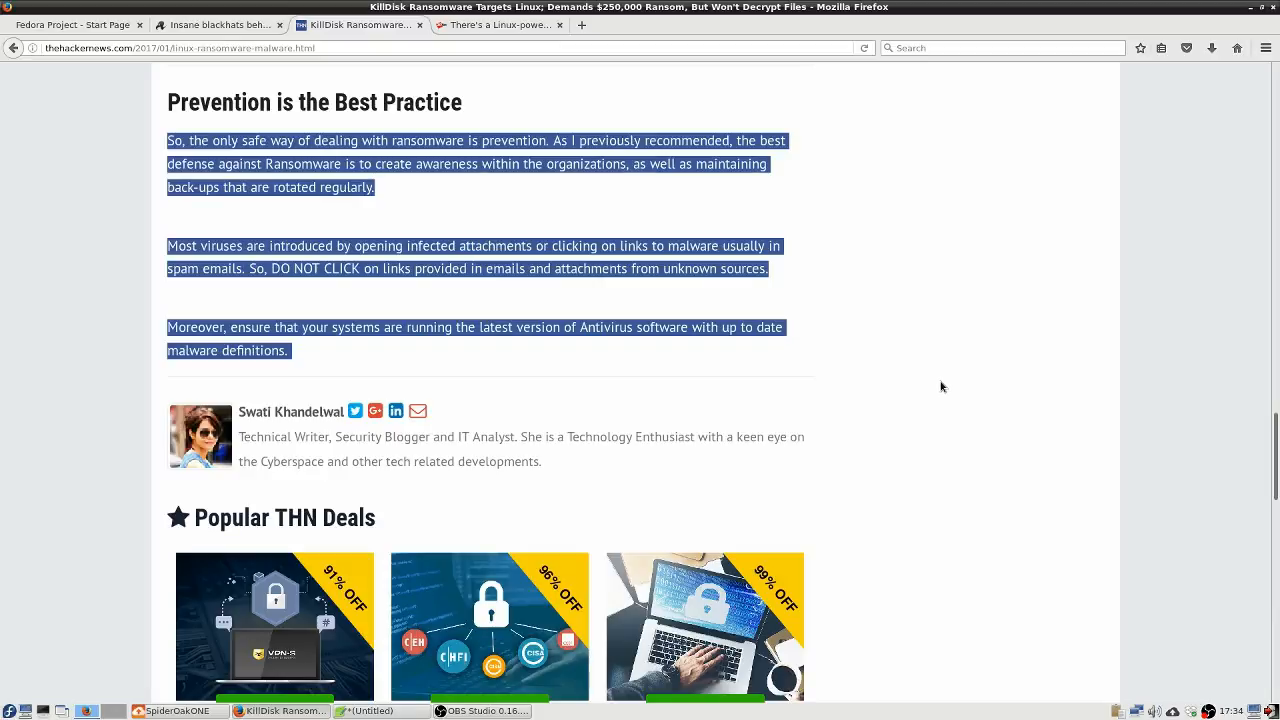
pyautogui.moveTo(945, 379)
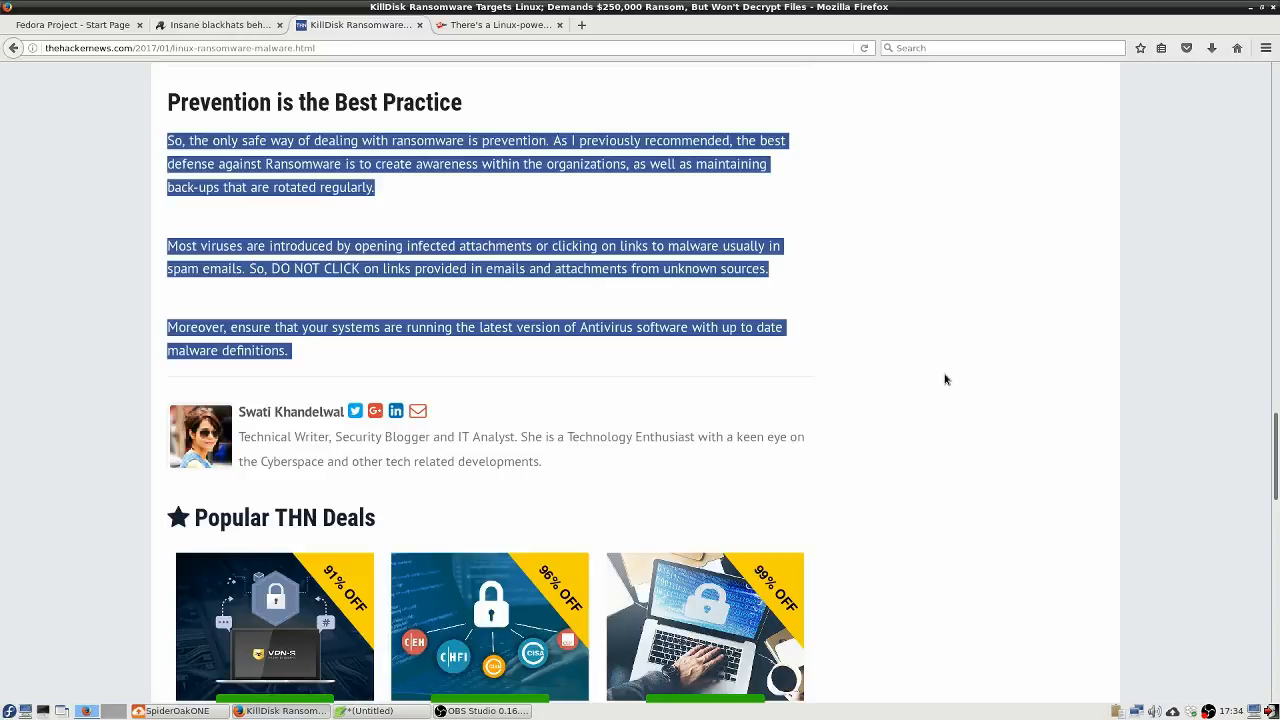
pyautogui.moveTo(945, 368)
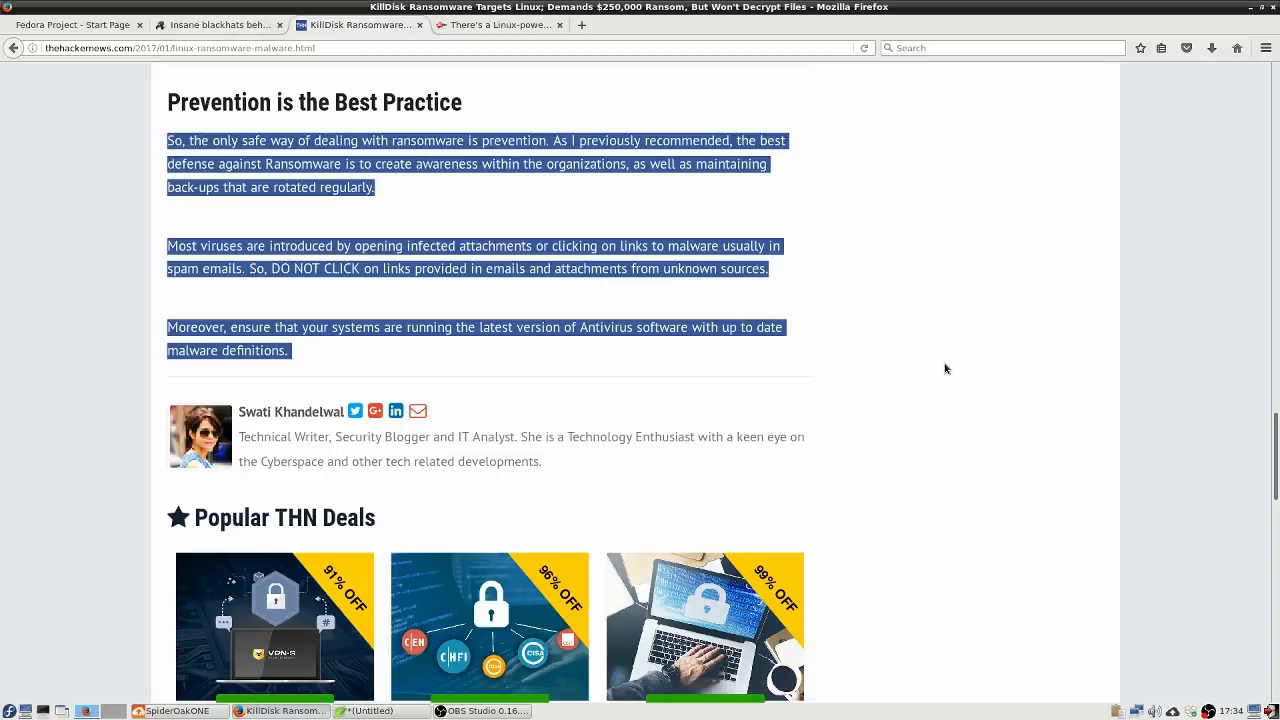
pyautogui.moveTo(920, 347)
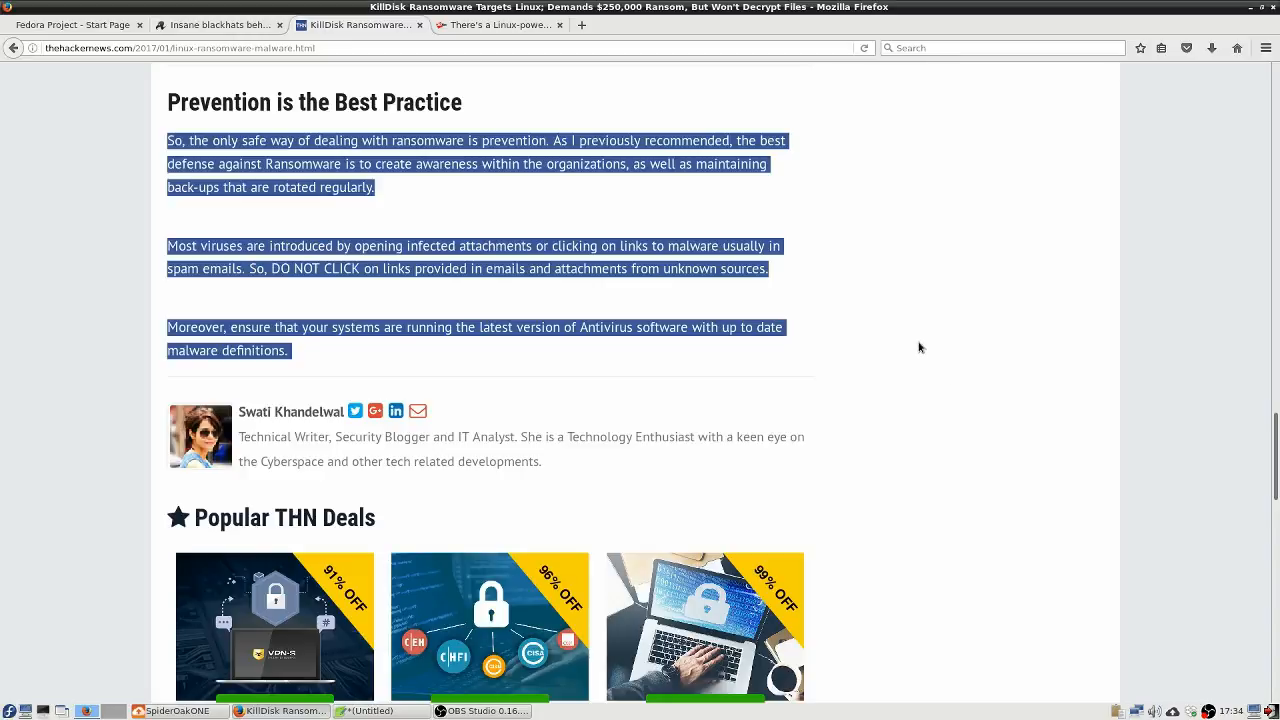
pyautogui.moveTo(868, 347)
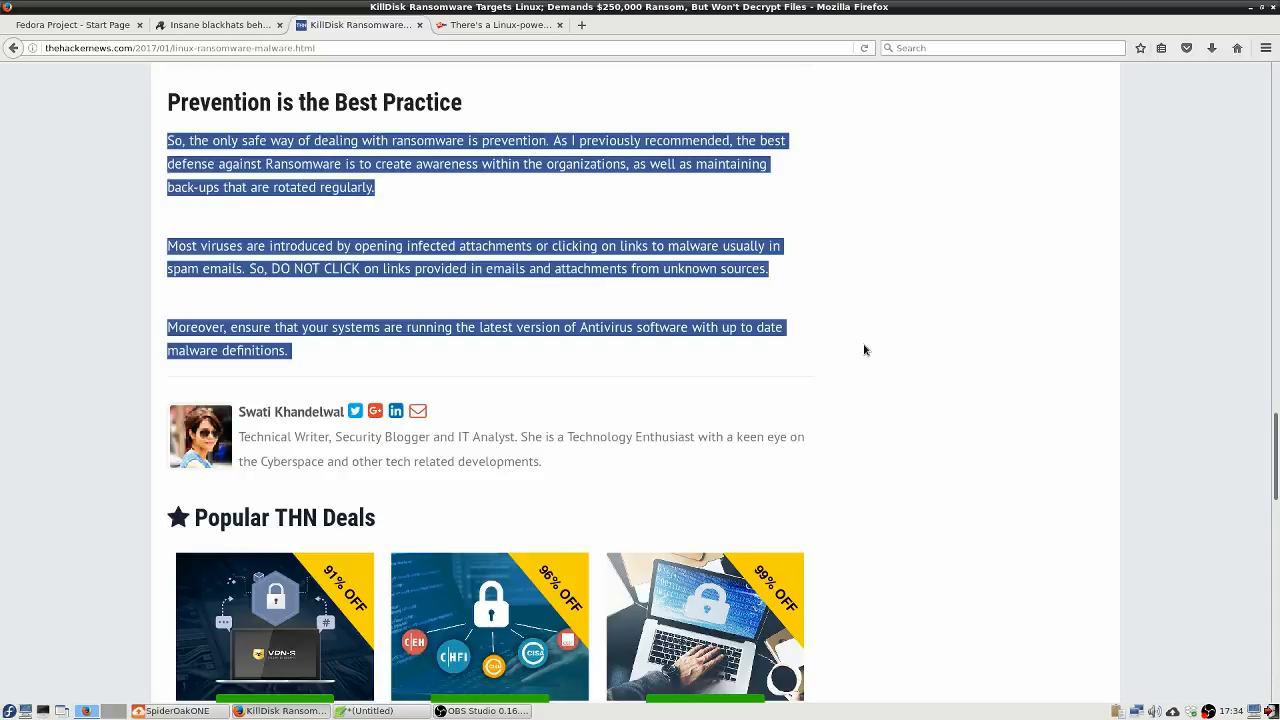
pyautogui.click(866, 350)
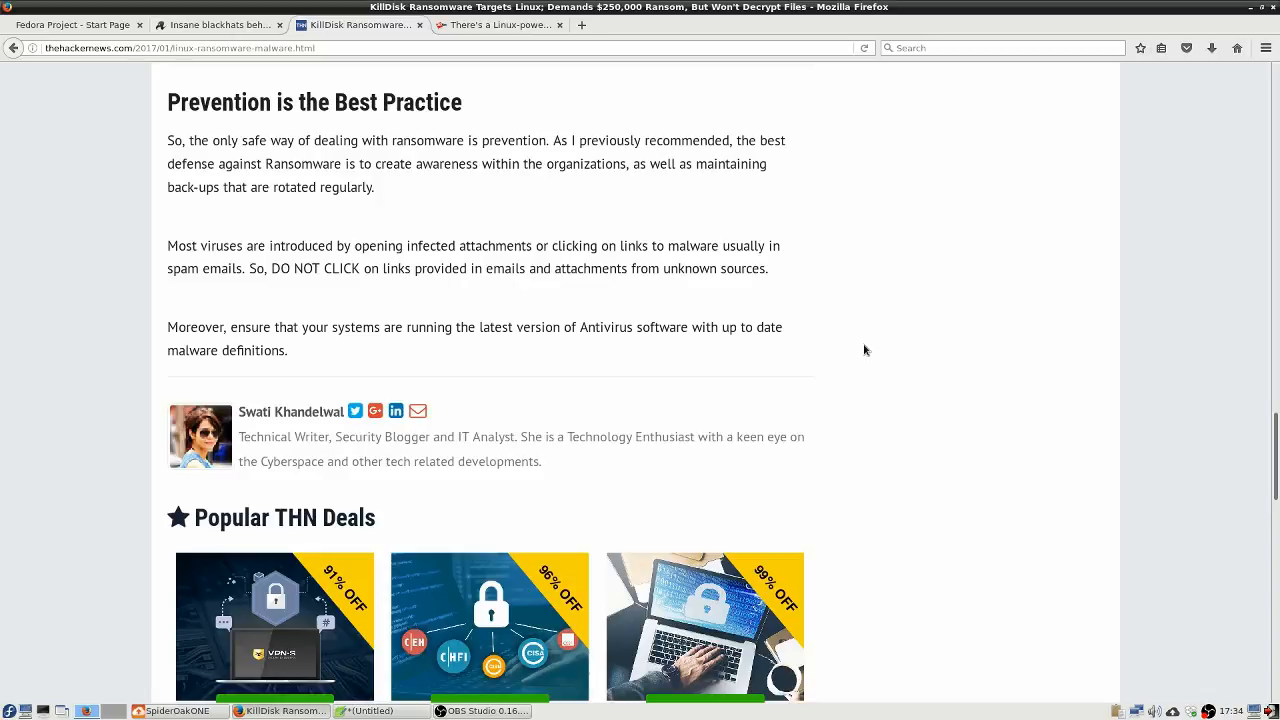